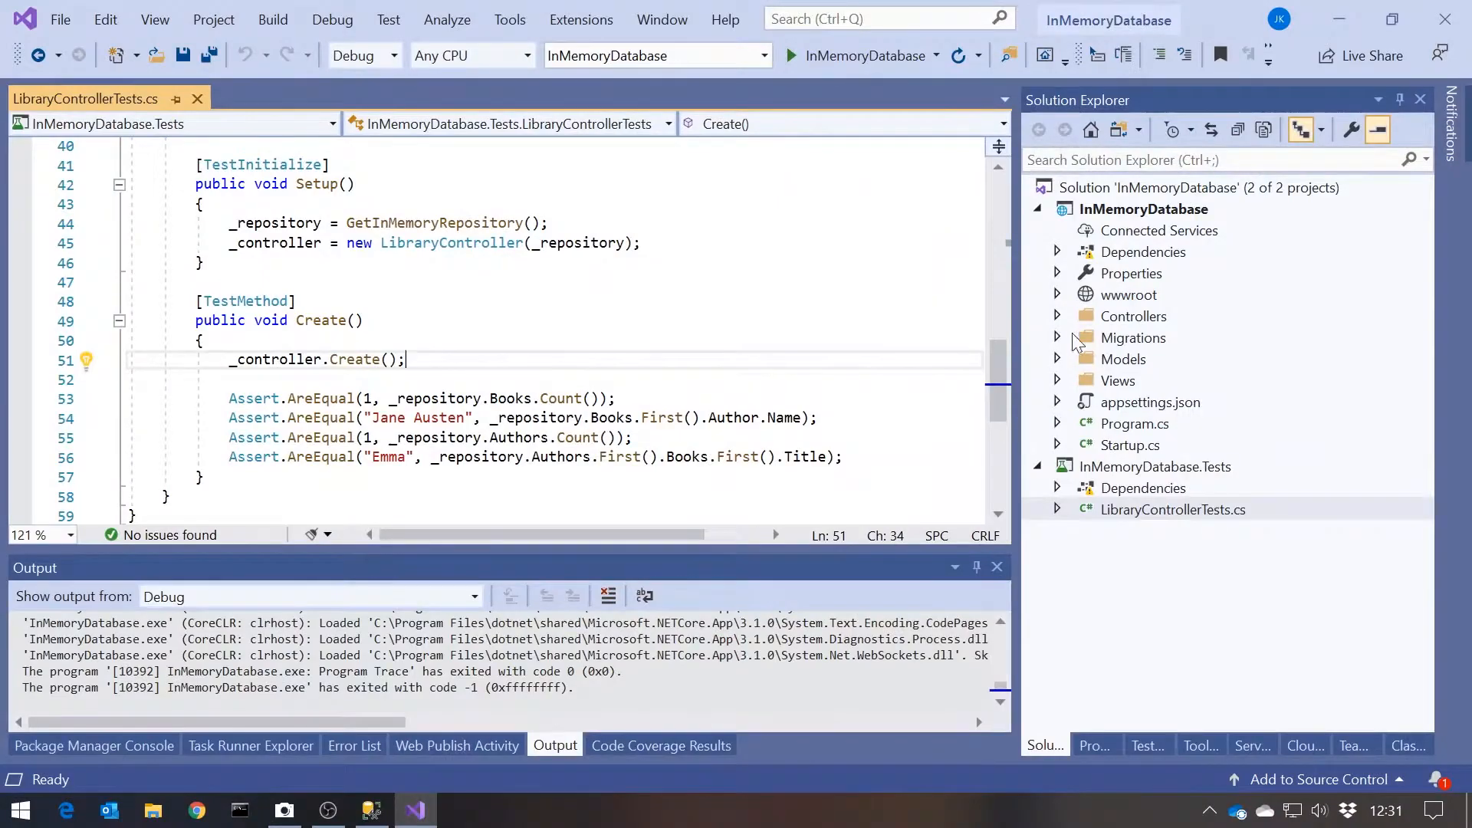
Open the Author, Book and LibraryContext model files, then return to LibraryControllerTests.cs.
{"action": "left_click", "coordinate": [1058, 359]}
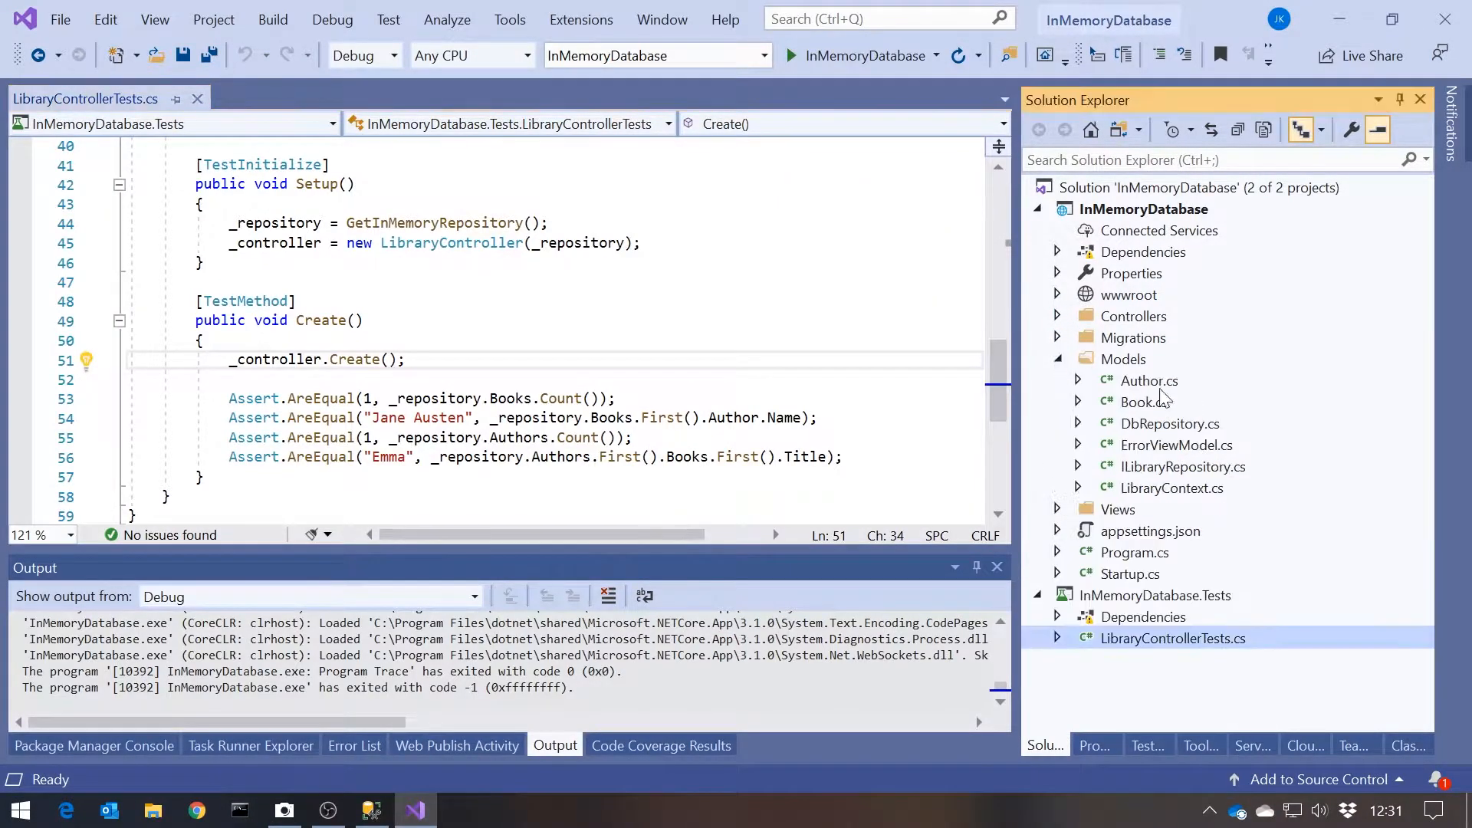
{"action": "double_click", "coordinate": [1149, 380]}
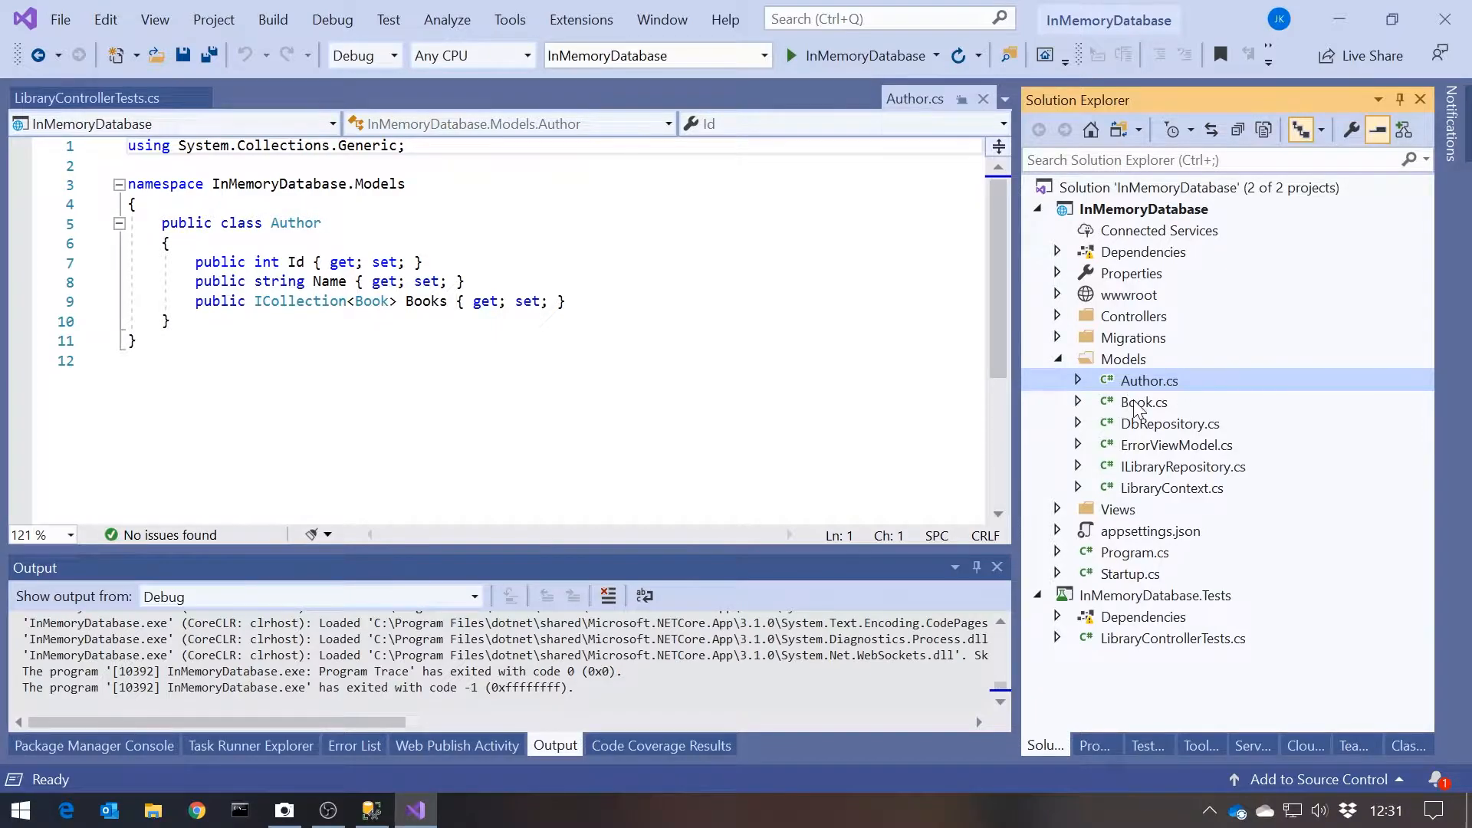
{"action": "double_click", "coordinate": [1144, 401]}
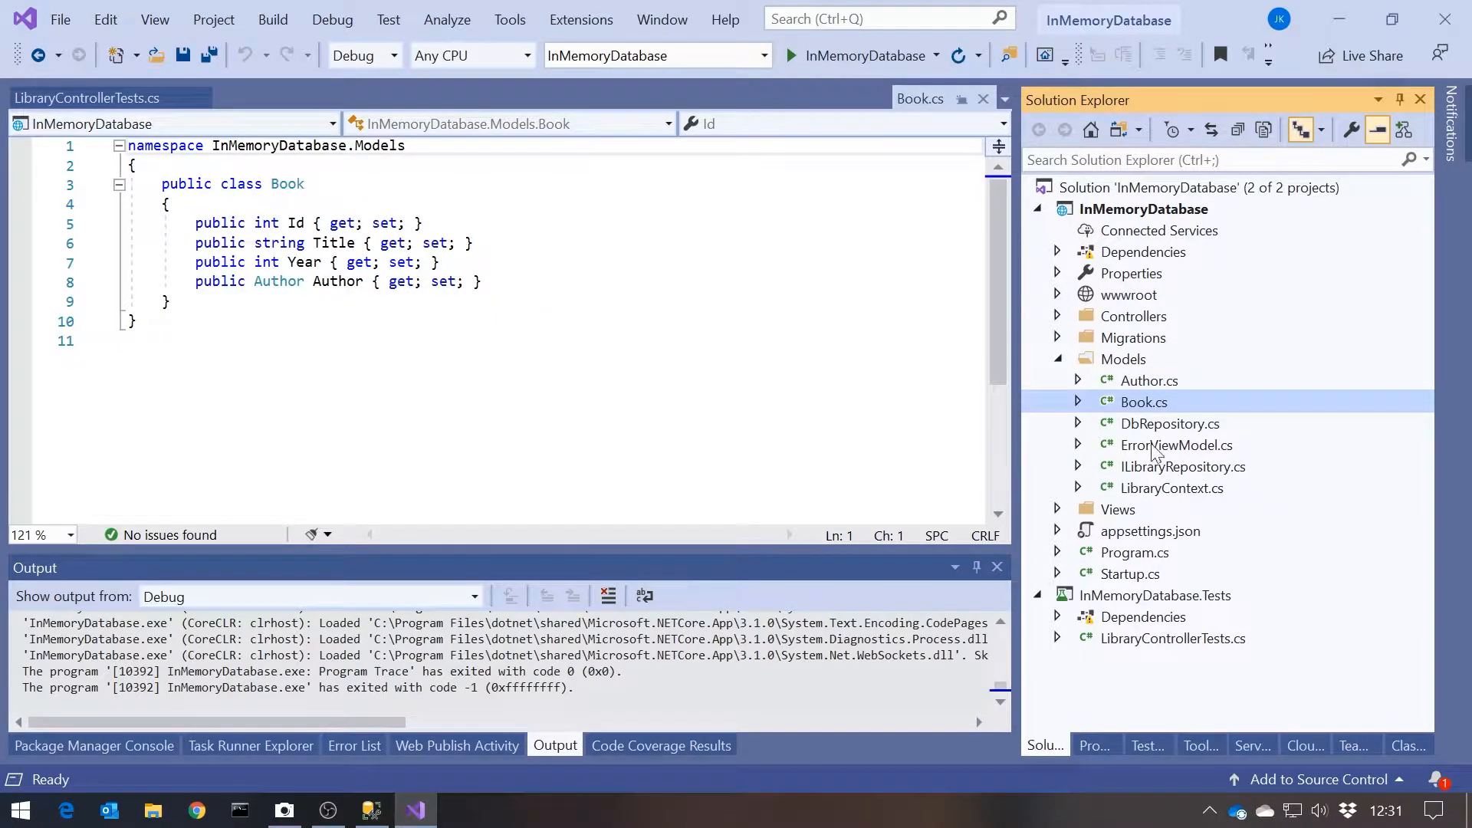
{"action": "mouse_move", "coordinate": [1150, 498]}
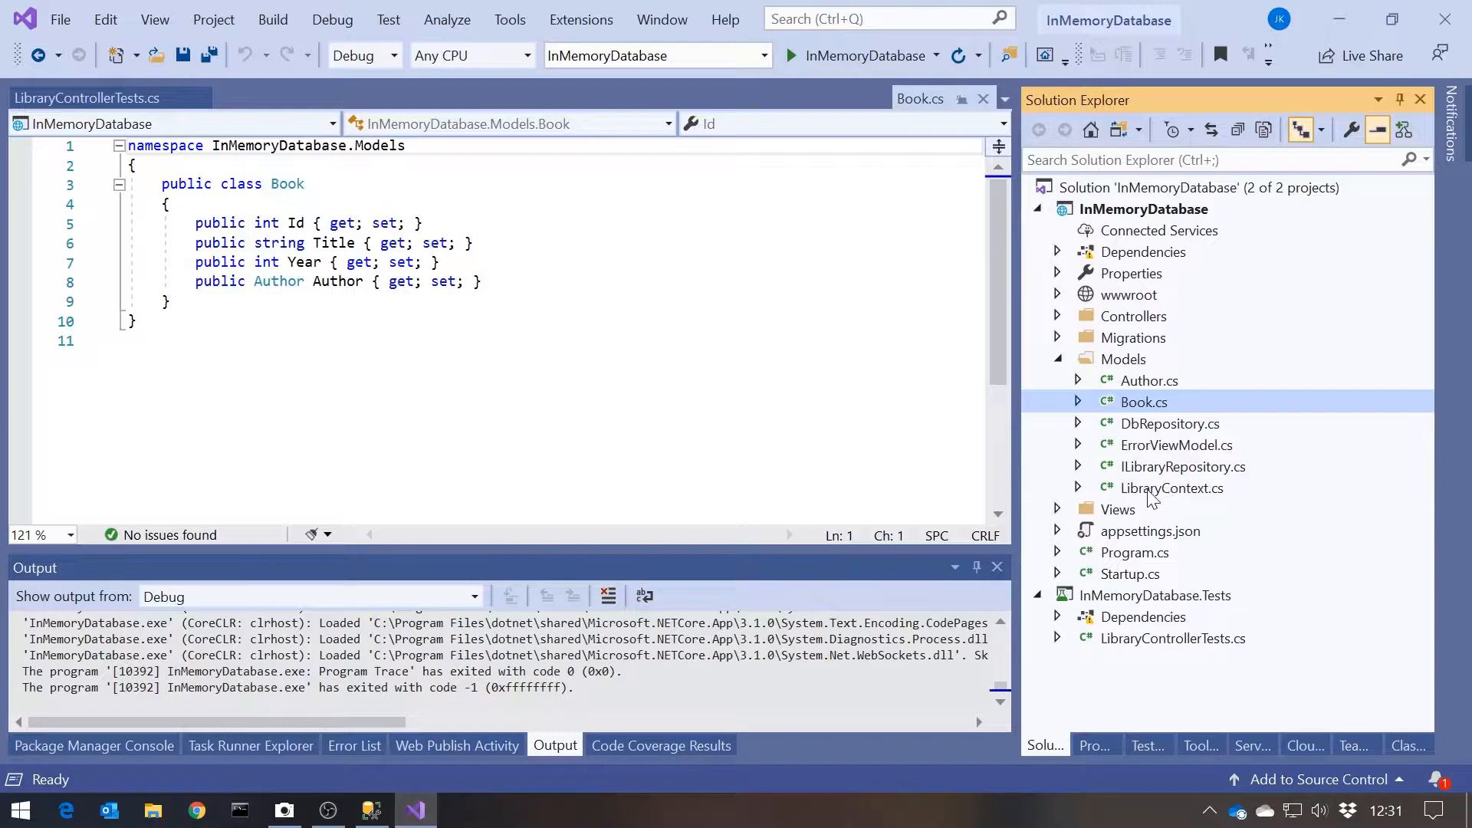
{"action": "double_click", "coordinate": [1172, 488]}
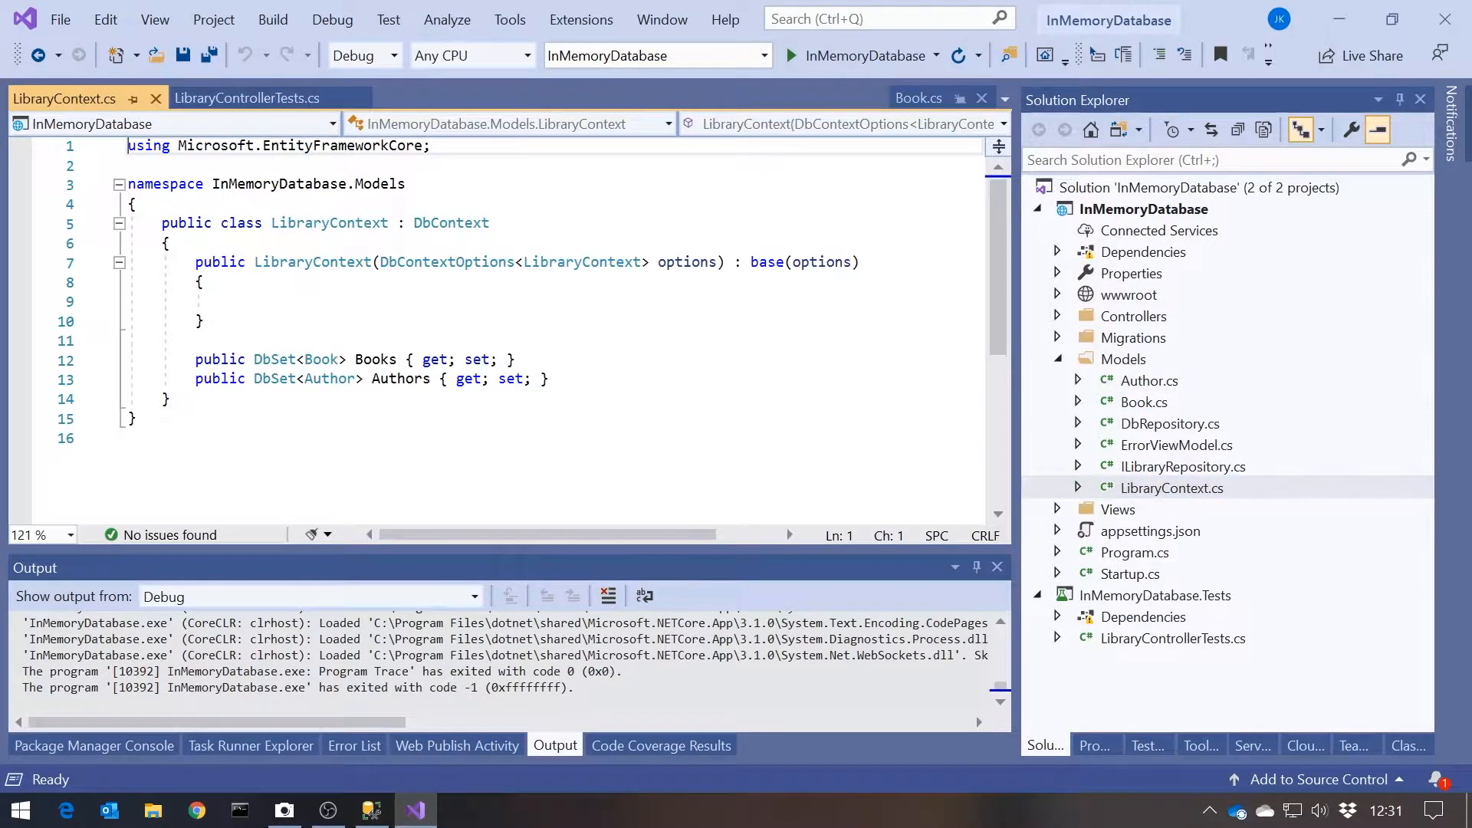
{"action": "left_click", "coordinate": [1174, 638]}
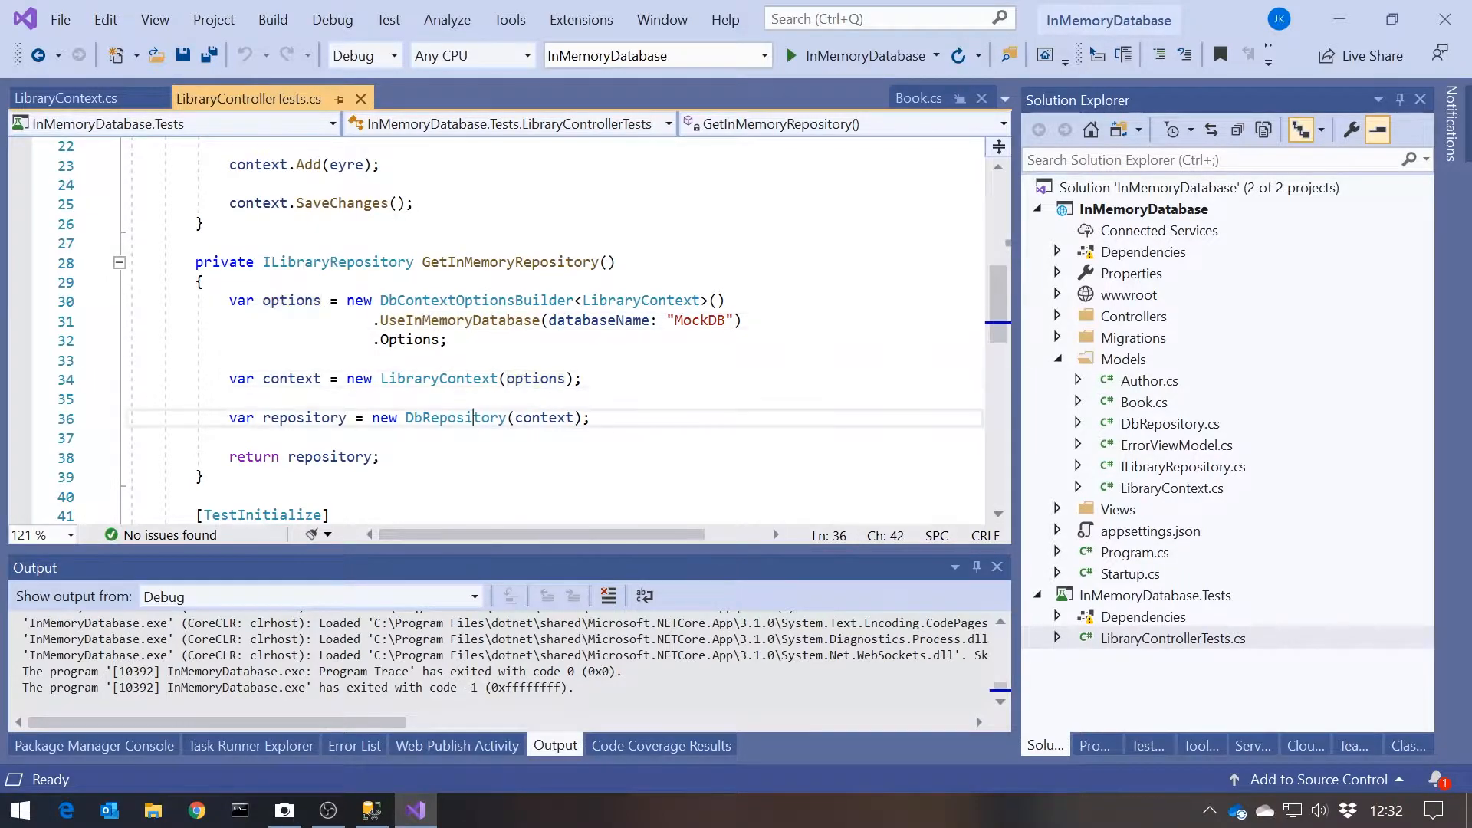
Add 'new LibraryController(_repository);' to the tests file while writing the Populate helper.
{"action": "scroll", "scroll_direction": "down", "scroll_amount": 3}
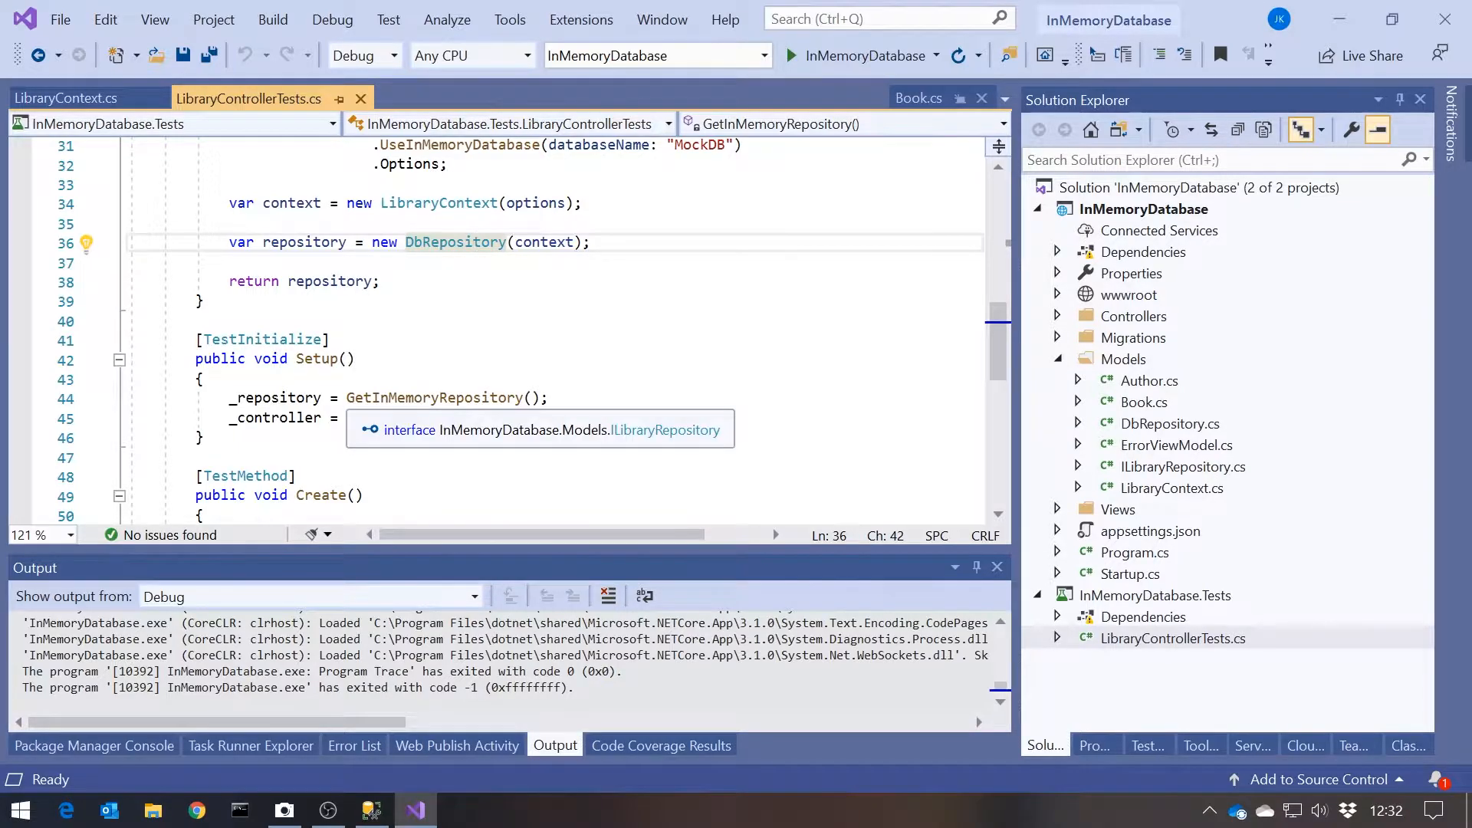
{"action": "type", "text": "new LibraryController(_repository);"}
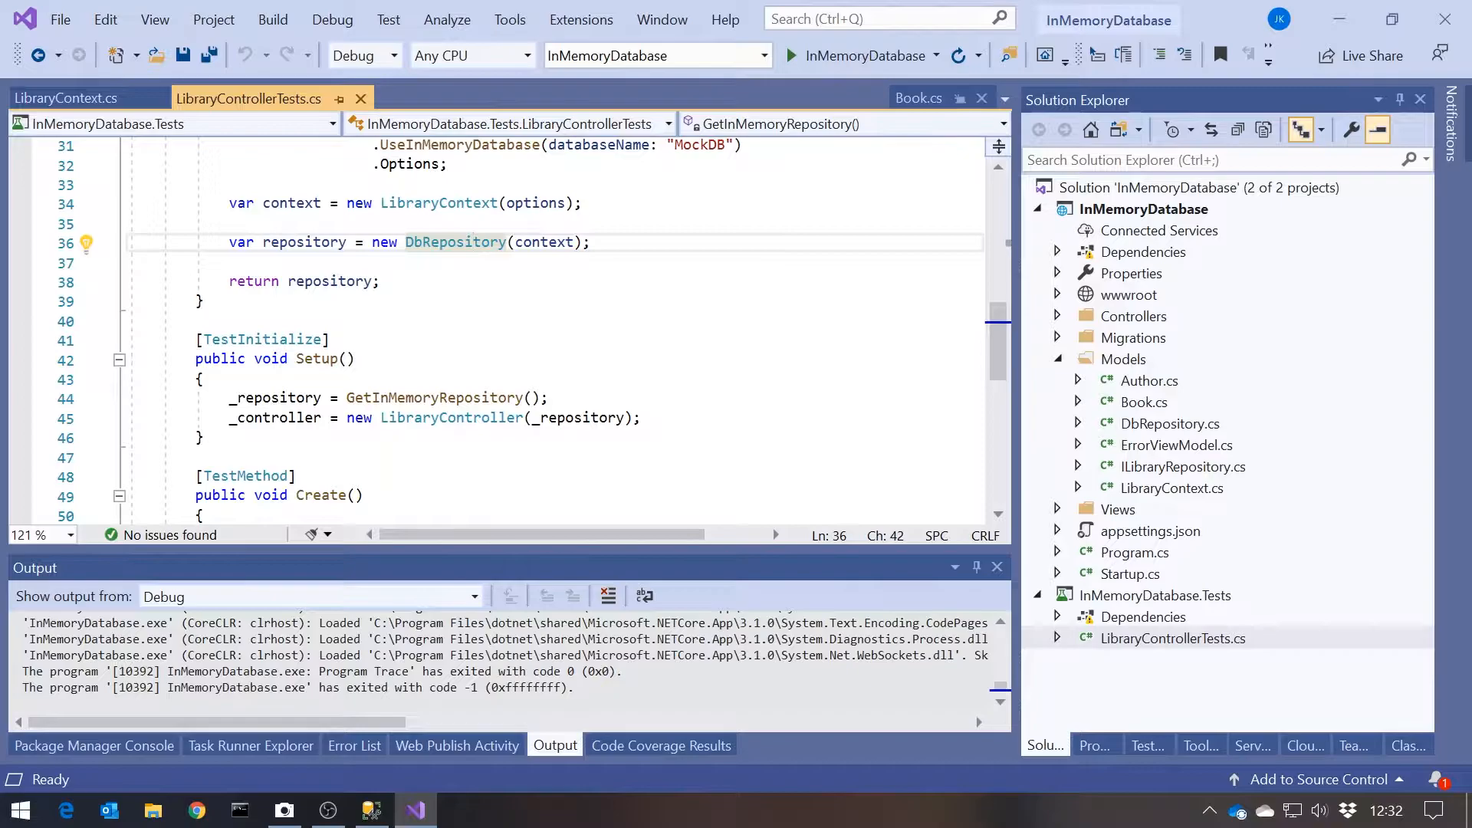
{"action": "scroll", "scroll_direction": "down", "scroll_amount": 3}
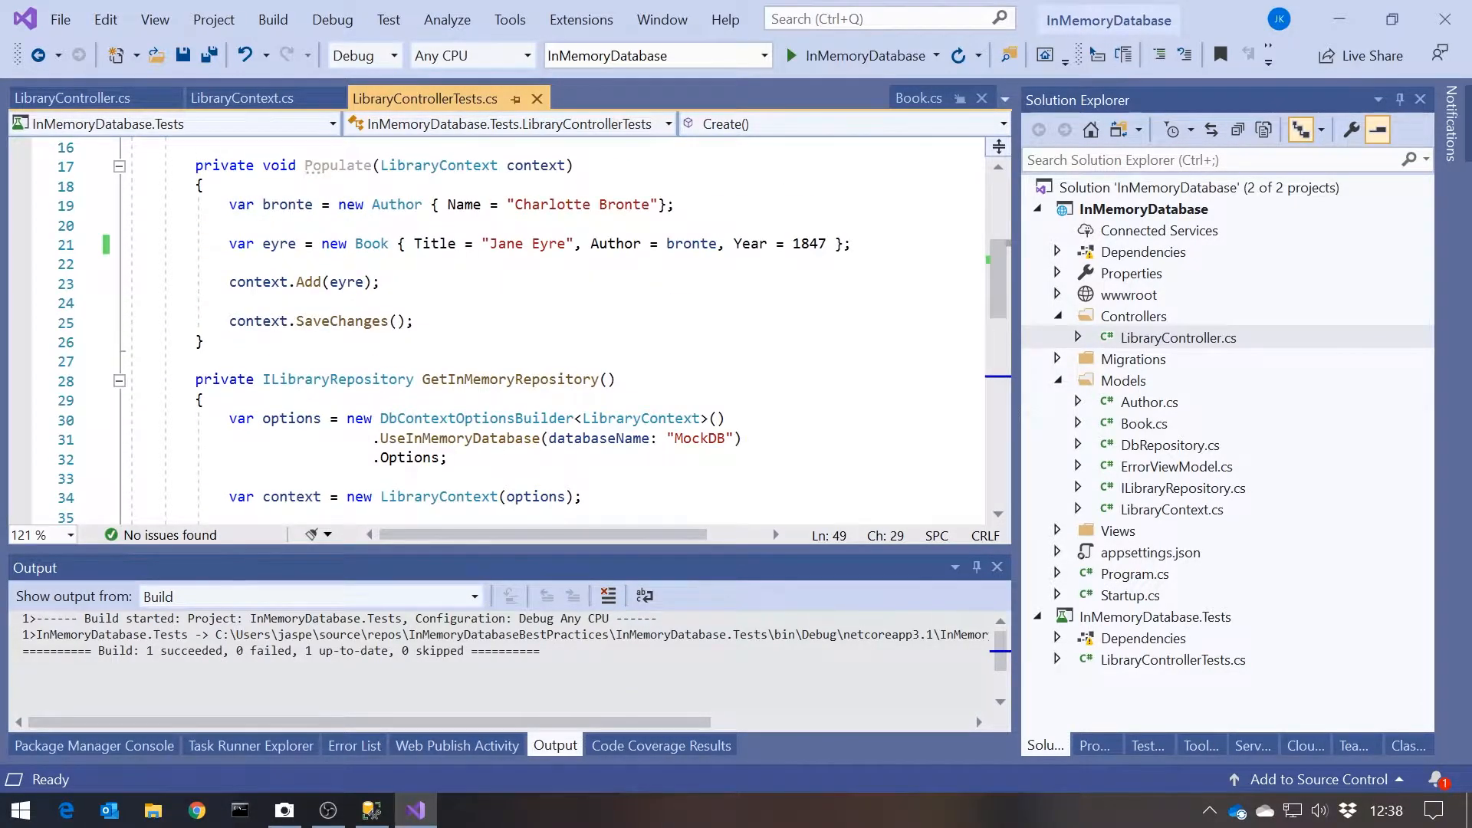
Insert 'Populate(context);' in GetInMemoryRepository before the DbRepository is created.
{"action": "double_click", "coordinate": [337, 165]}
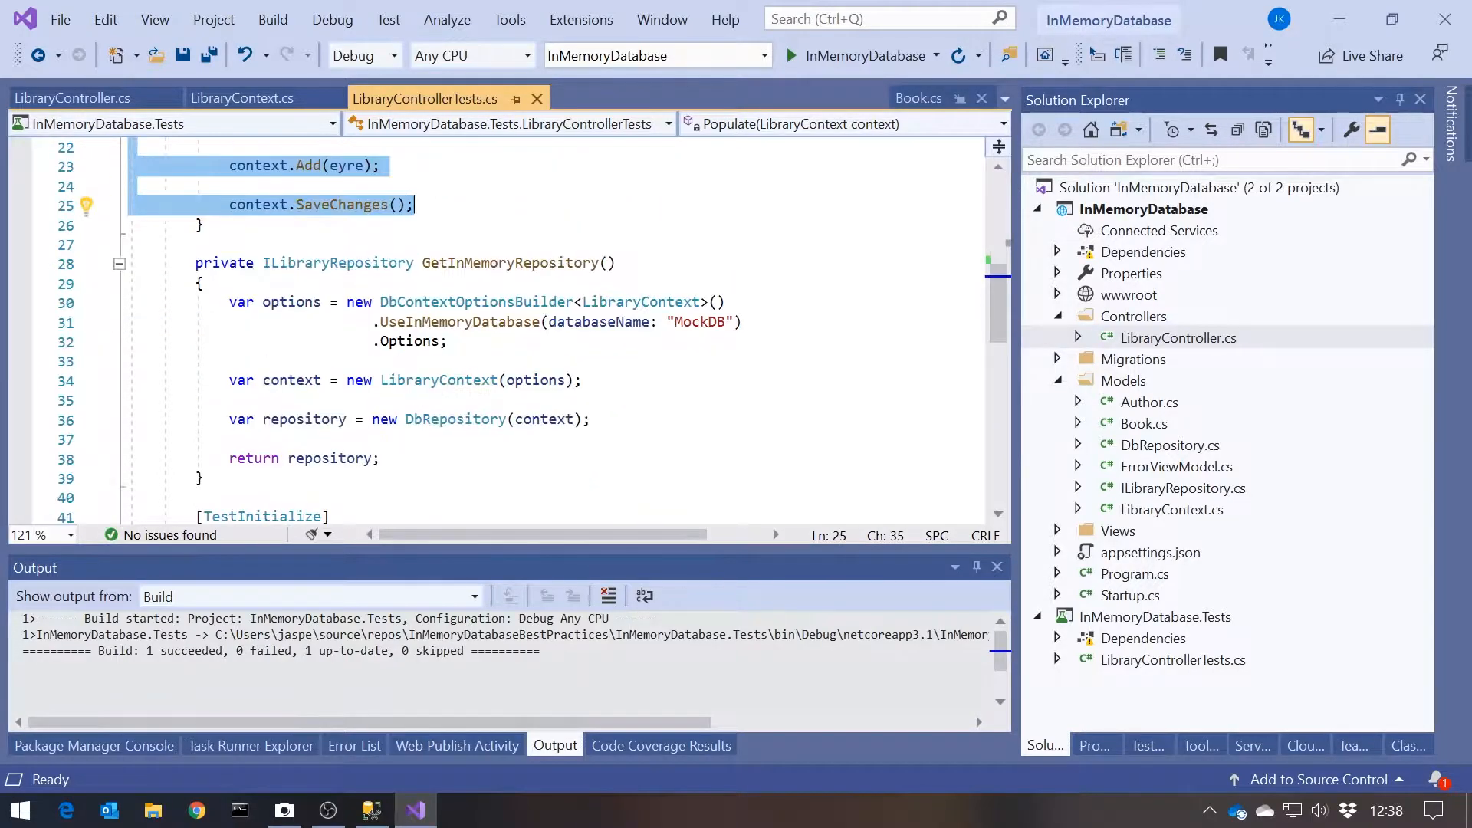
{"action": "mouse_move", "coordinate": [699, 322]}
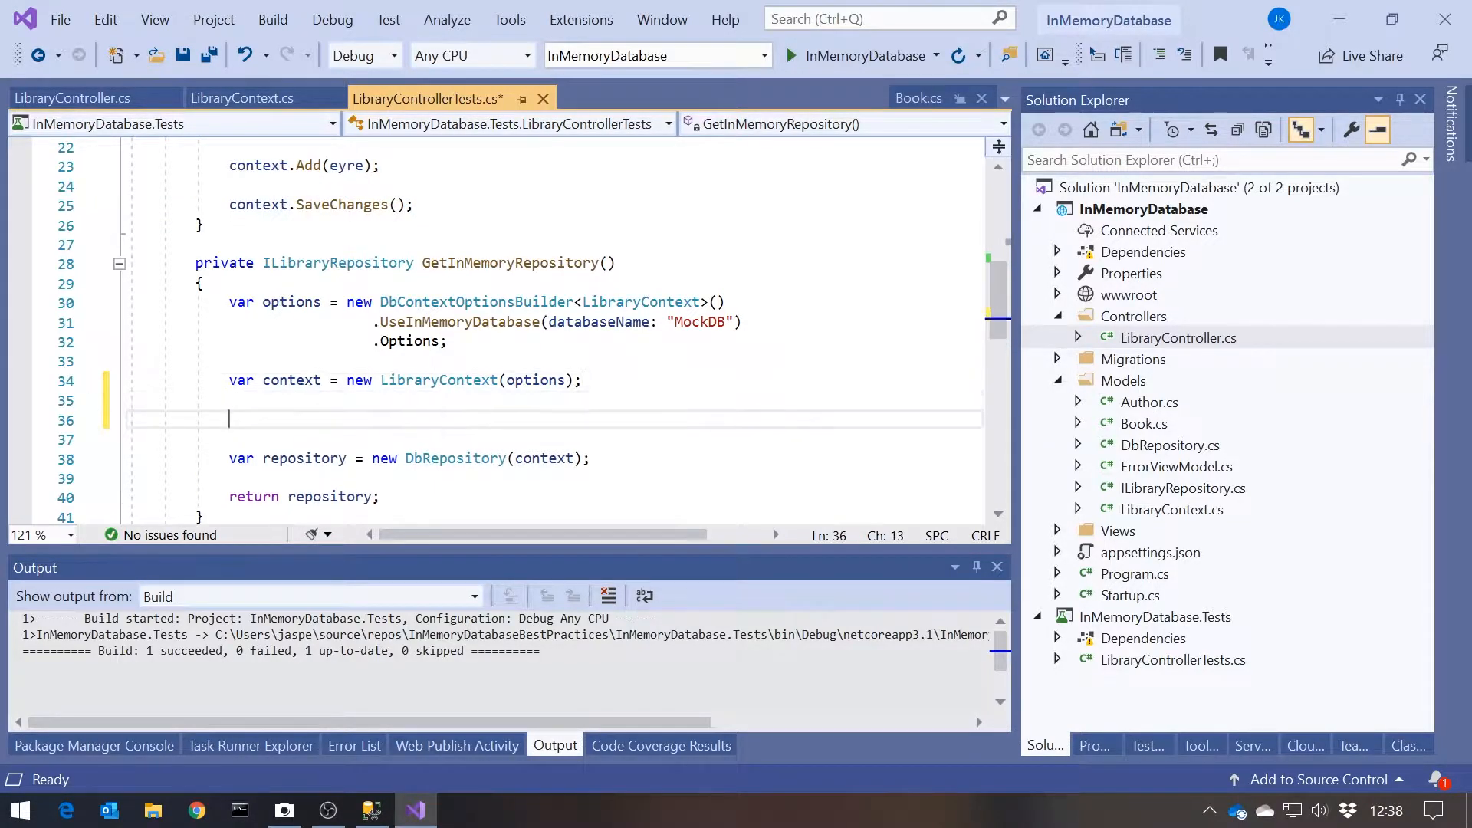
{"action": "type", "text": "Populate"}
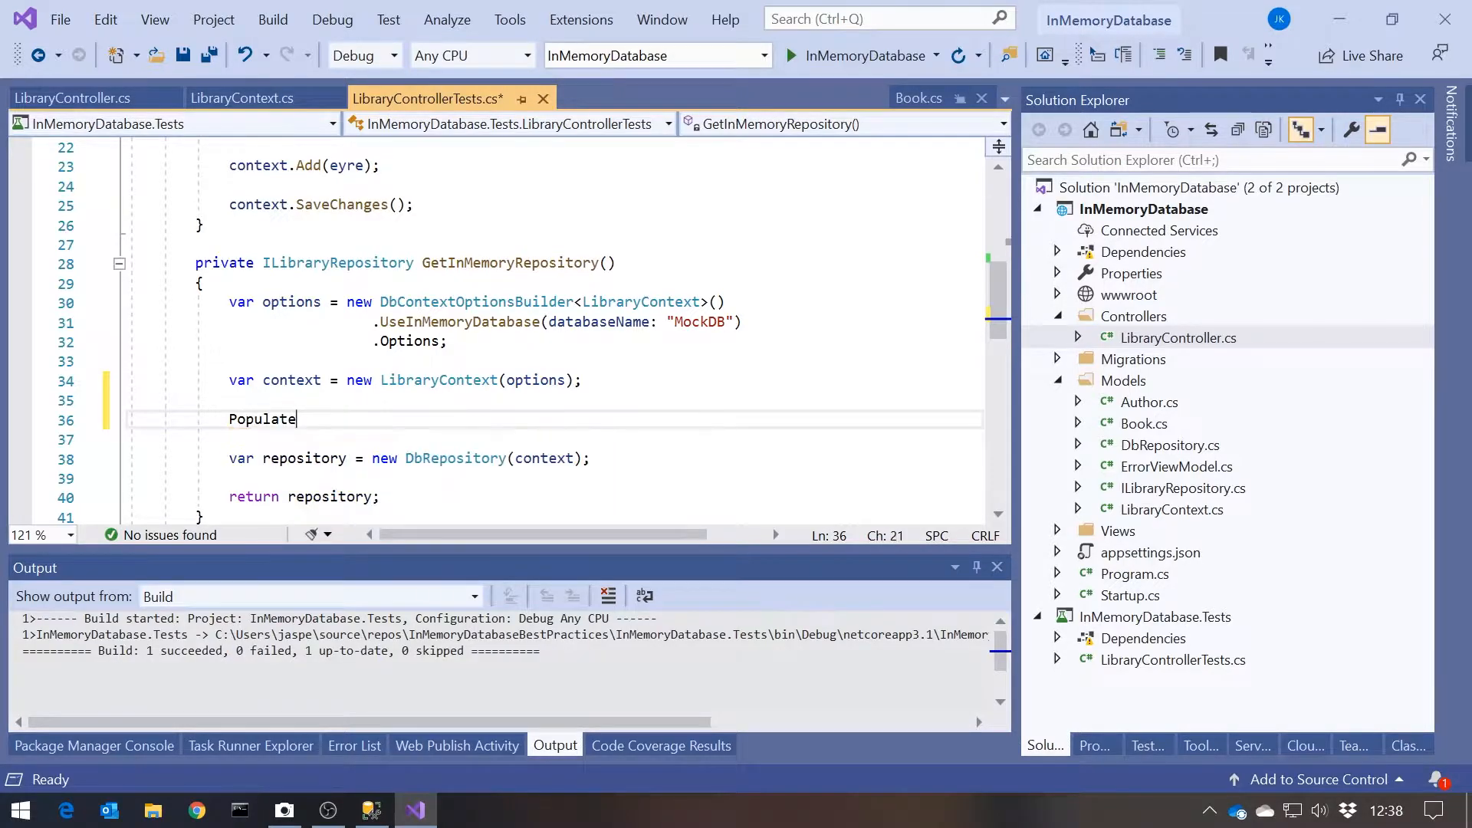
{"action": "type", "text": "(conte"}
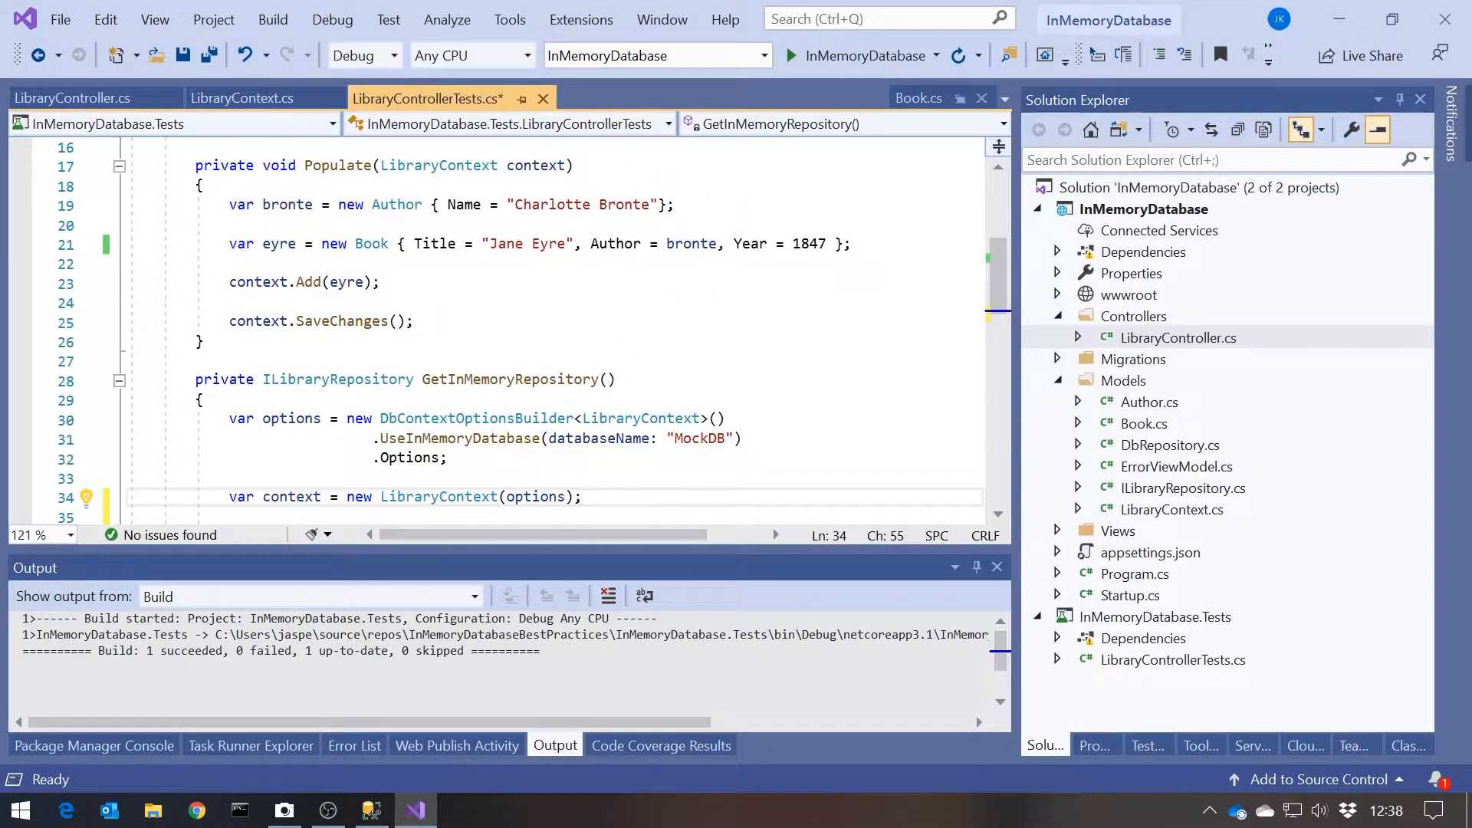
{"action": "scroll", "scroll_direction": "down", "scroll_amount": 3}
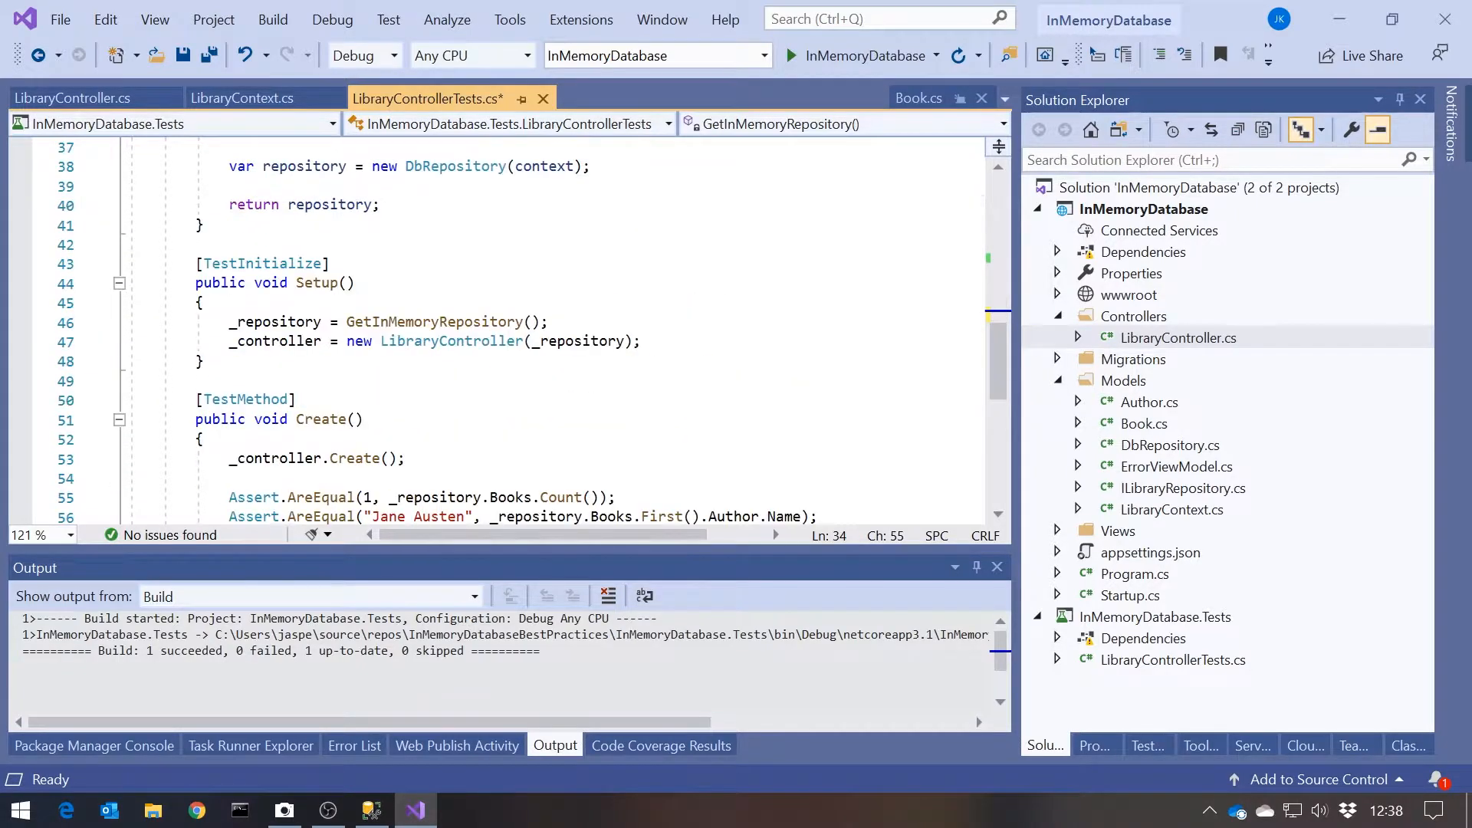
{"action": "scroll", "scroll_direction": "down", "scroll_amount": 3}
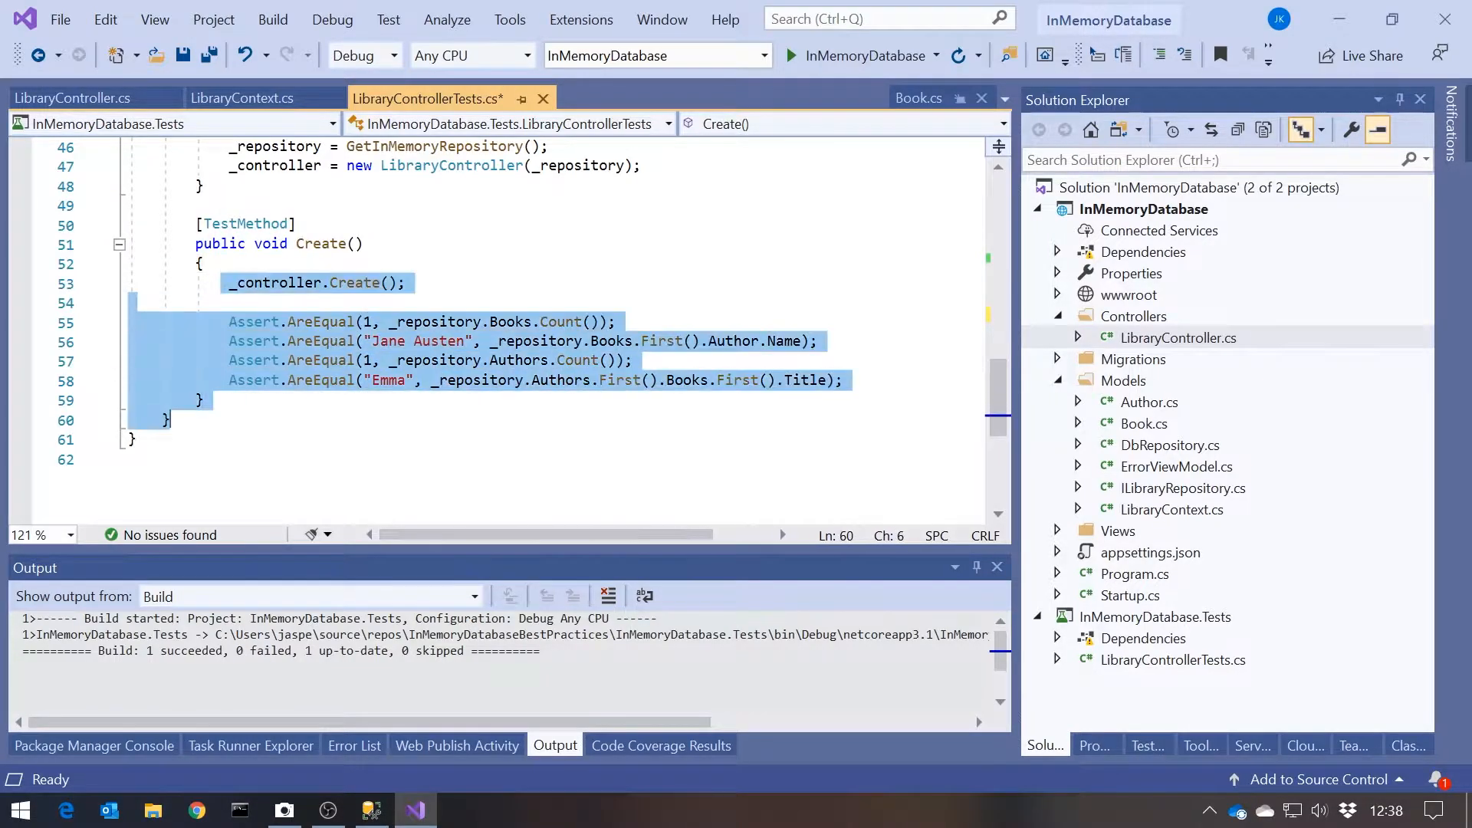
Empty the Create test's body, rename it Index, and view LibraryController's Index action.
{"action": "key", "text": "Delete"}
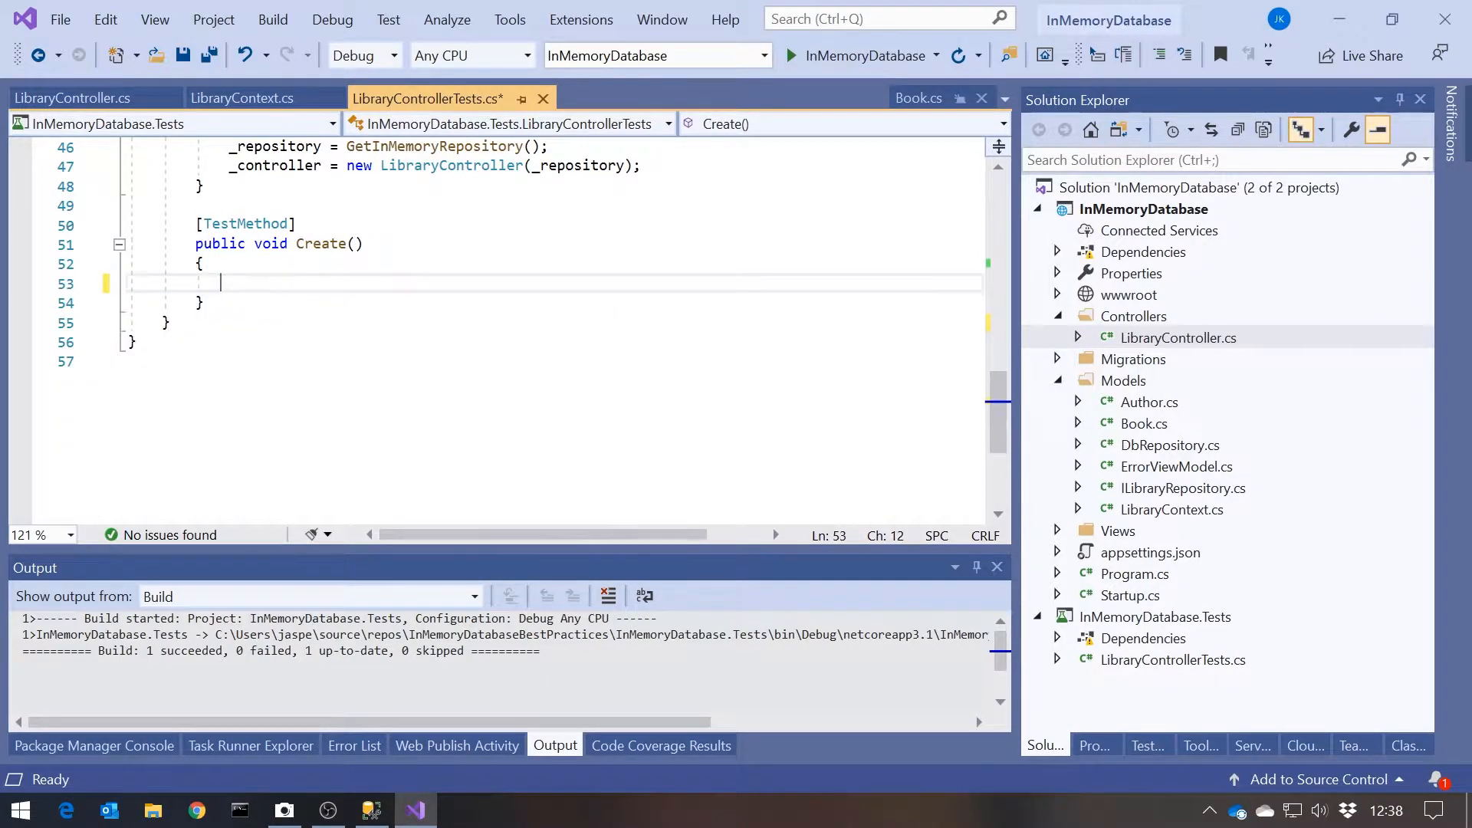
{"action": "type", "text": "Index"}
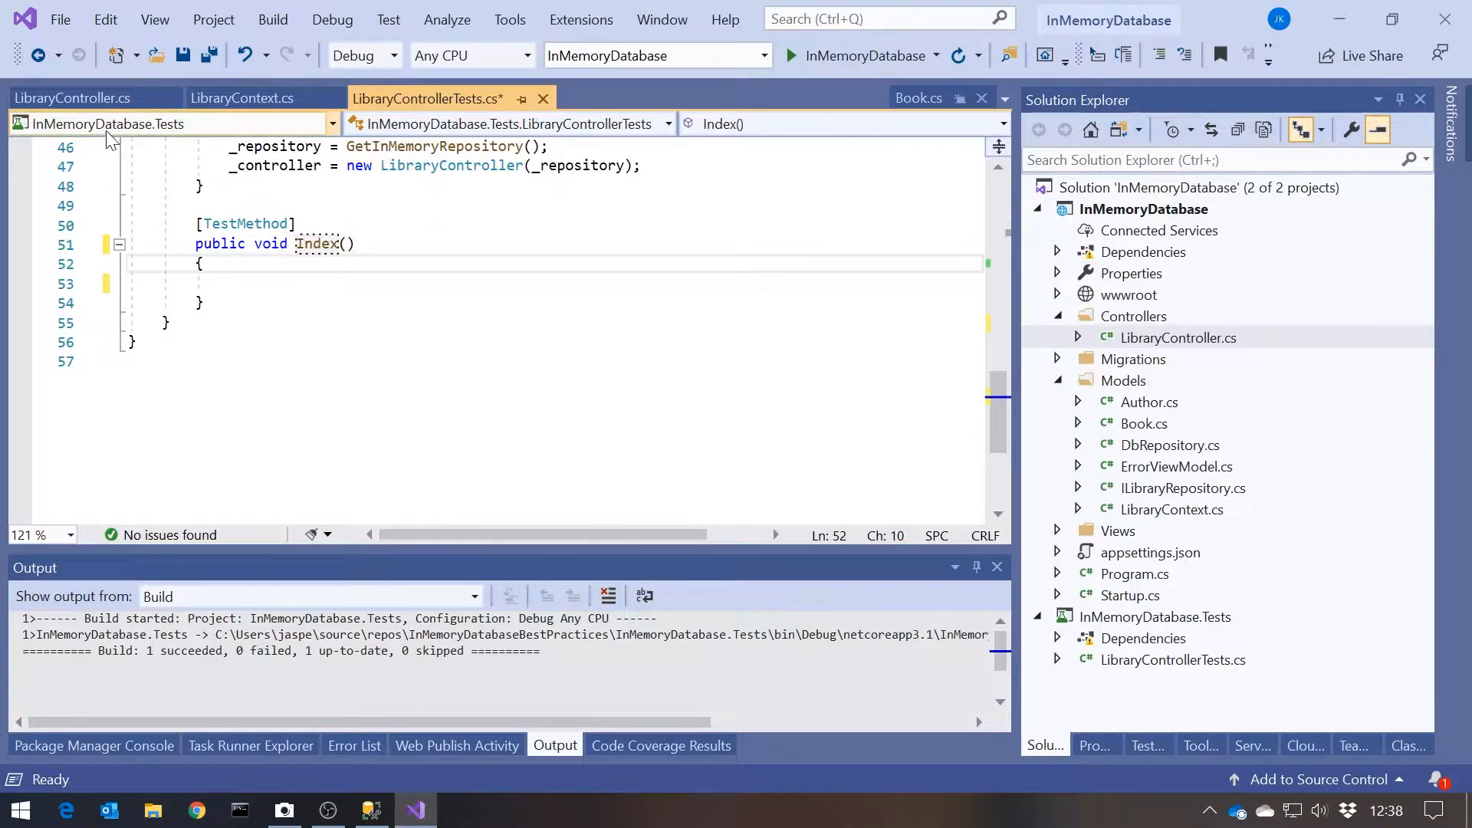
{"action": "left_click", "coordinate": [72, 98]}
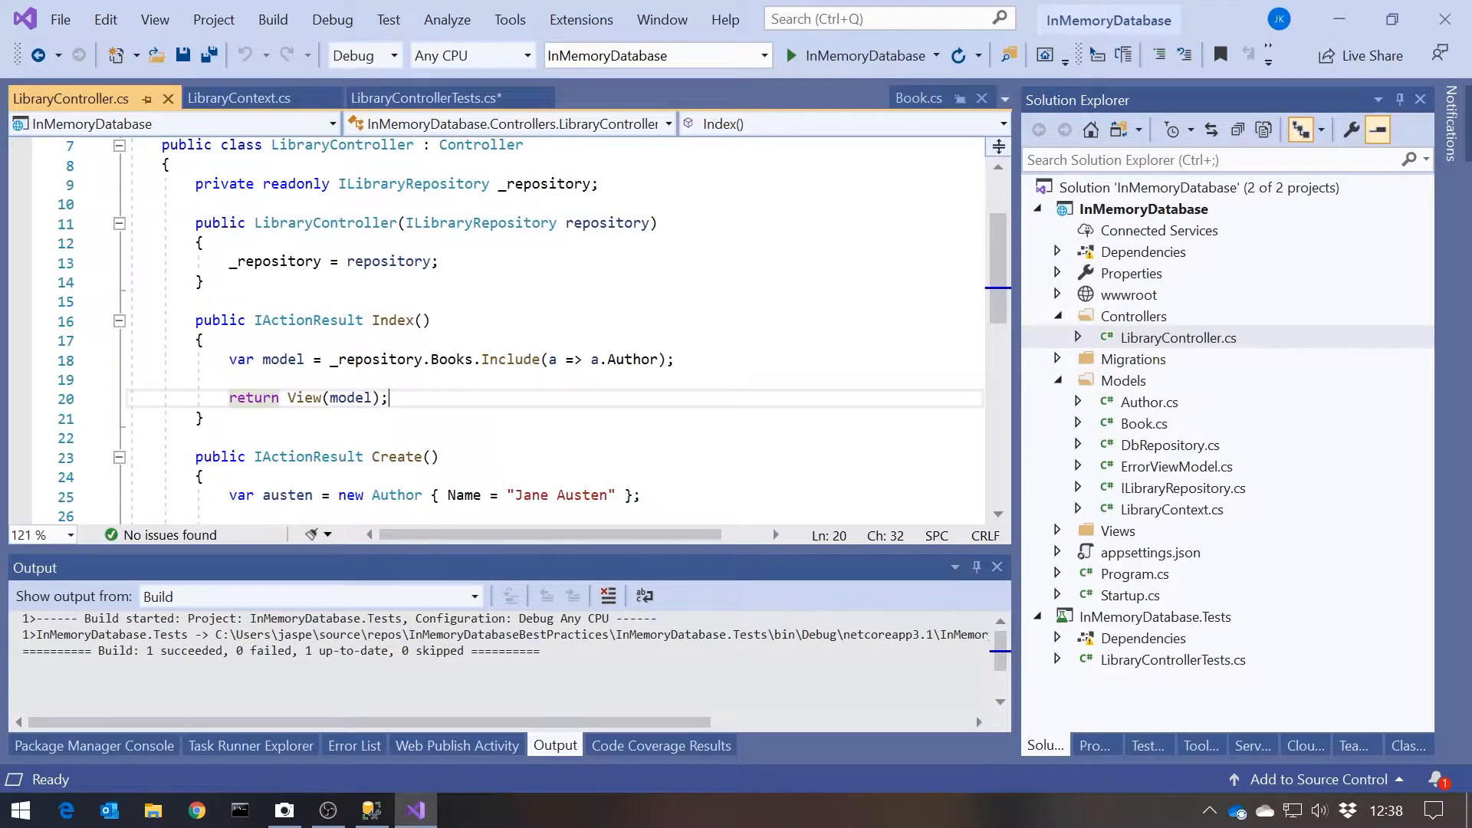
Call the controller's Index as ViewResult and cast its Model to IEnumerable<Book>.
{"action": "left_click", "coordinate": [433, 98]}
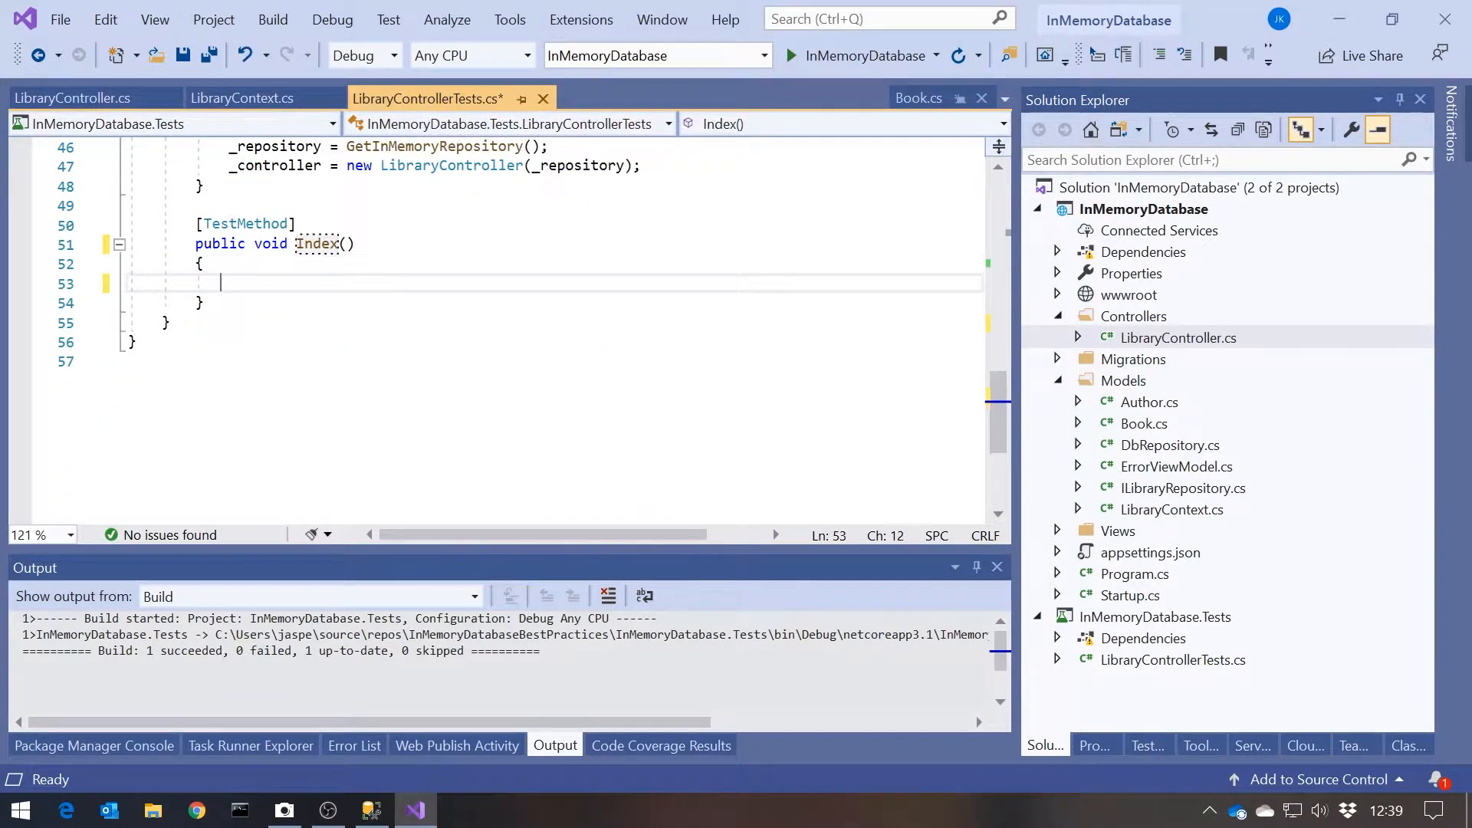
{"action": "type", "text": "var"}
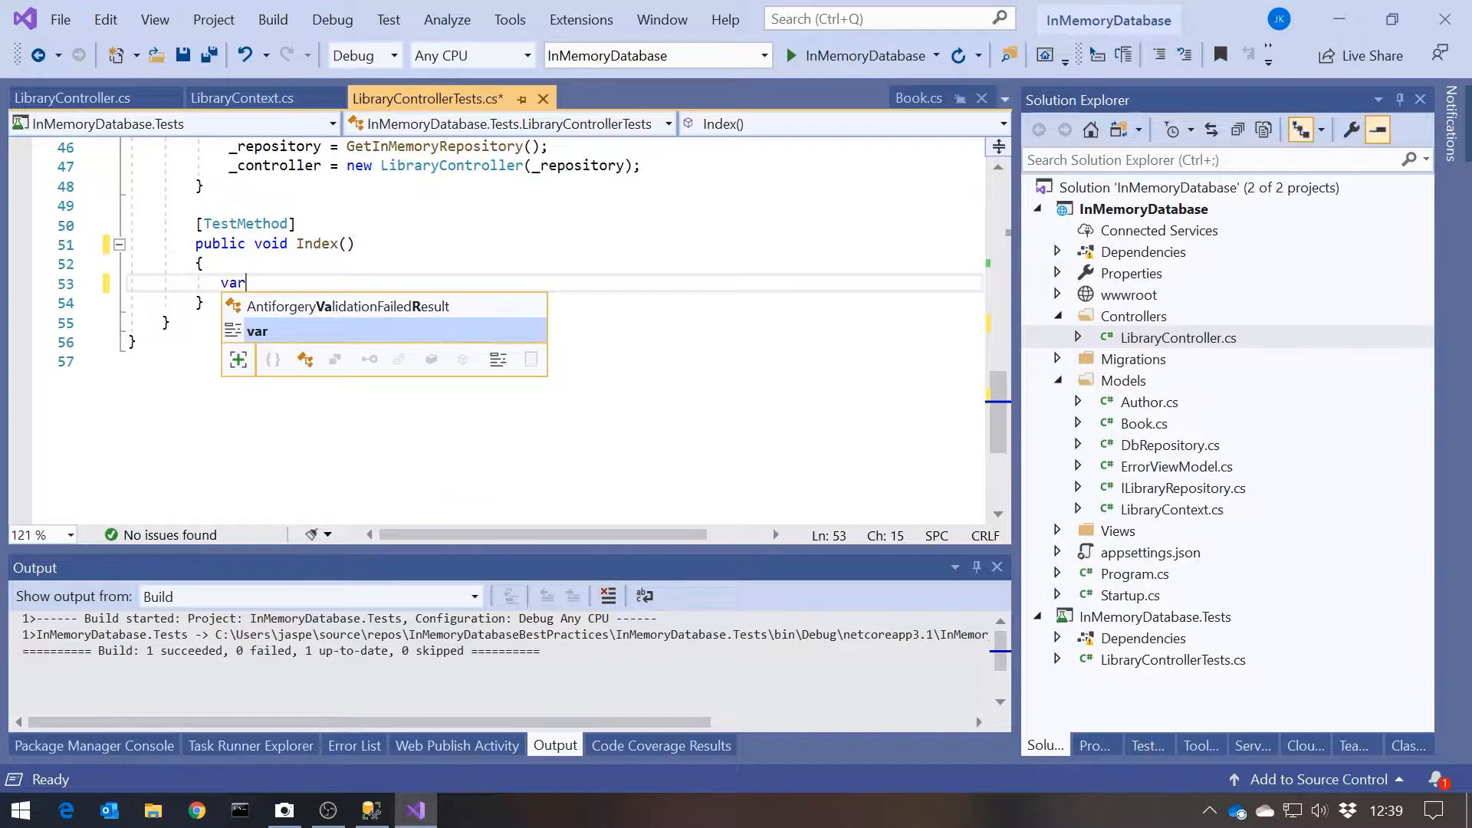
{"action": "type", "text": "result = _controller"}
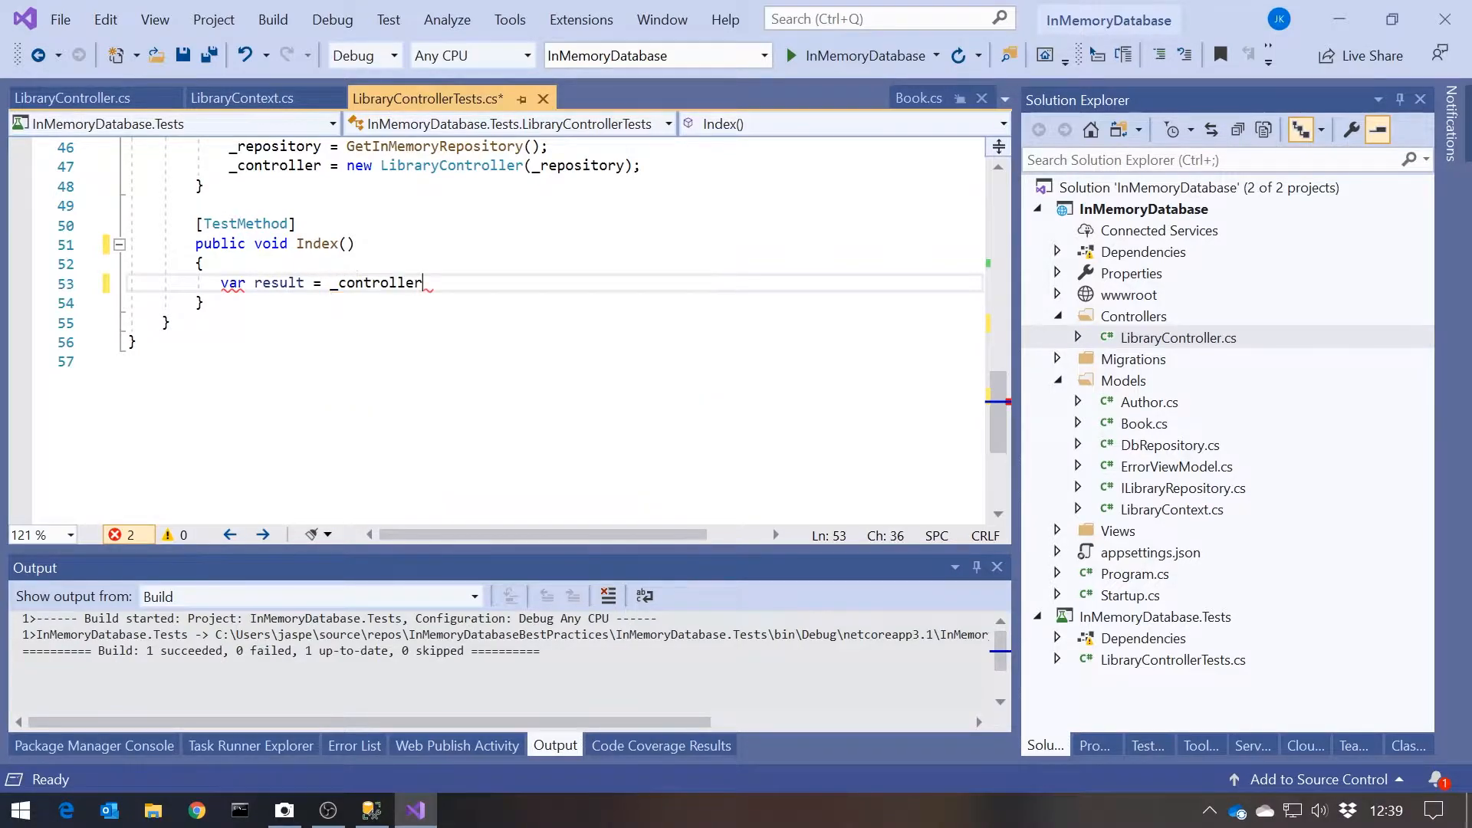
{"action": "type", "text": ".Index("}
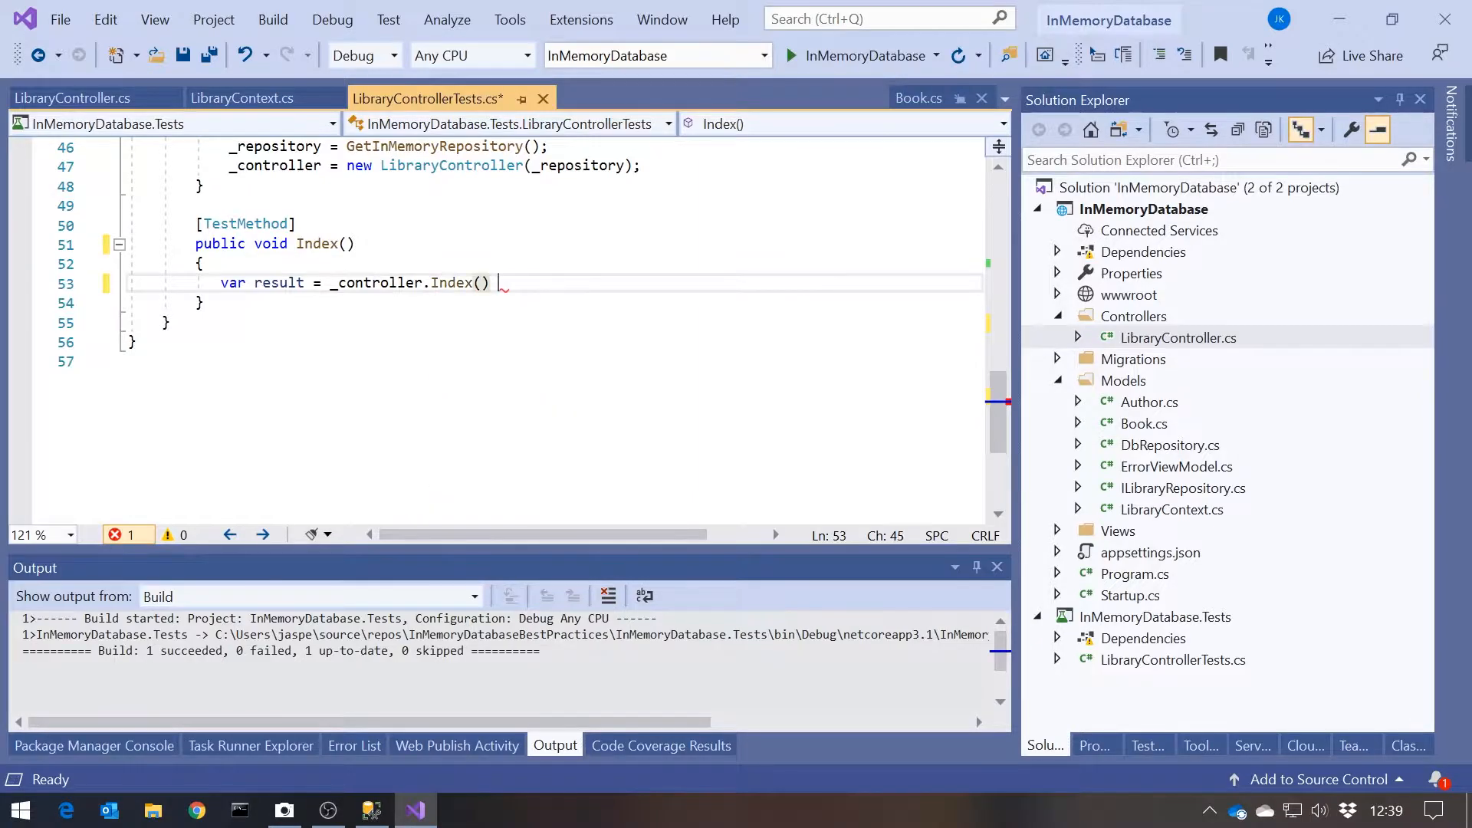
{"action": "left_click", "coordinate": [73, 98]}
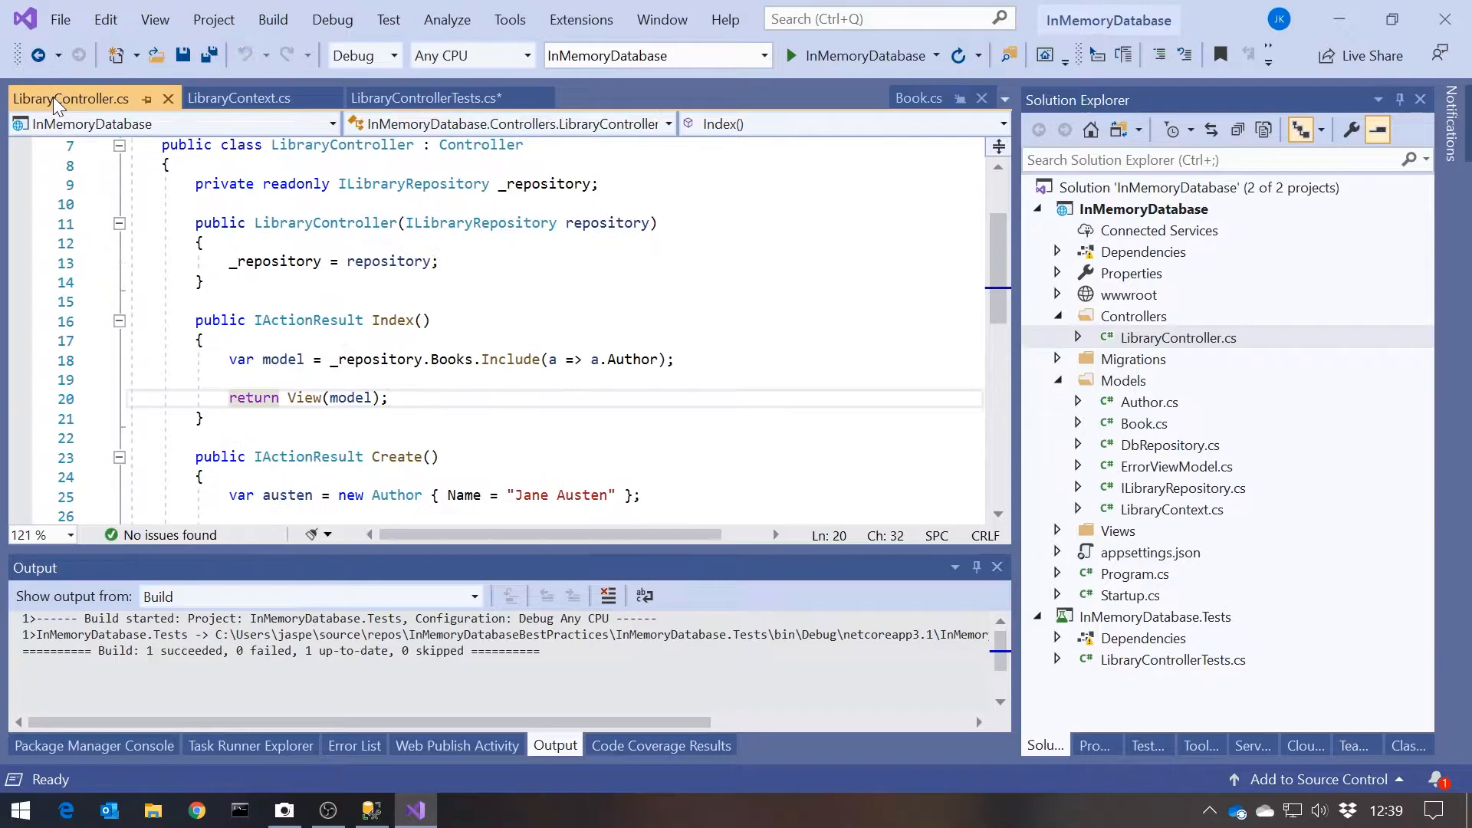
{"action": "left_click", "coordinate": [439, 98]}
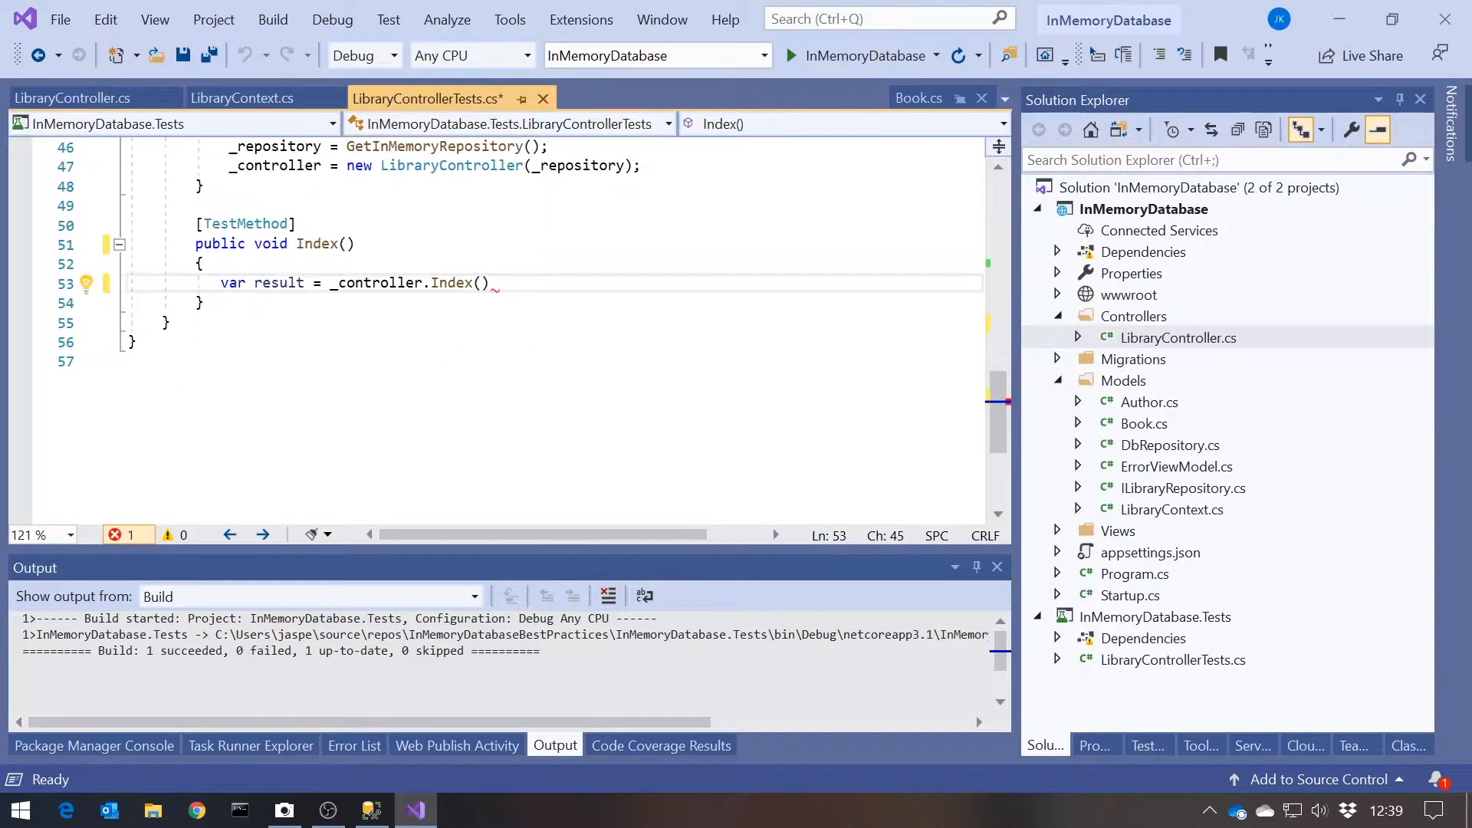
{"action": "type", "text": "as"}
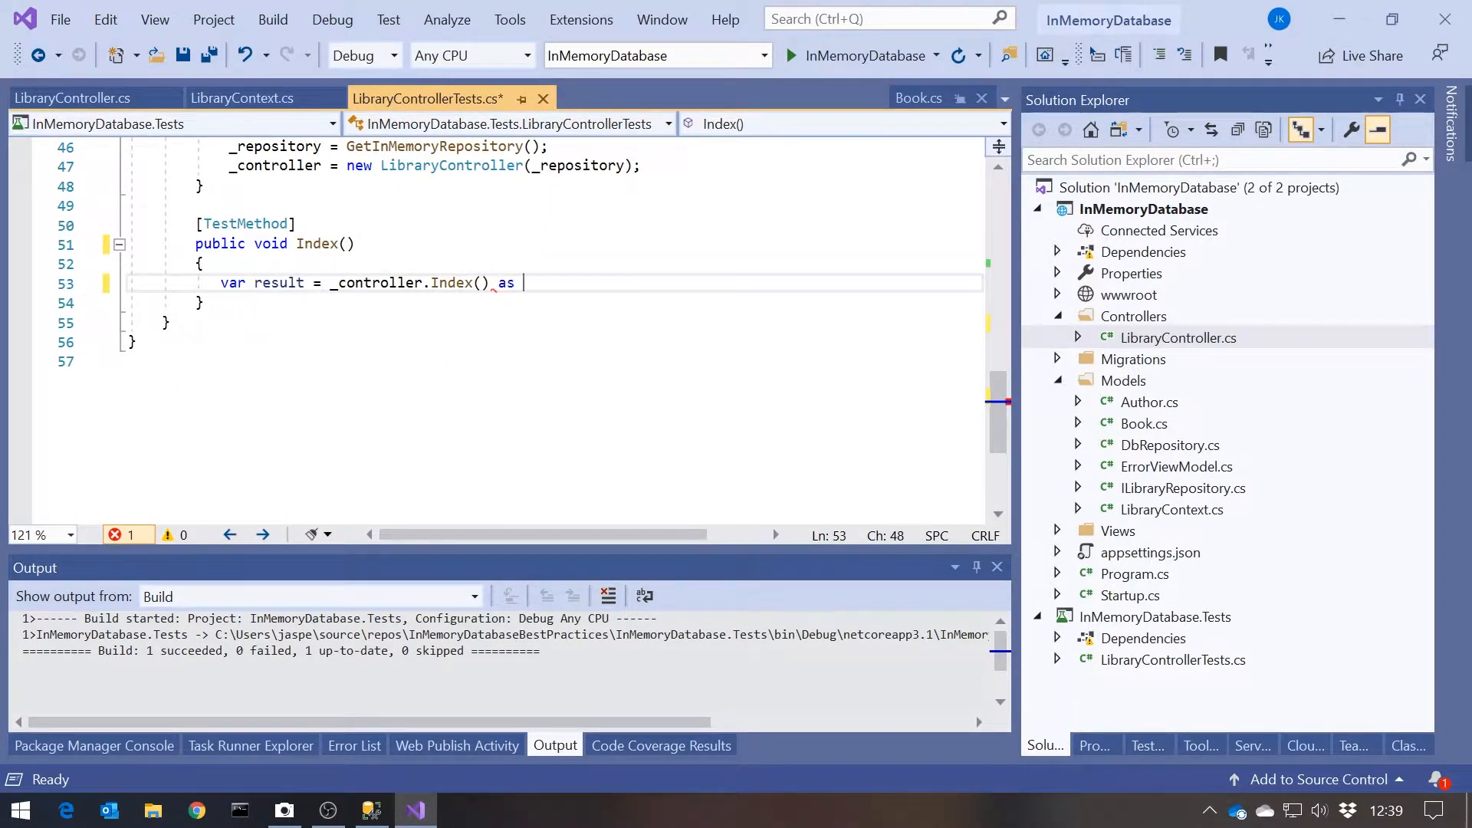
{"action": "type", "text": "ViewResult;"}
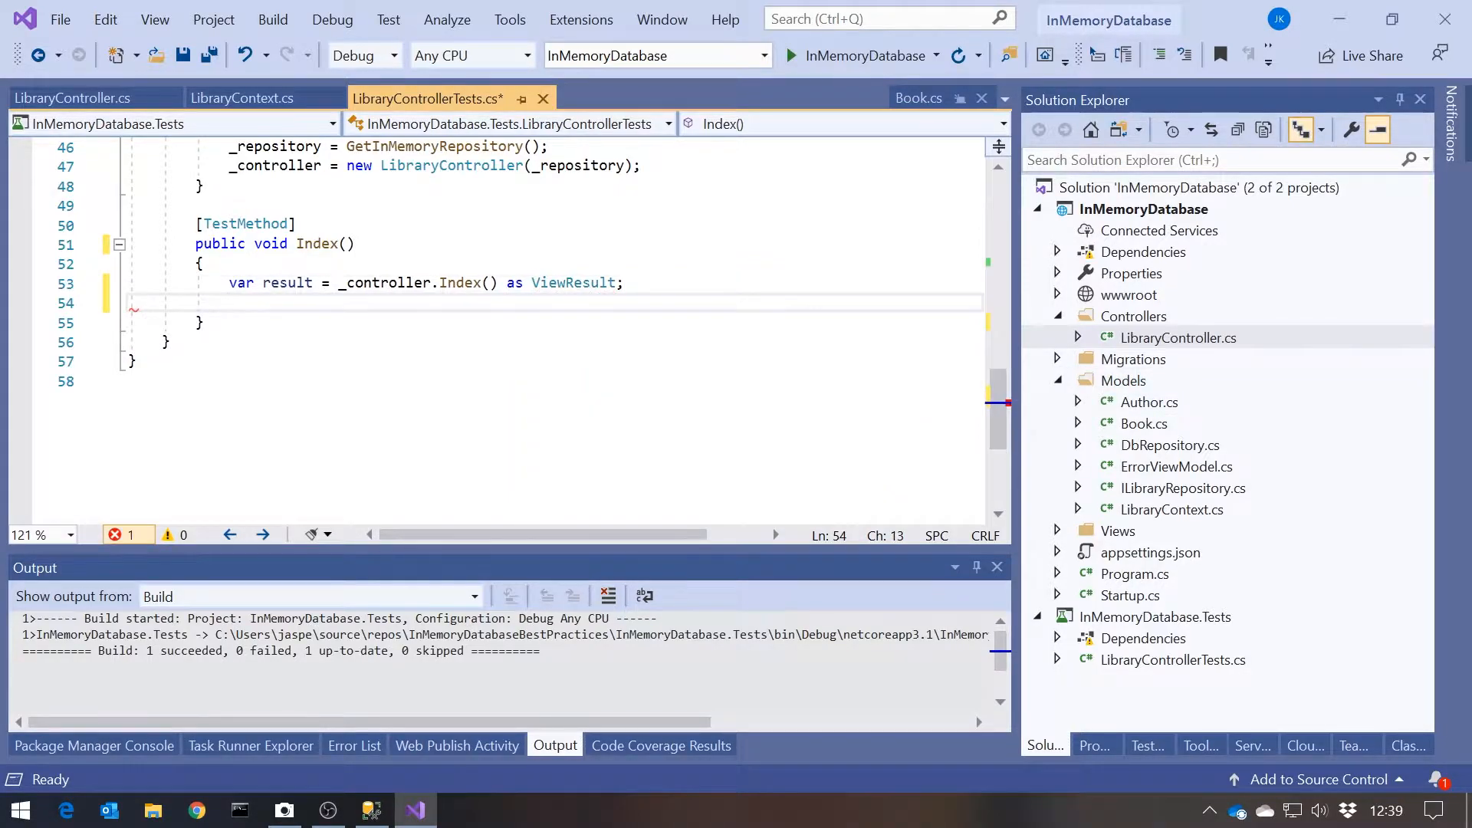
{"action": "type", "text": "var"}
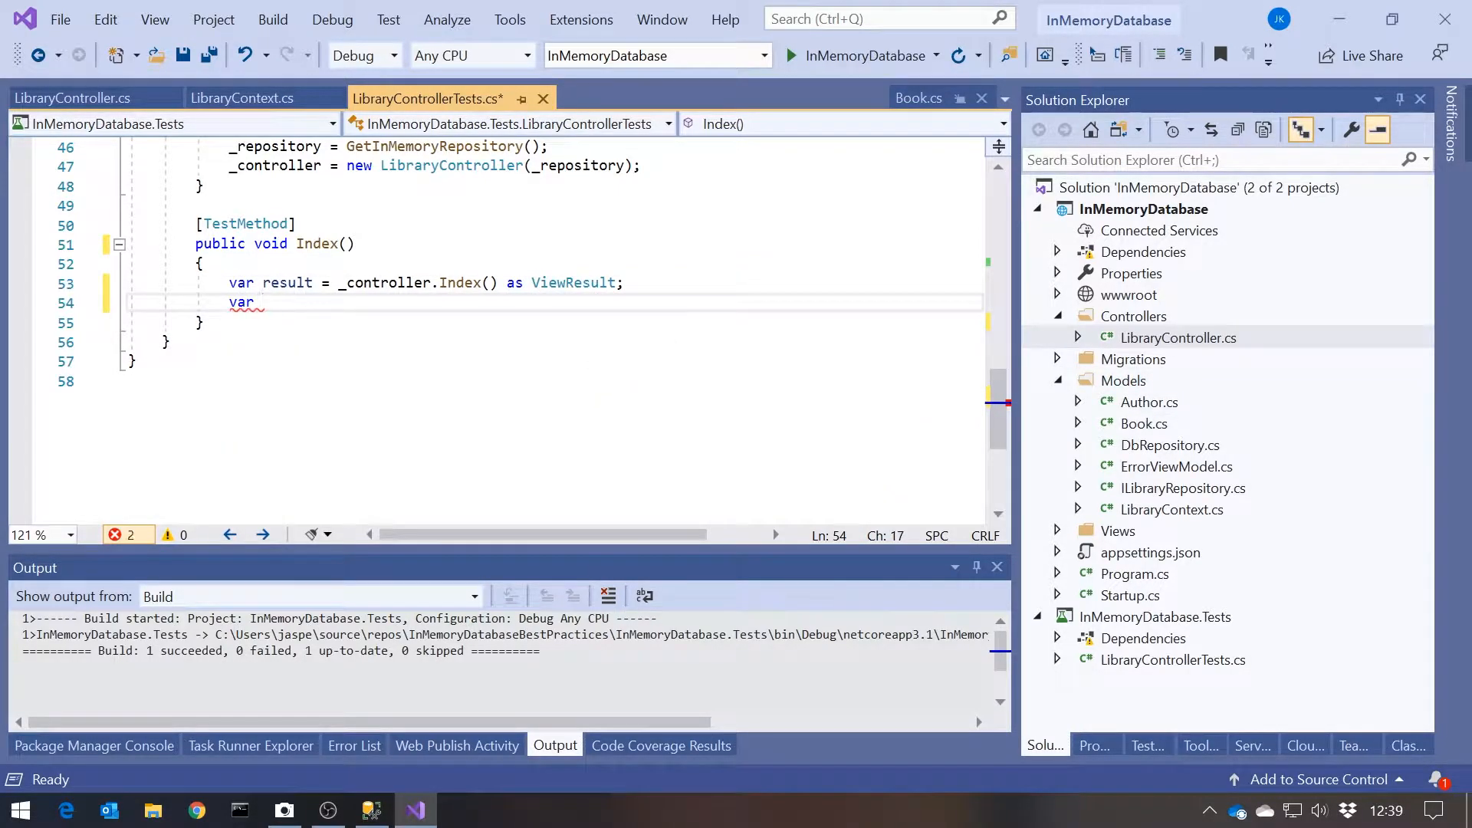
{"action": "type", "text": "model ="}
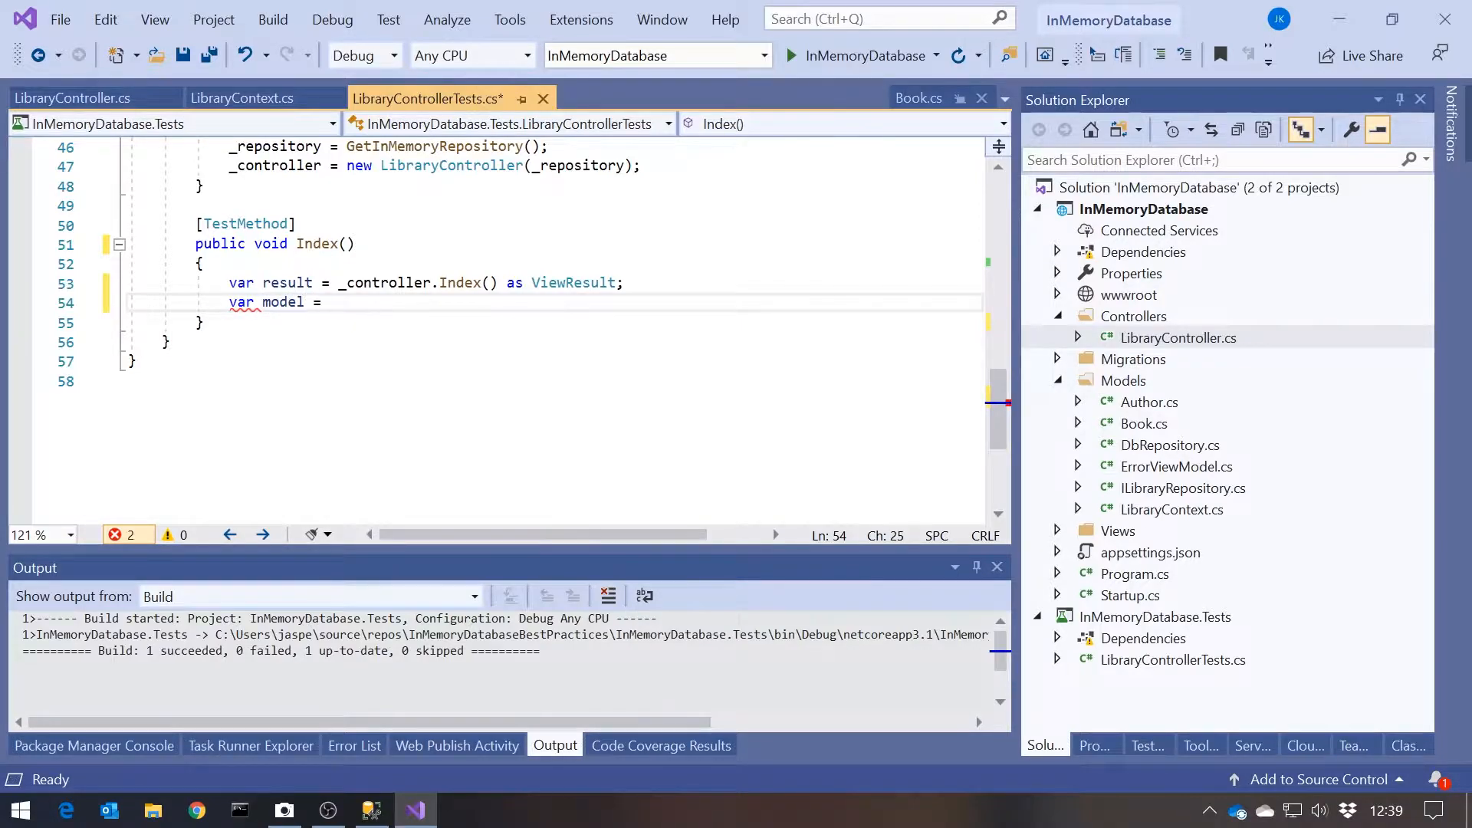
{"action": "type", "text": "r"}
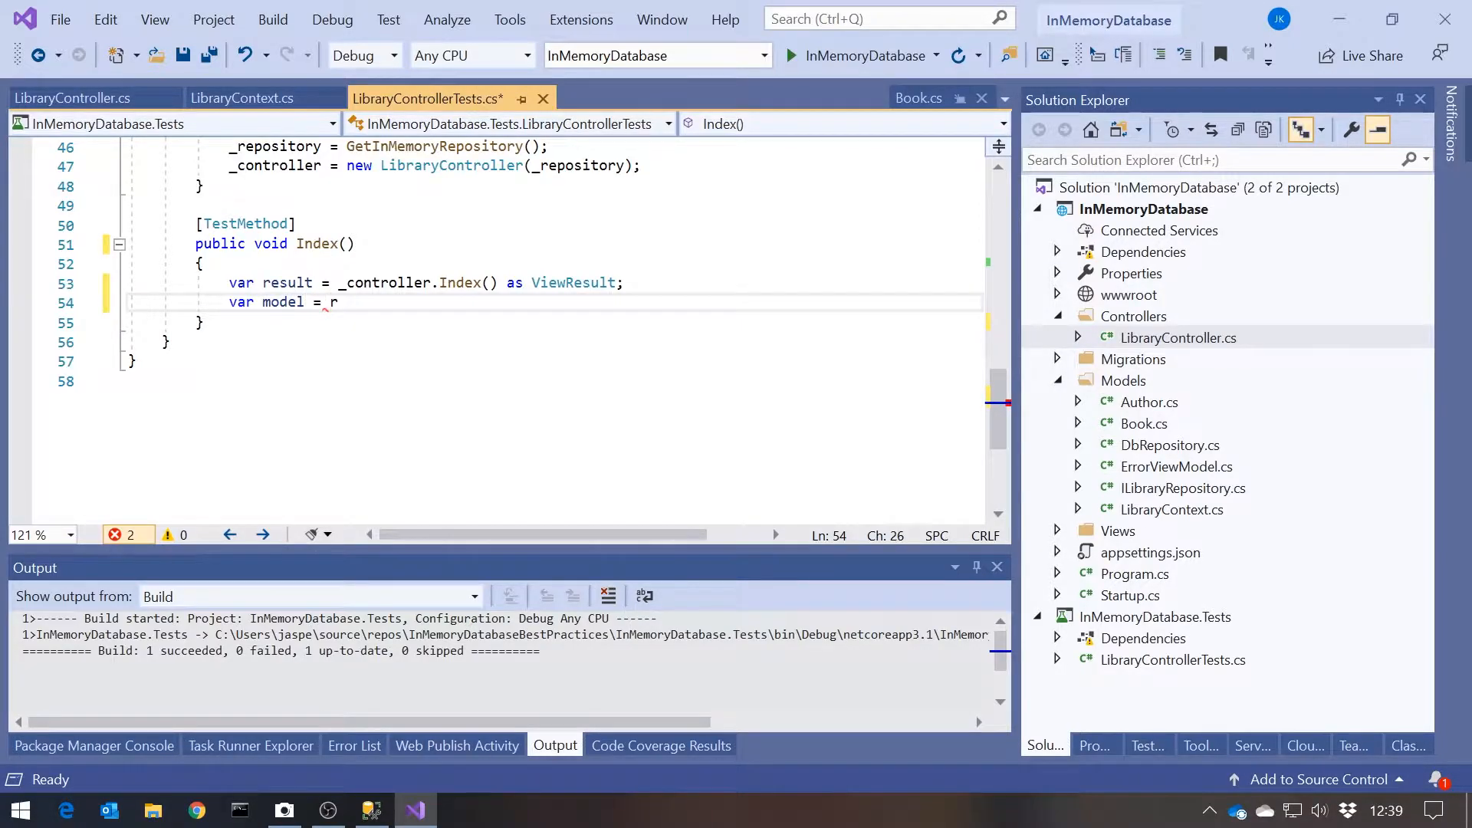
{"action": "type", "text": "esult.M"}
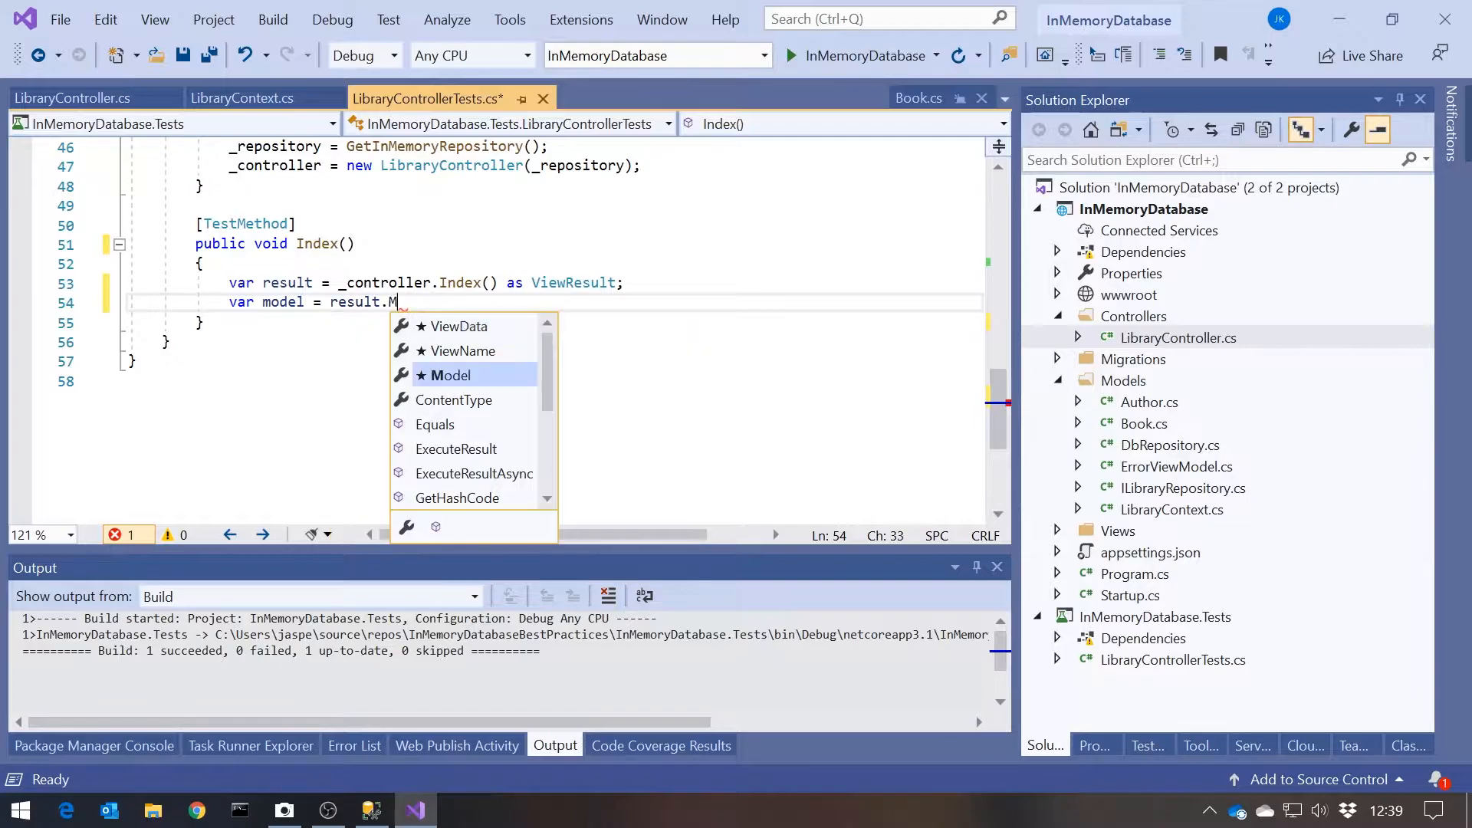
{"action": "type", "text": "odel as"}
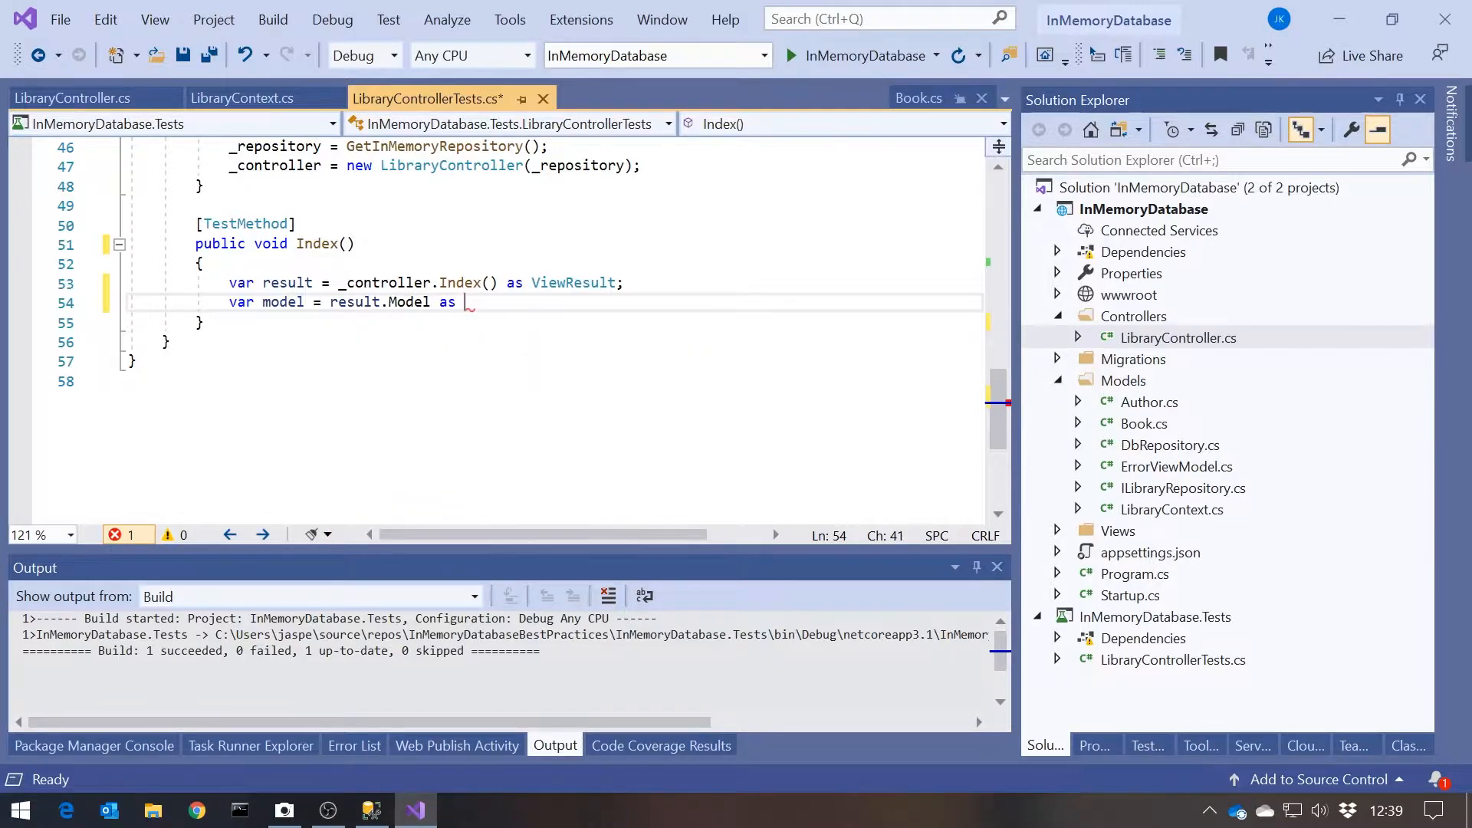
{"action": "type", "text": "IEnumerable"}
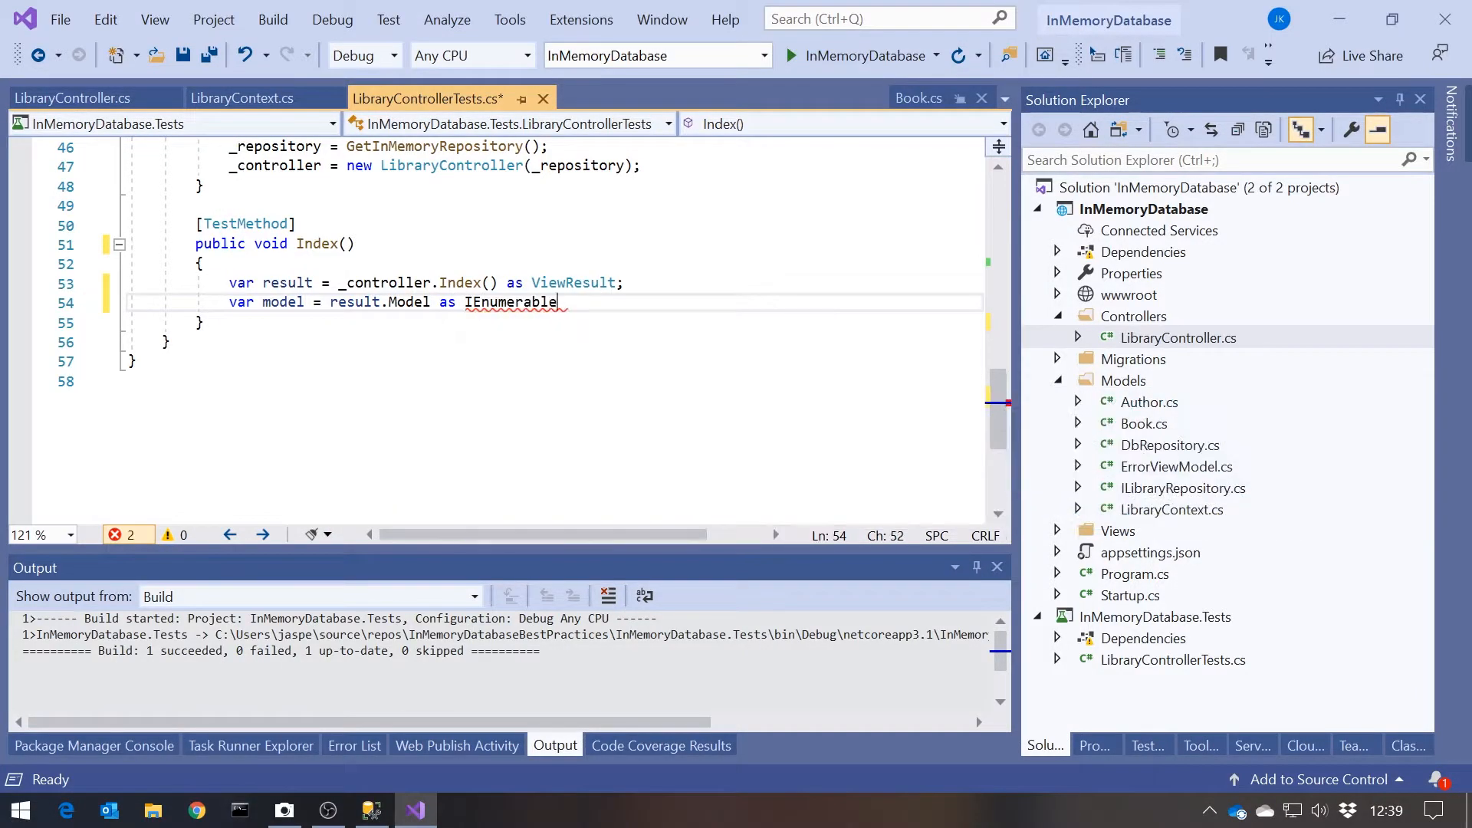
{"action": "type", "text": "<Book>;"}
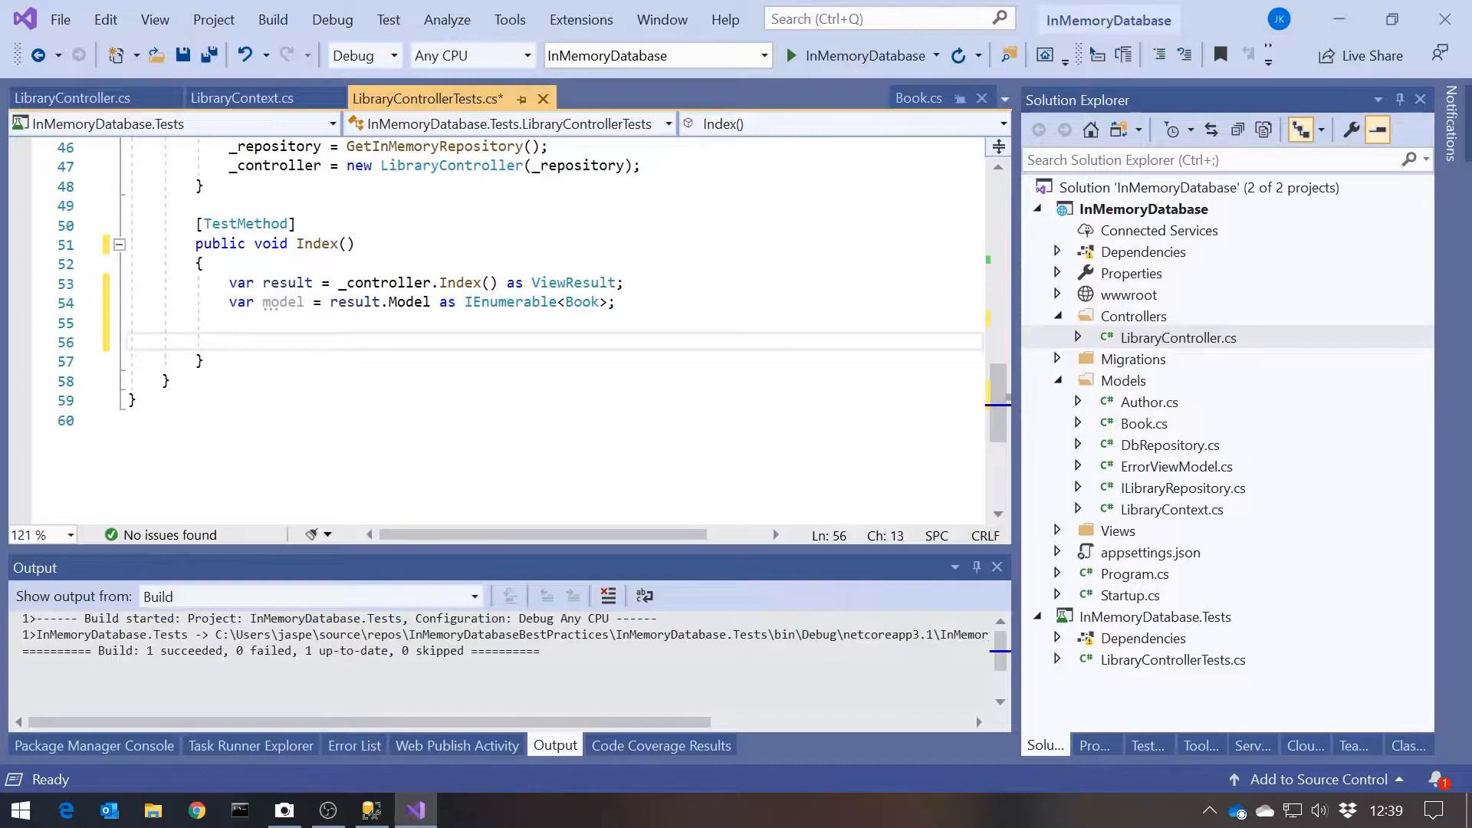
Assert the model holds exactly one book whose title is 'Jane Eyre'.
{"action": "type", "text": "Assert."}
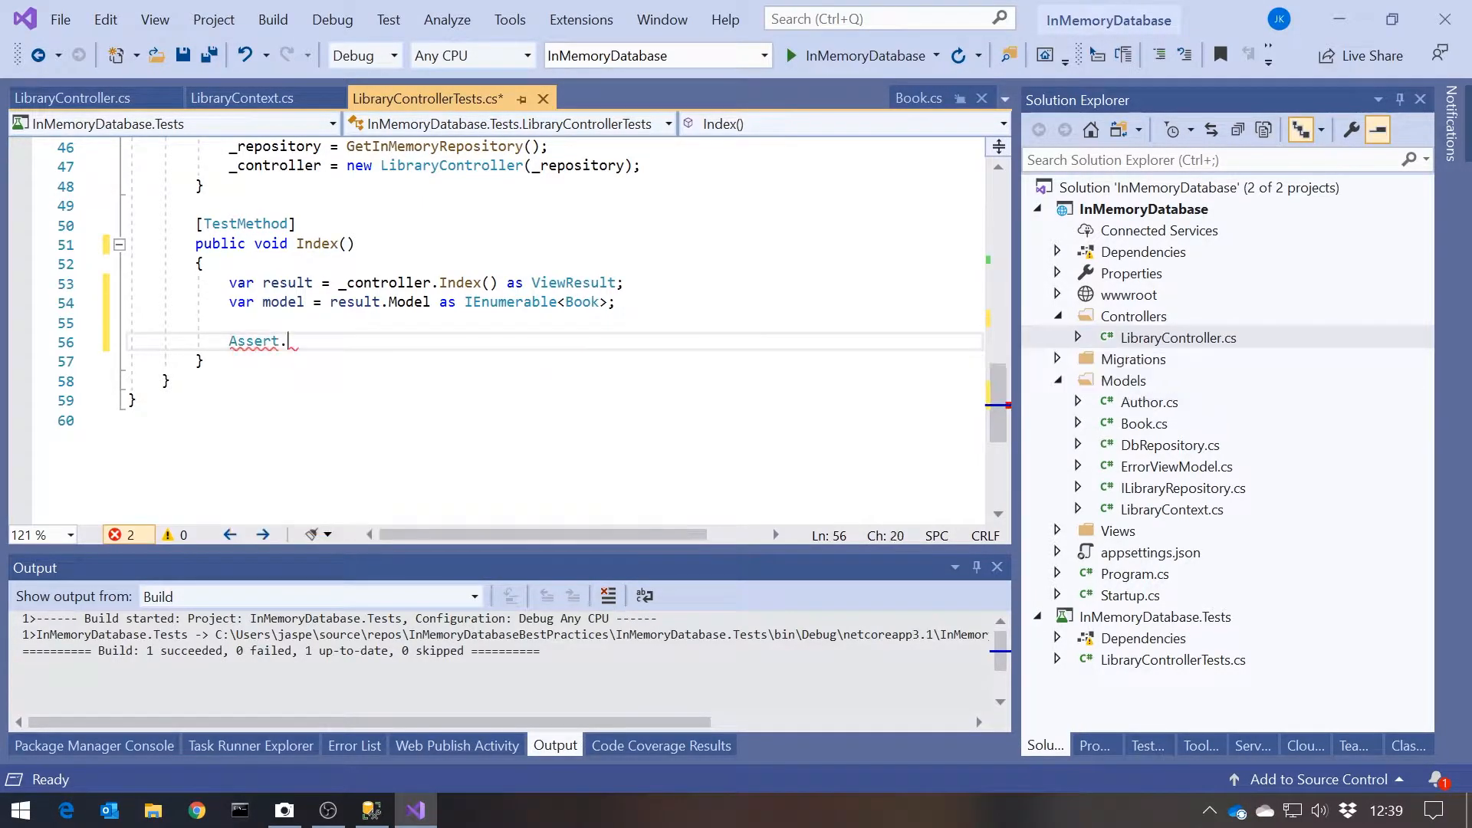
{"action": "type", "text": "AreEqual("}
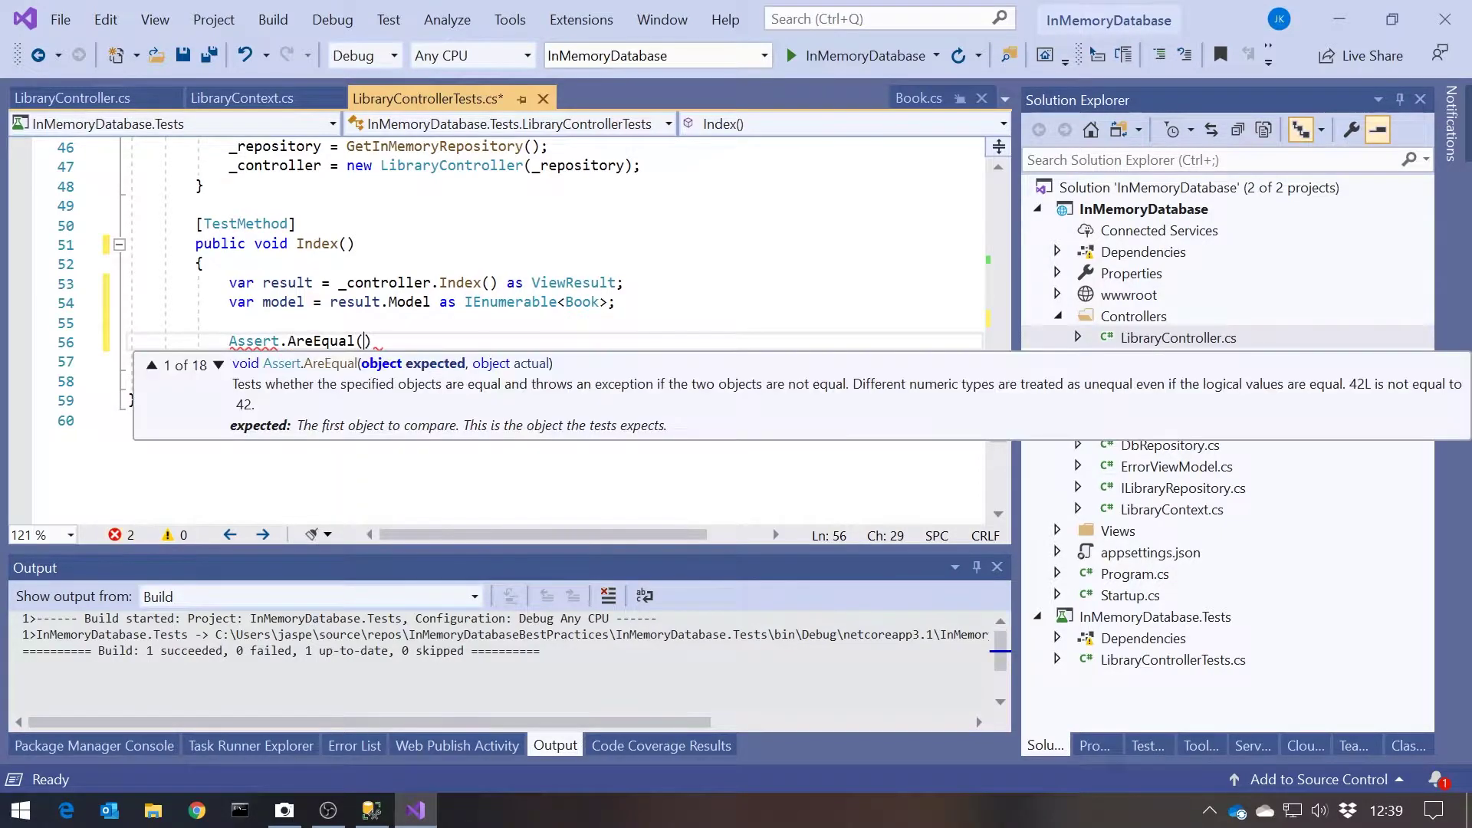
{"action": "type", "text": "1,"}
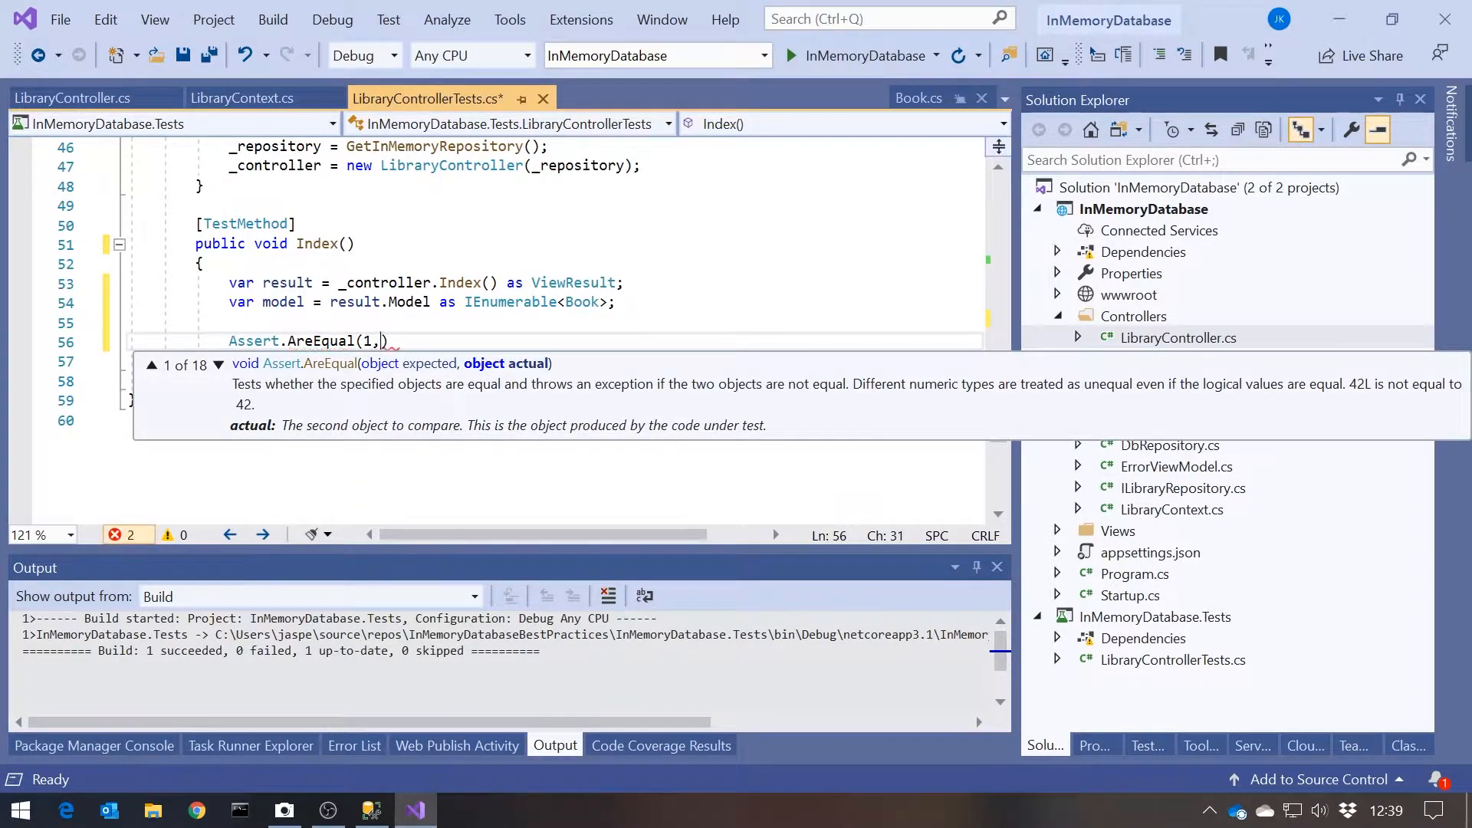
{"action": "type", "text": "model.Count("}
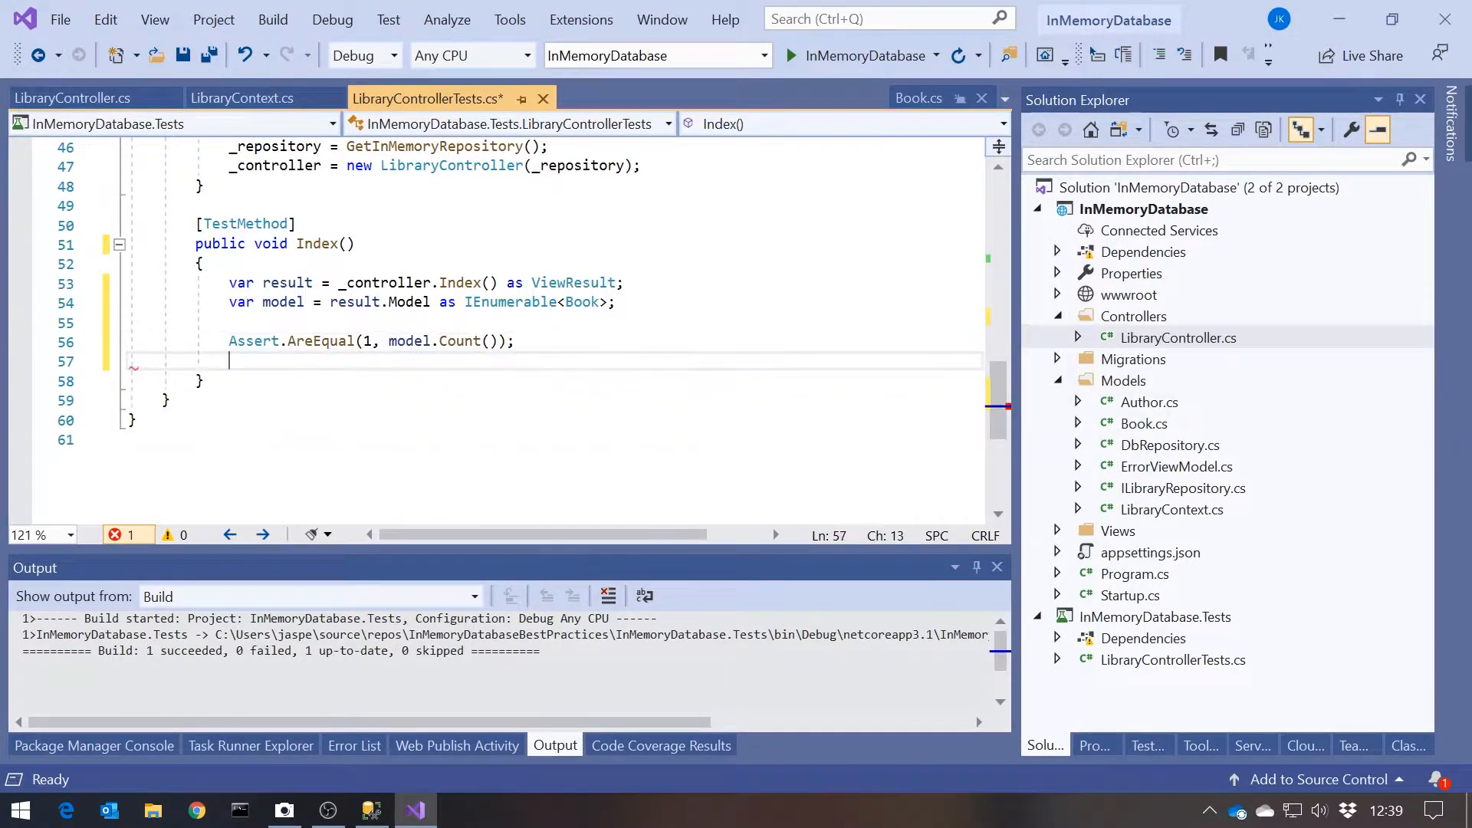
{"action": "type", "text": "Assert"}
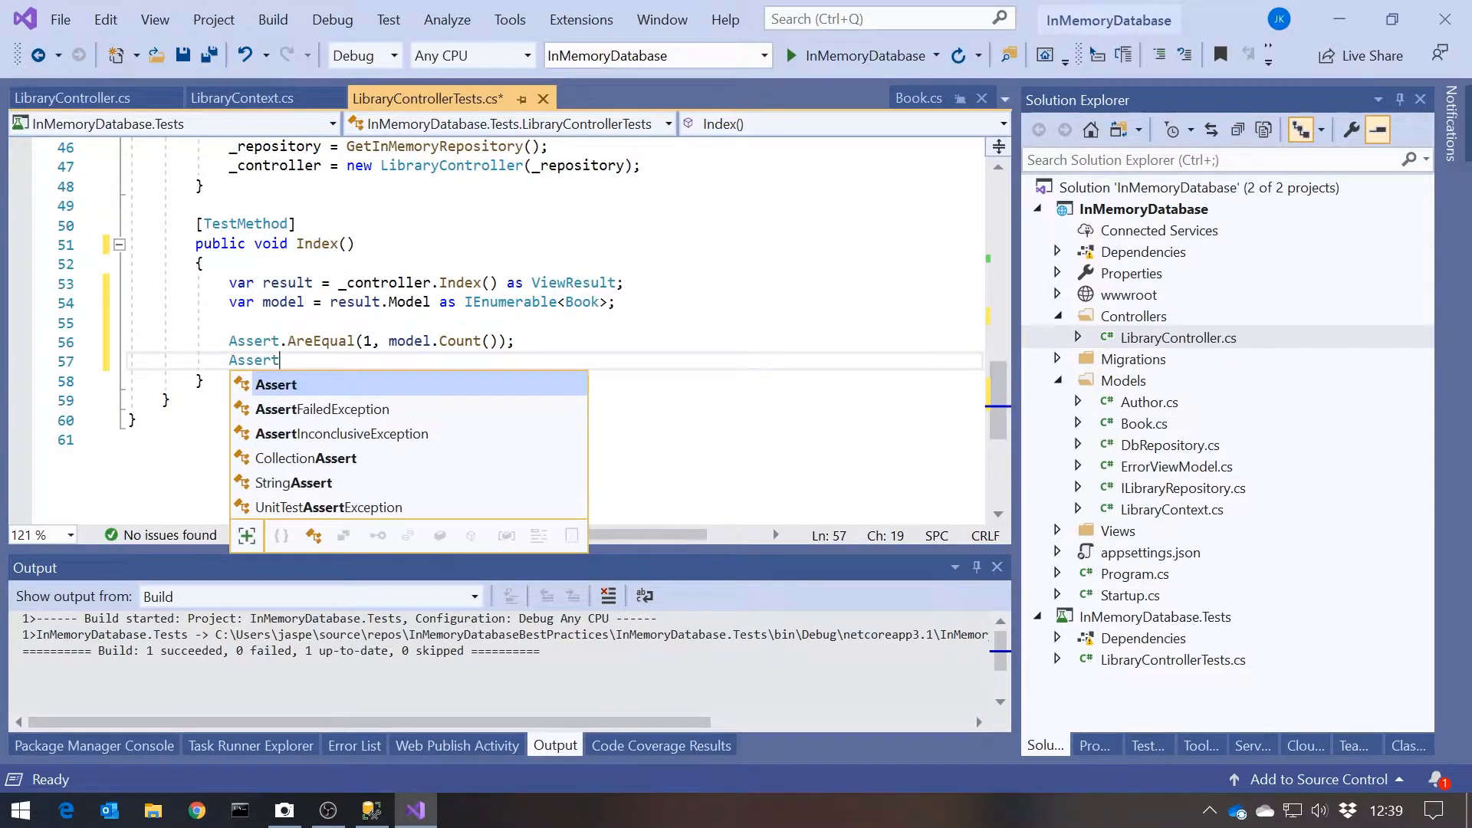
{"action": "type", "text": ".Are"}
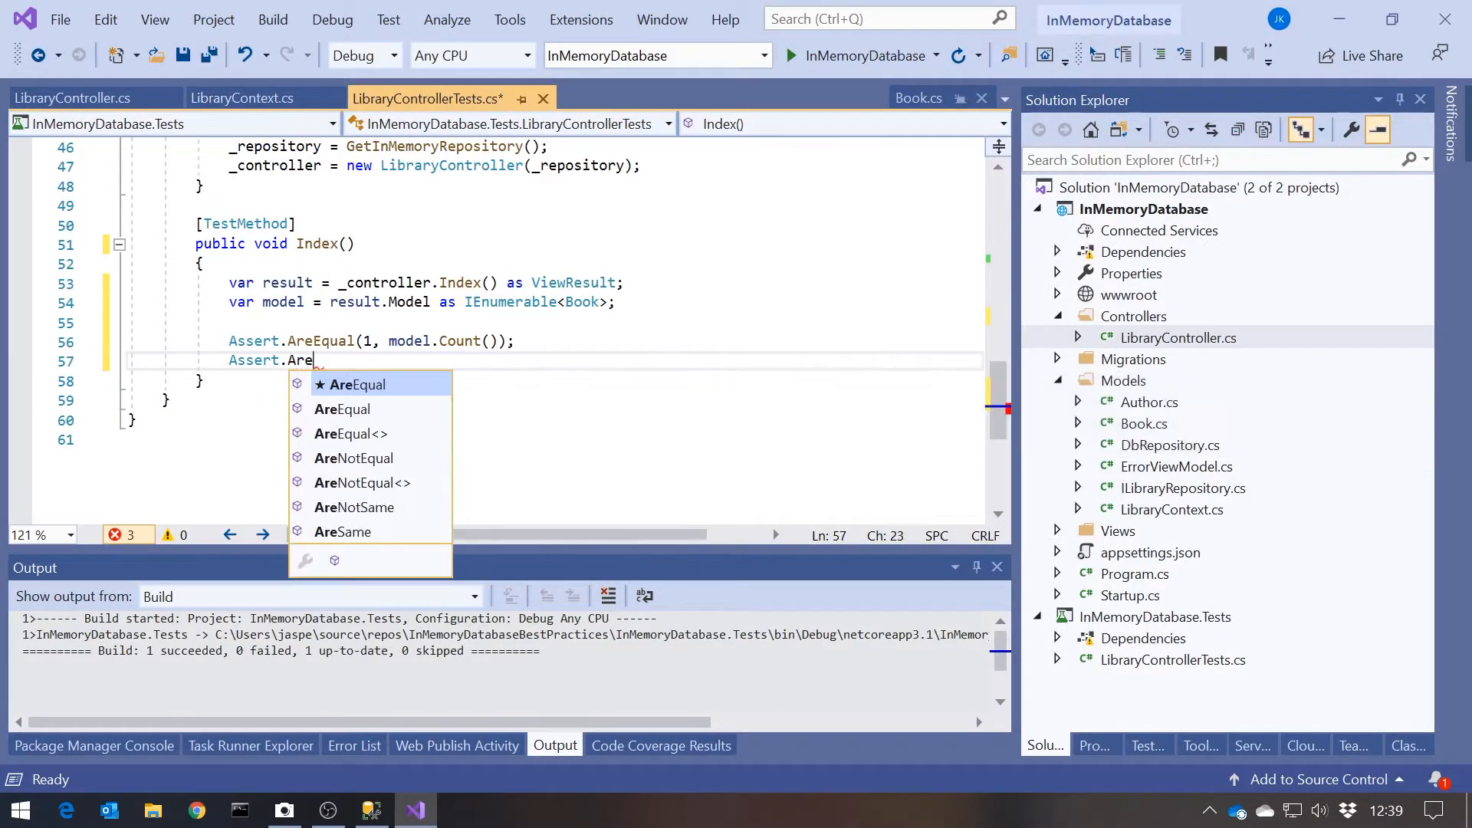
{"action": "type", "text": "Equal"}
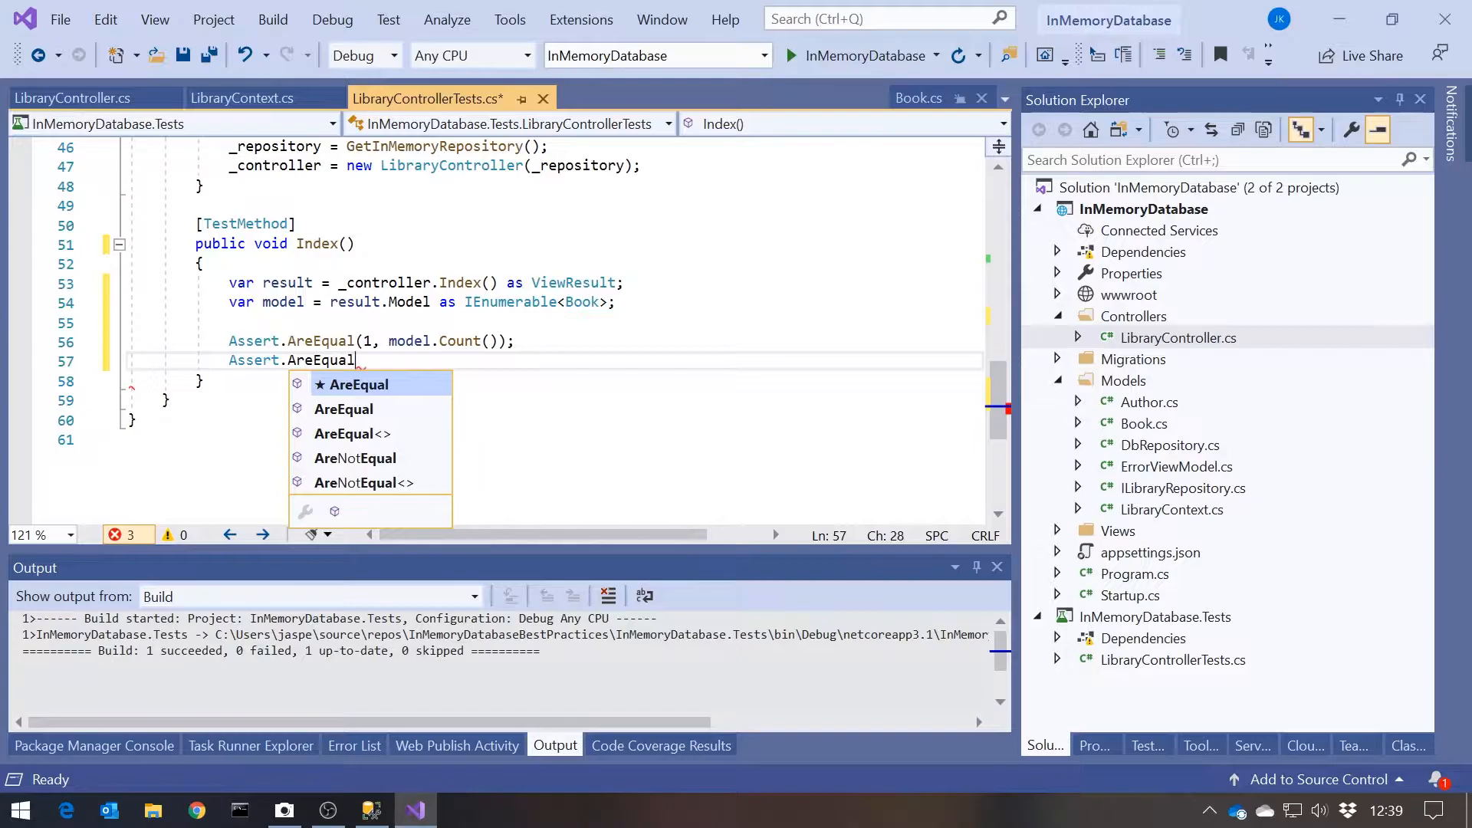
{"action": "type", "text": "(\"\")"}
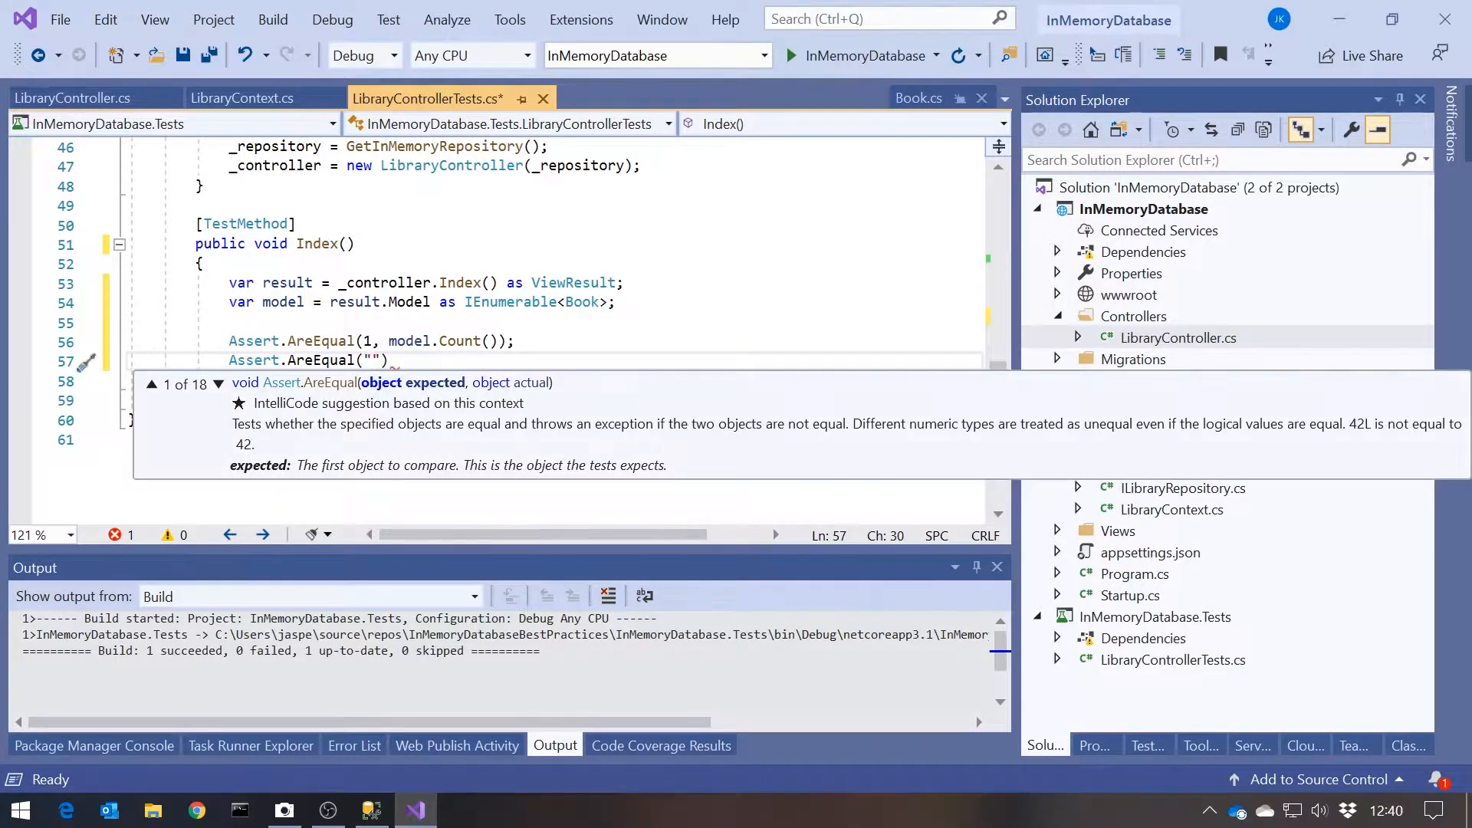
{"action": "type", "text": "Jane"}
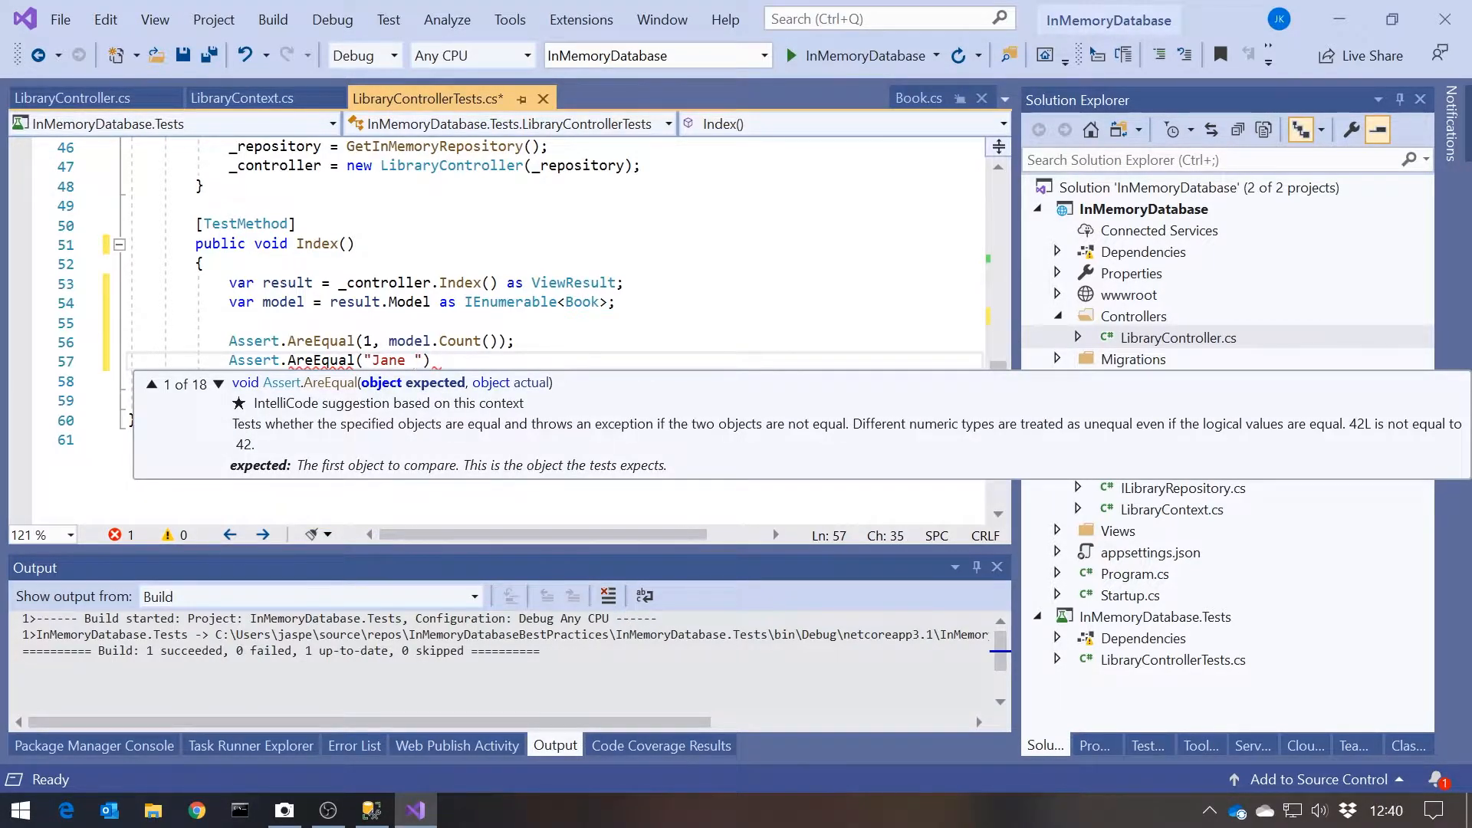
{"action": "type", "text": "Eyre"}
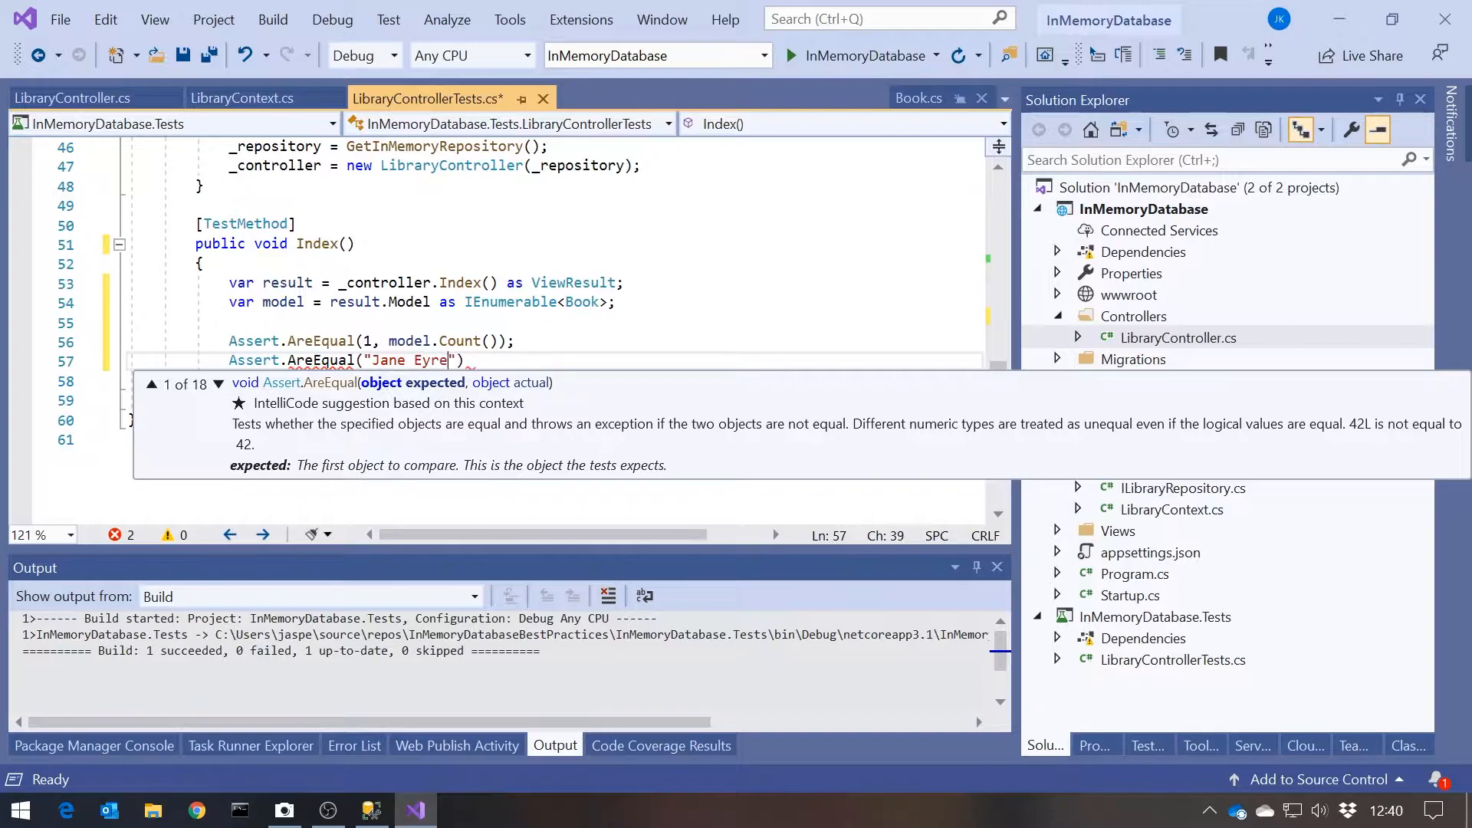
{"action": "type", "text": ","}
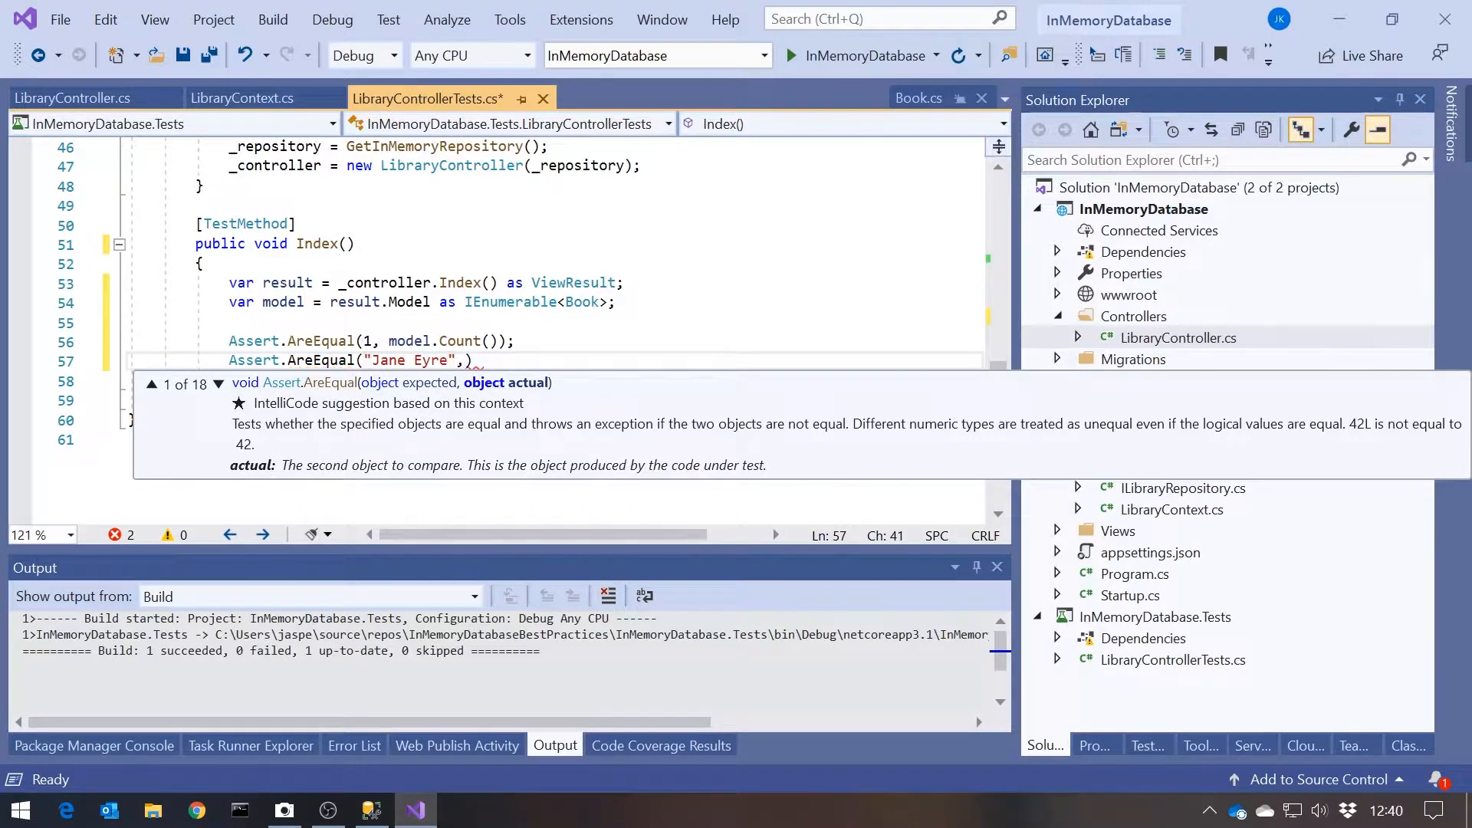
{"action": "type", "text": "model.First("}
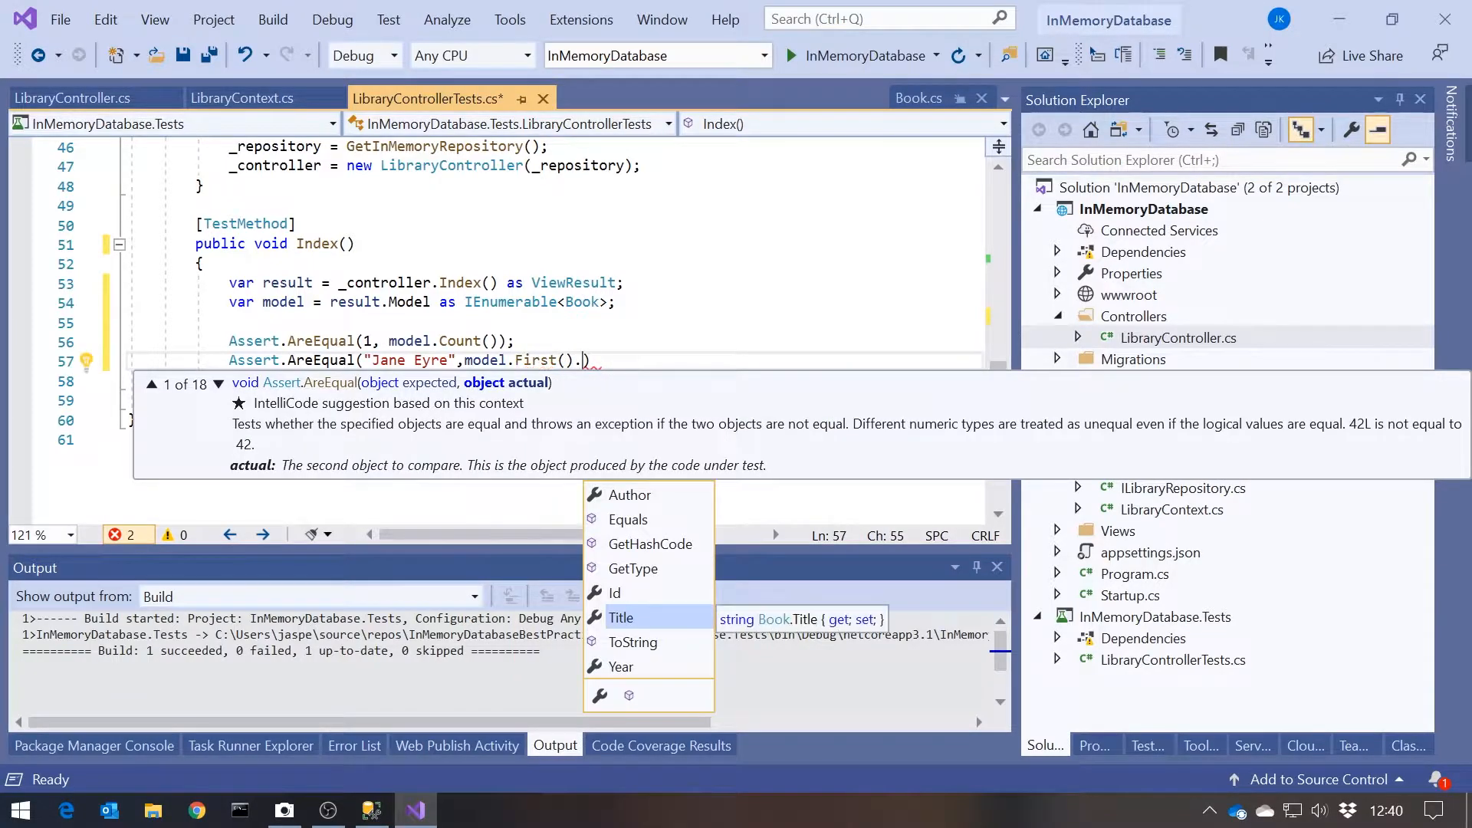
{"action": "left_click", "coordinate": [621, 618]}
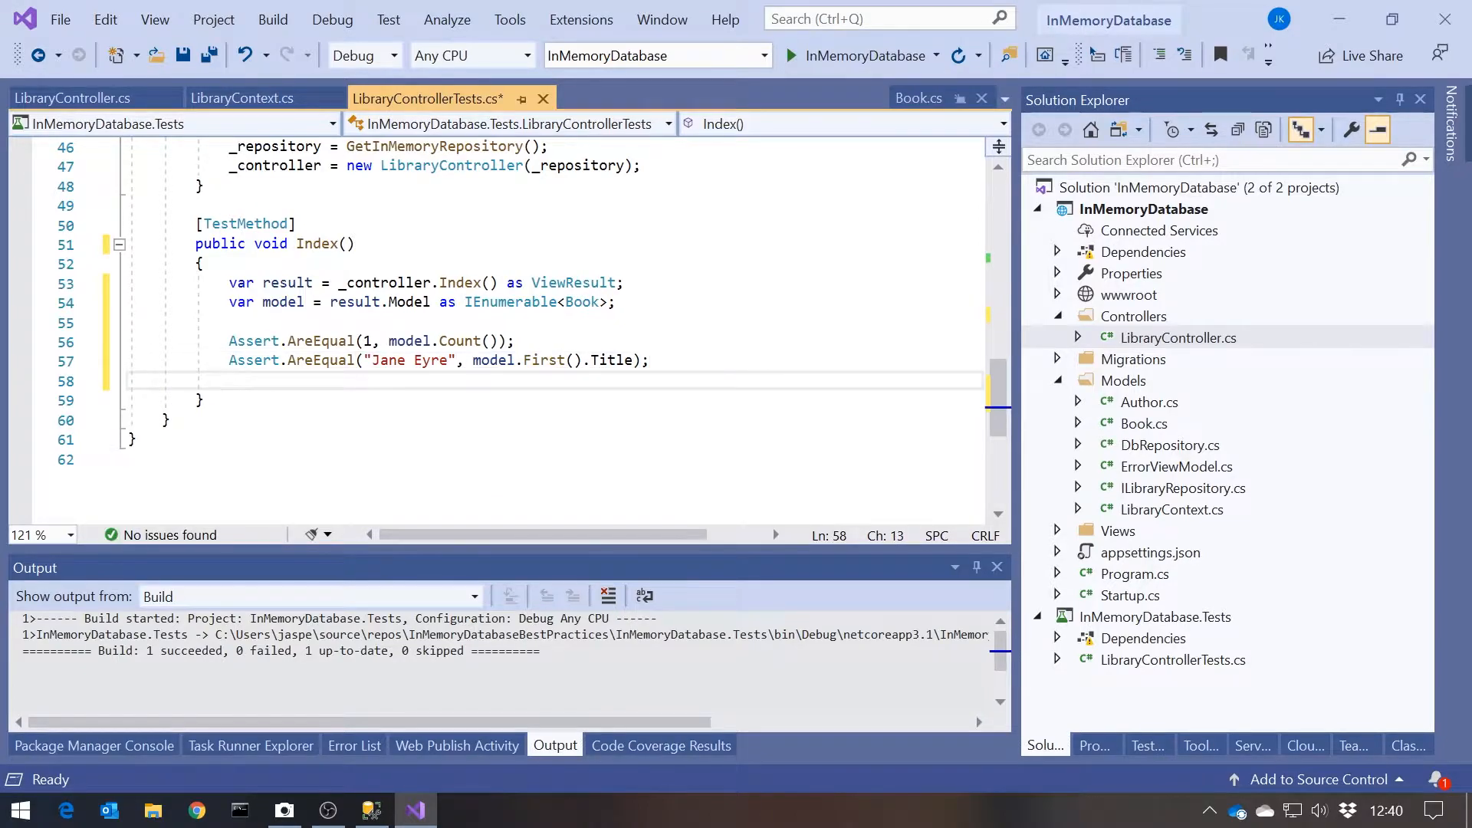
Assert the first book's author name equals 'Charlotte Bronte'.
{"action": "type", "text": "Assert"}
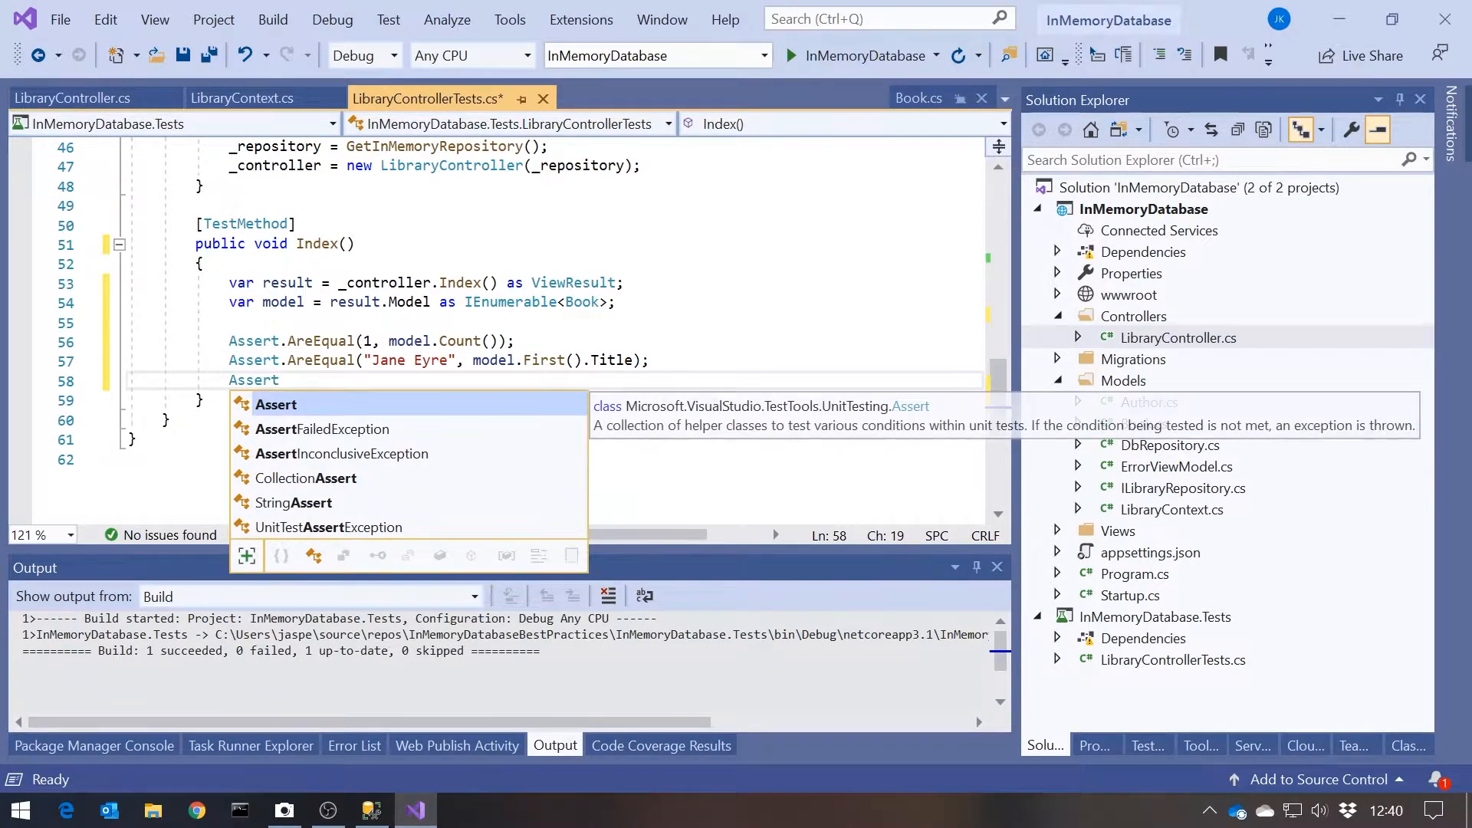
{"action": "type", "text": ".AreEqual"}
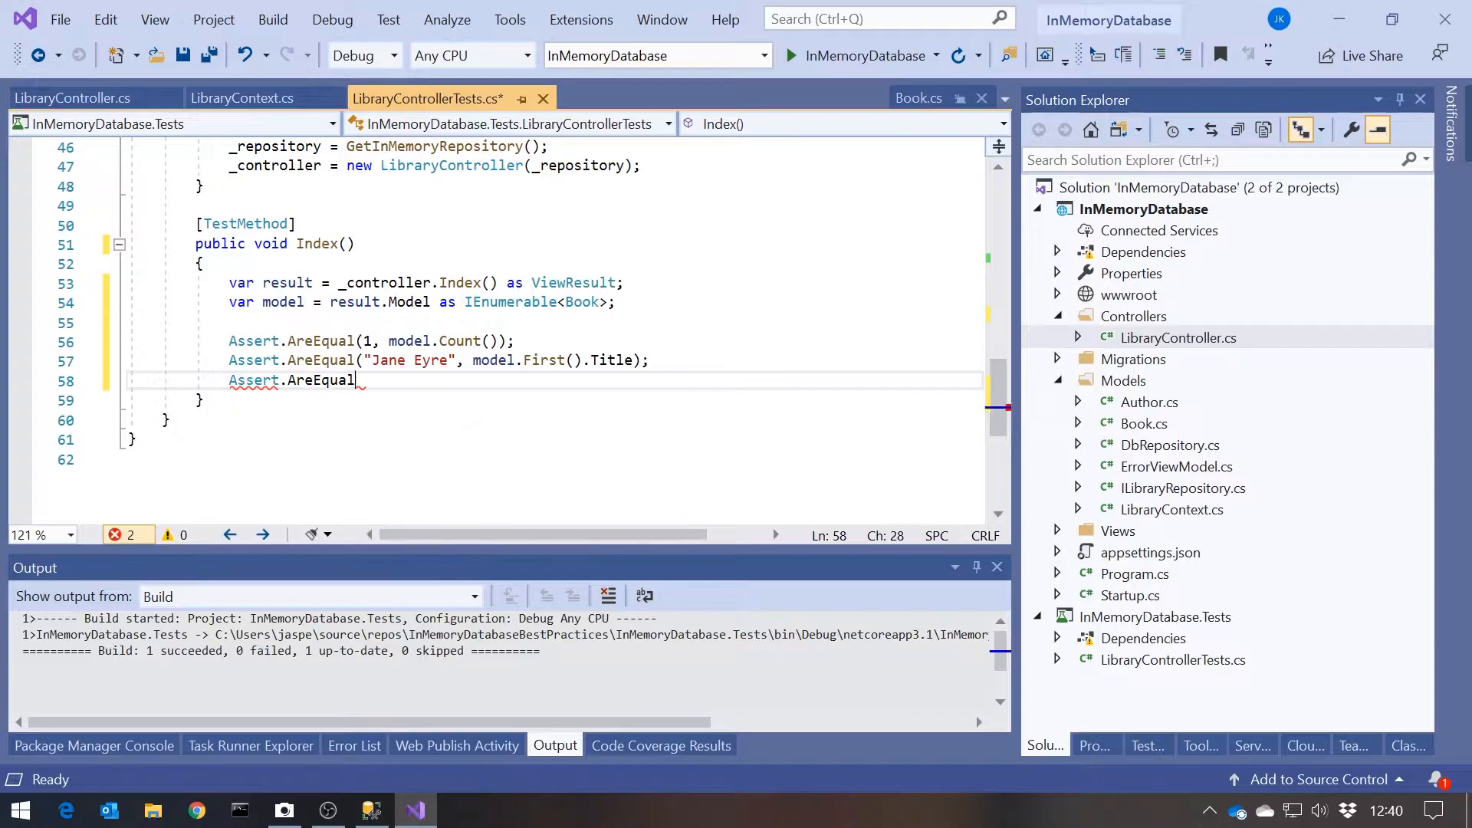
{"action": "type", "text": "(\"Cha\""}
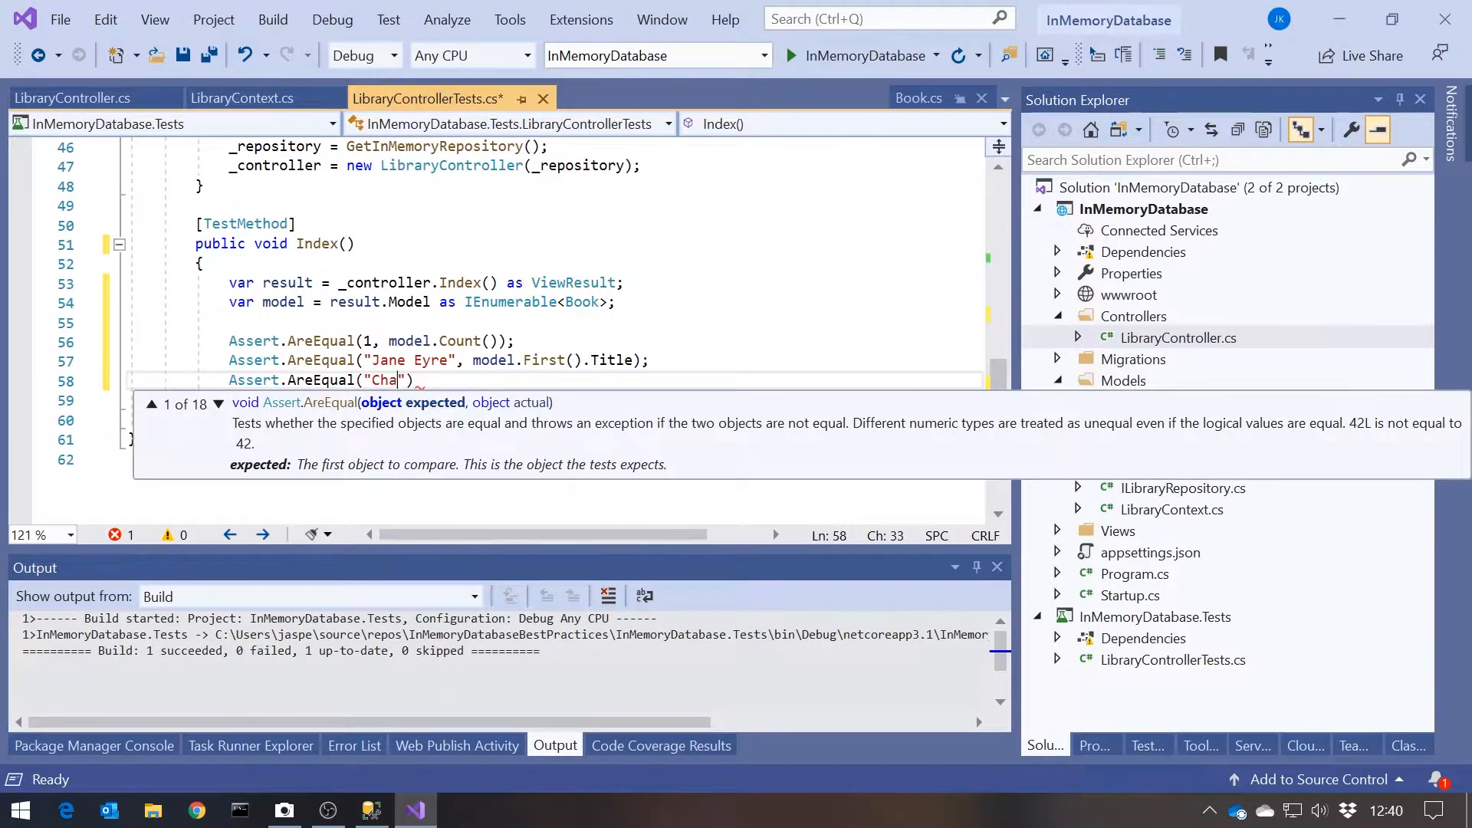
{"action": "type", "text": "rlotte Br"}
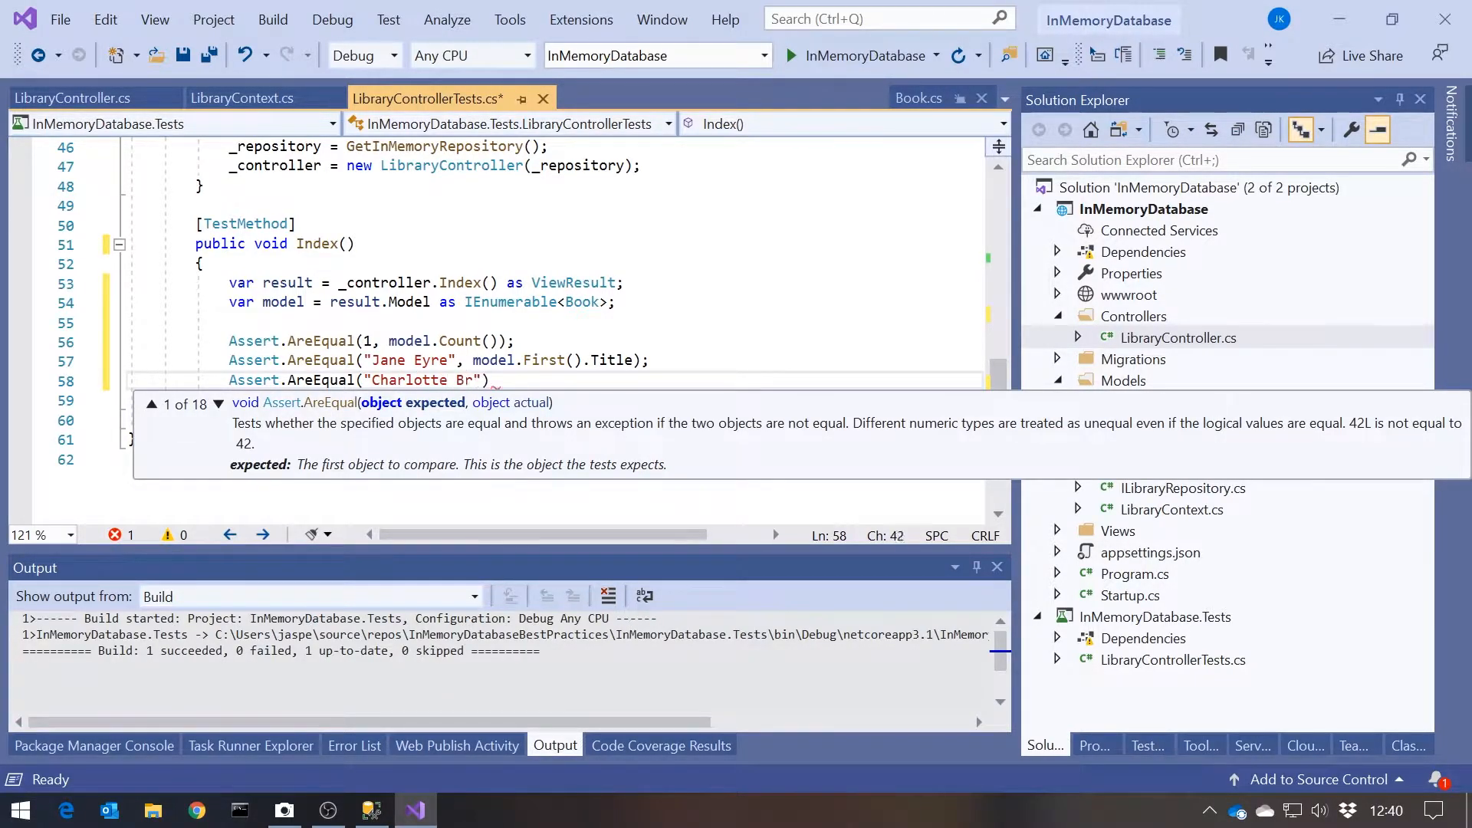
{"action": "type", "text": "onte)"}
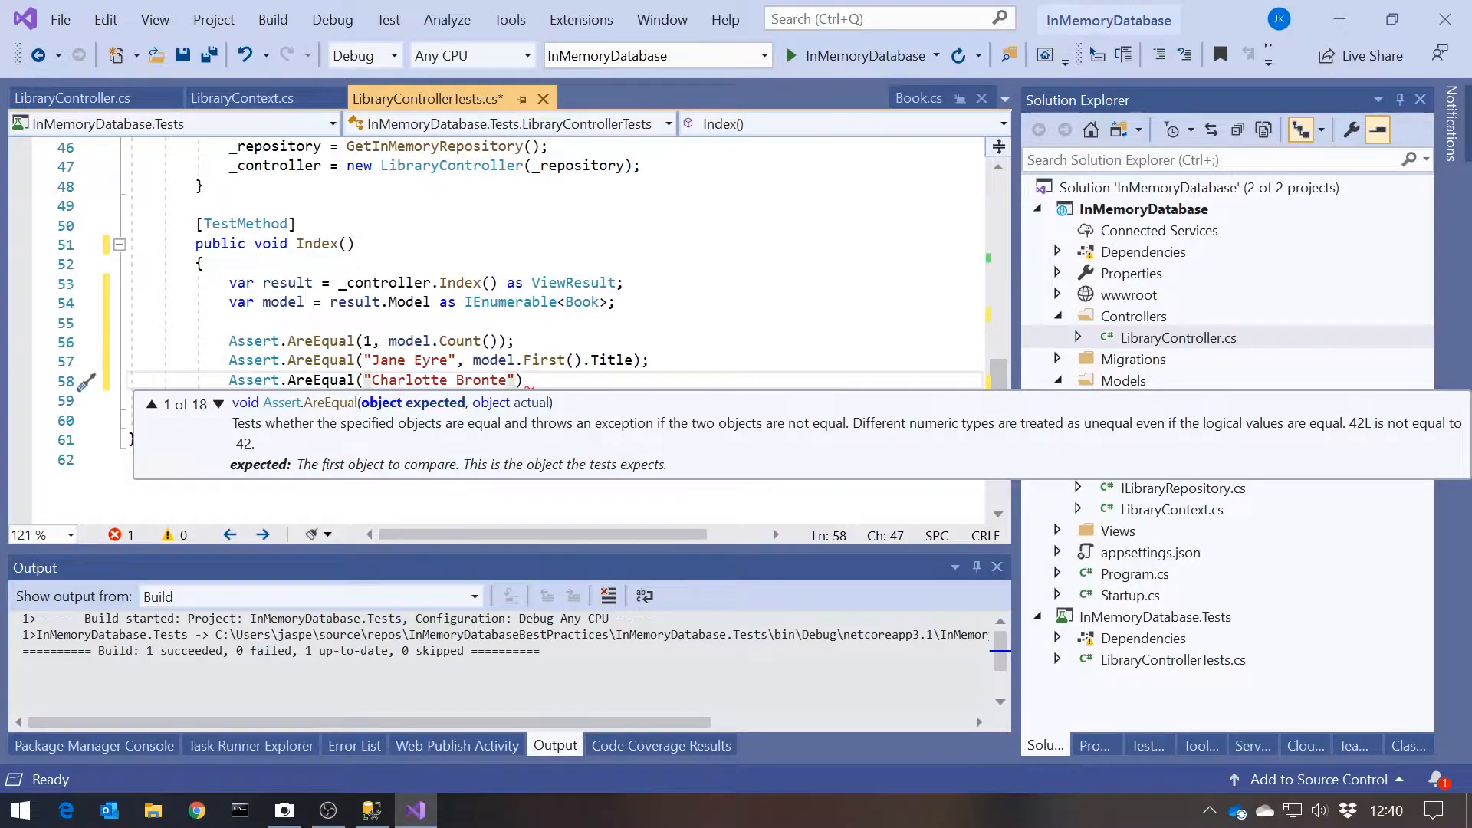
{"action": "type", "text": "mod"}
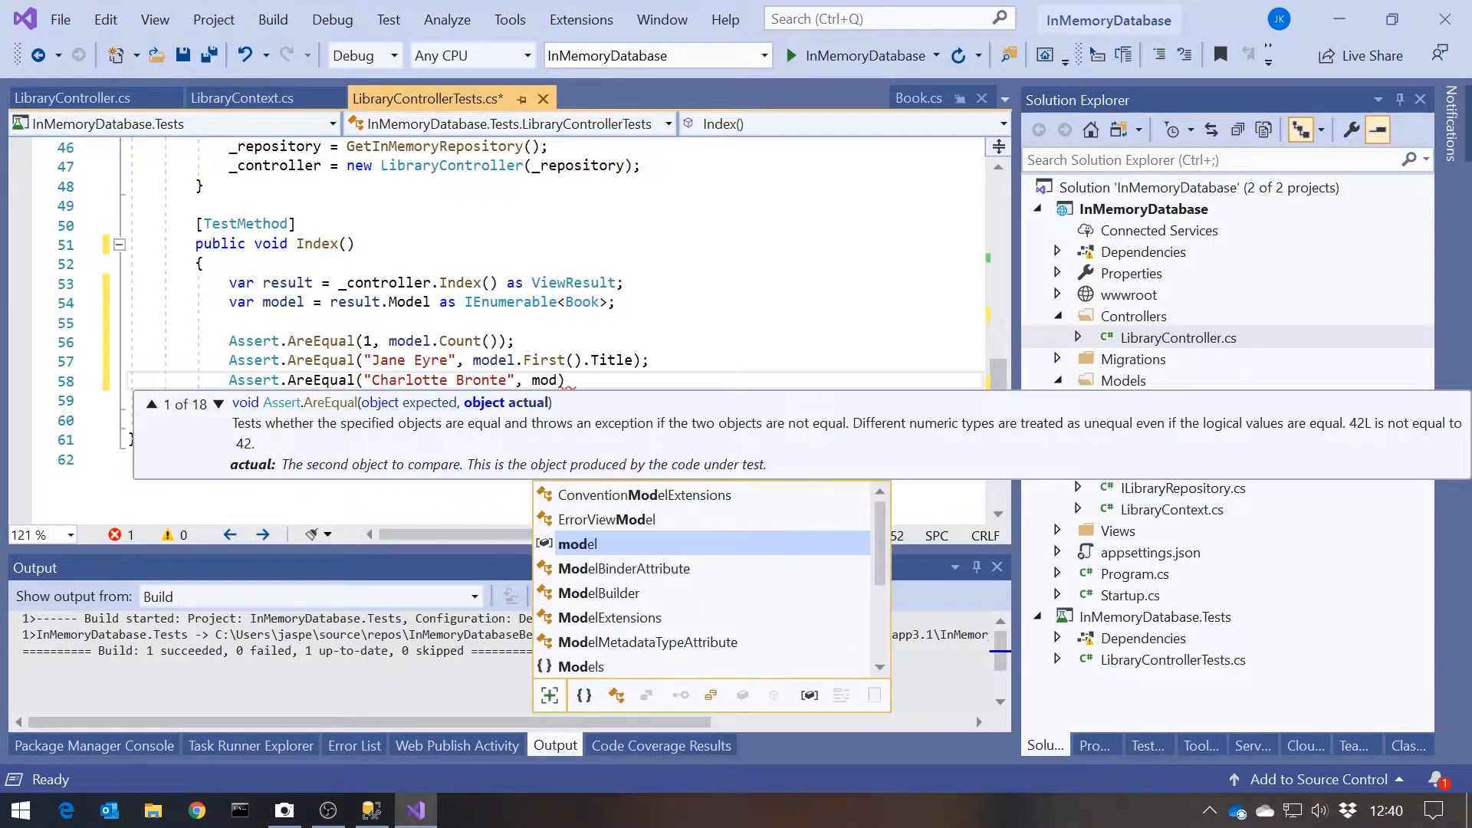
{"action": "type", "text": ".First"}
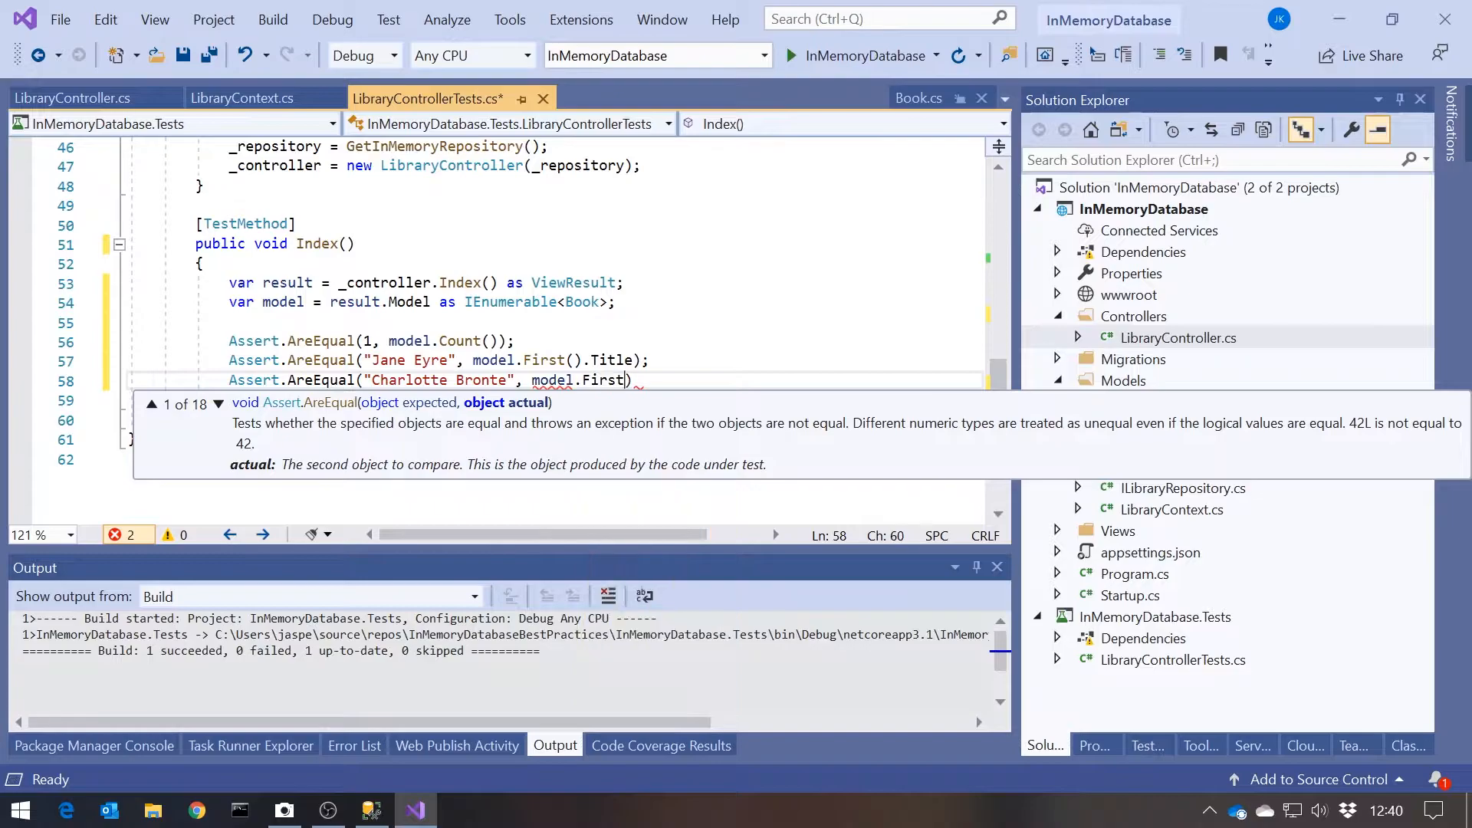
{"action": "type", "text": ".Author.N)"}
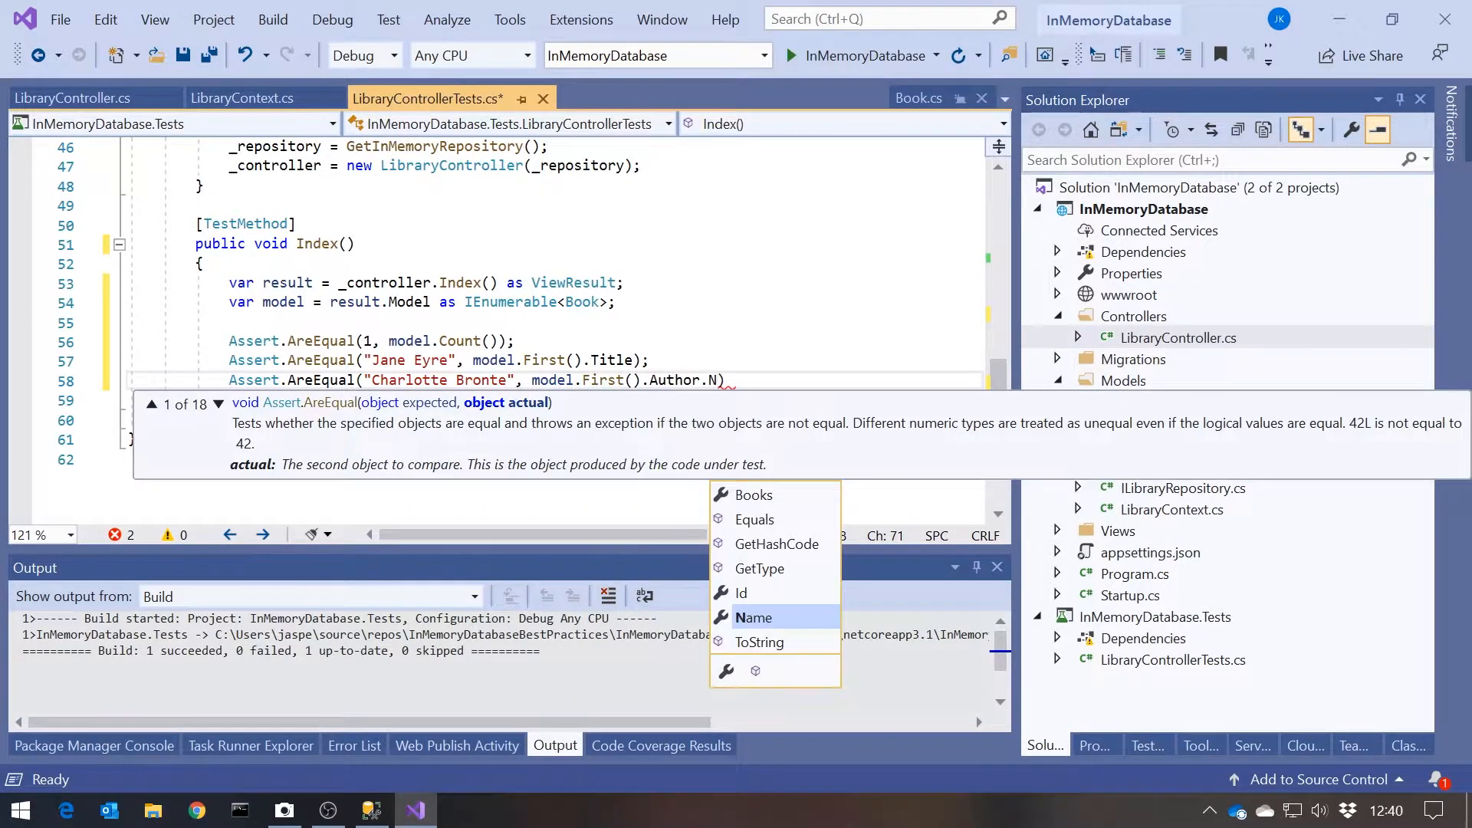
{"action": "type", "text": "ame);"}
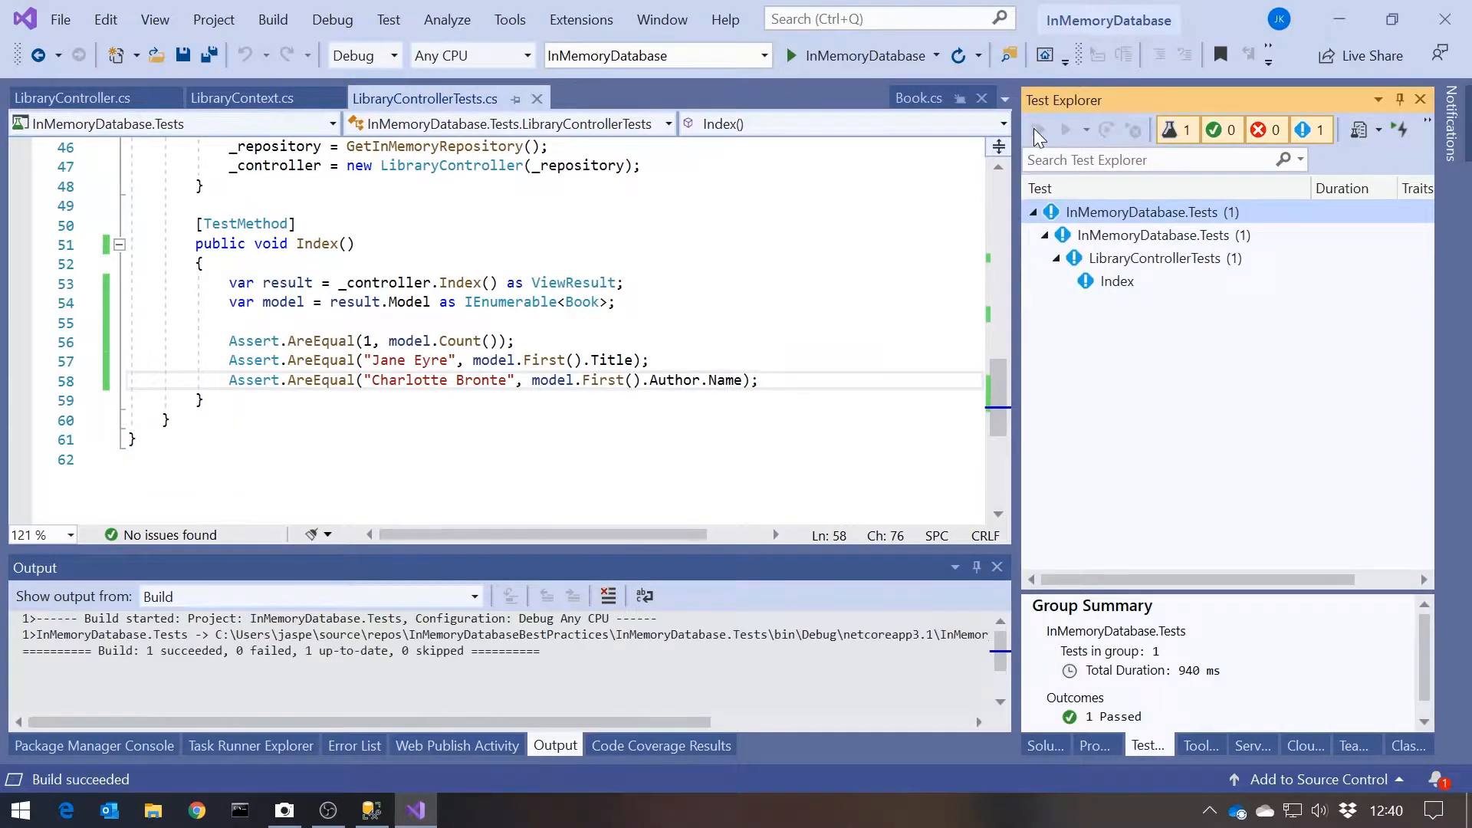
Run the Index test, then select its method for duplication.
{"action": "left_click", "coordinate": [1039, 130]}
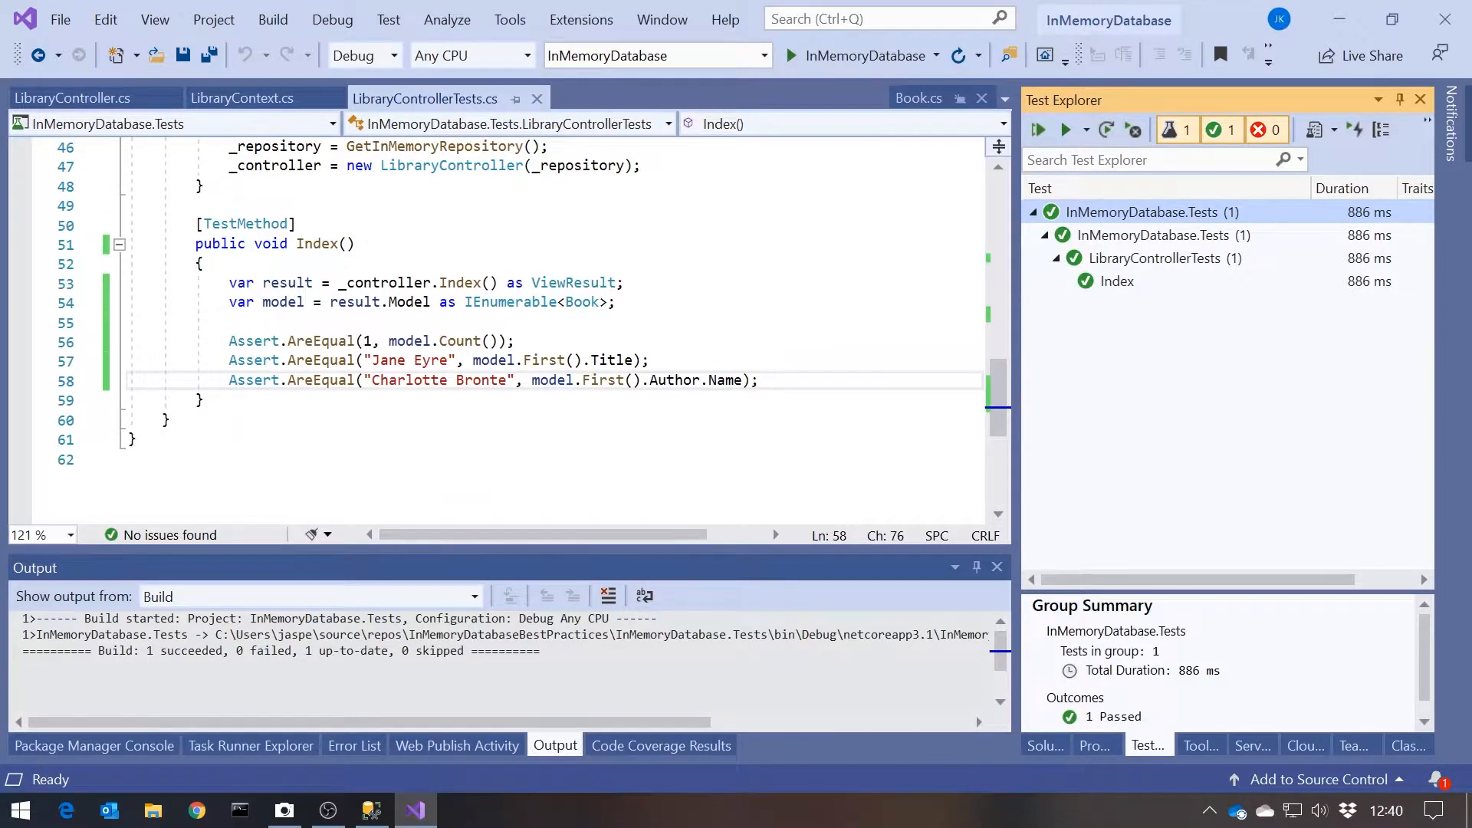
{"action": "left_click_drag", "start_coordinate": [229, 341], "coordinate": [757, 381]}
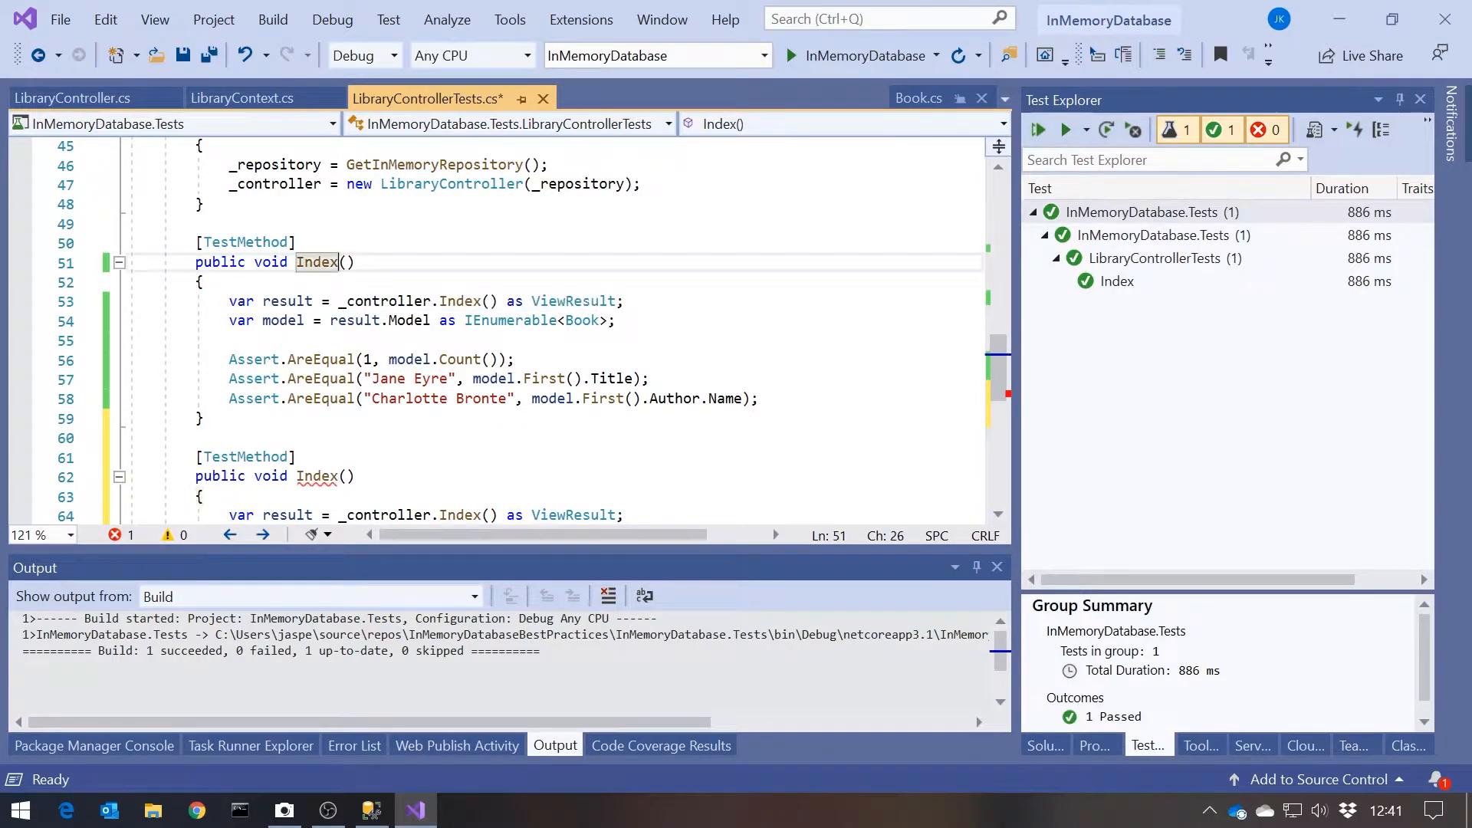
Rename the copies IndexBooks and IndexAuthors, removing the other test's asserts from each.
{"action": "type", "text": "Books"}
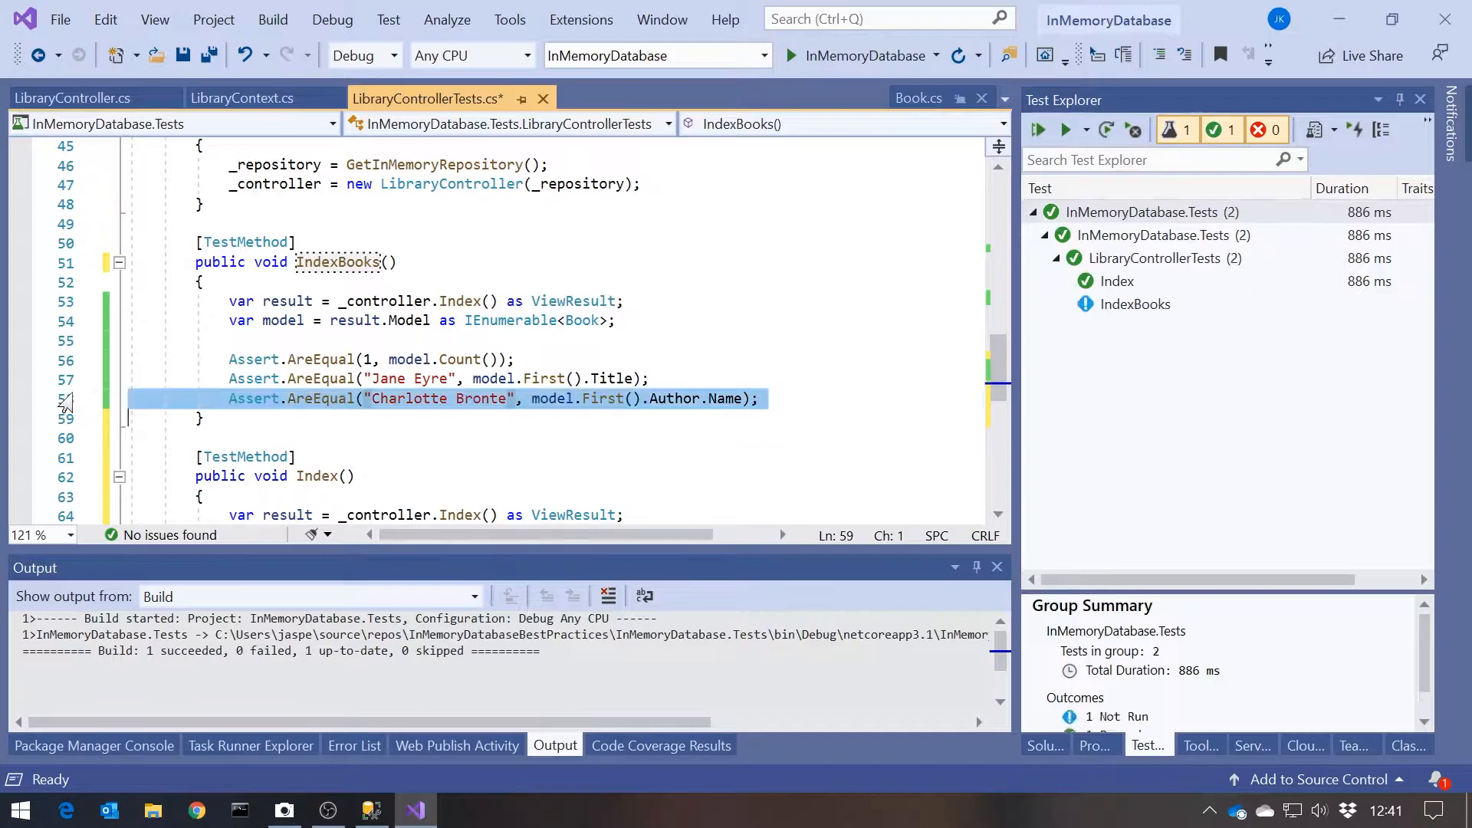
{"action": "key", "text": "Delete"}
{"action": "type", "text": "Au"}
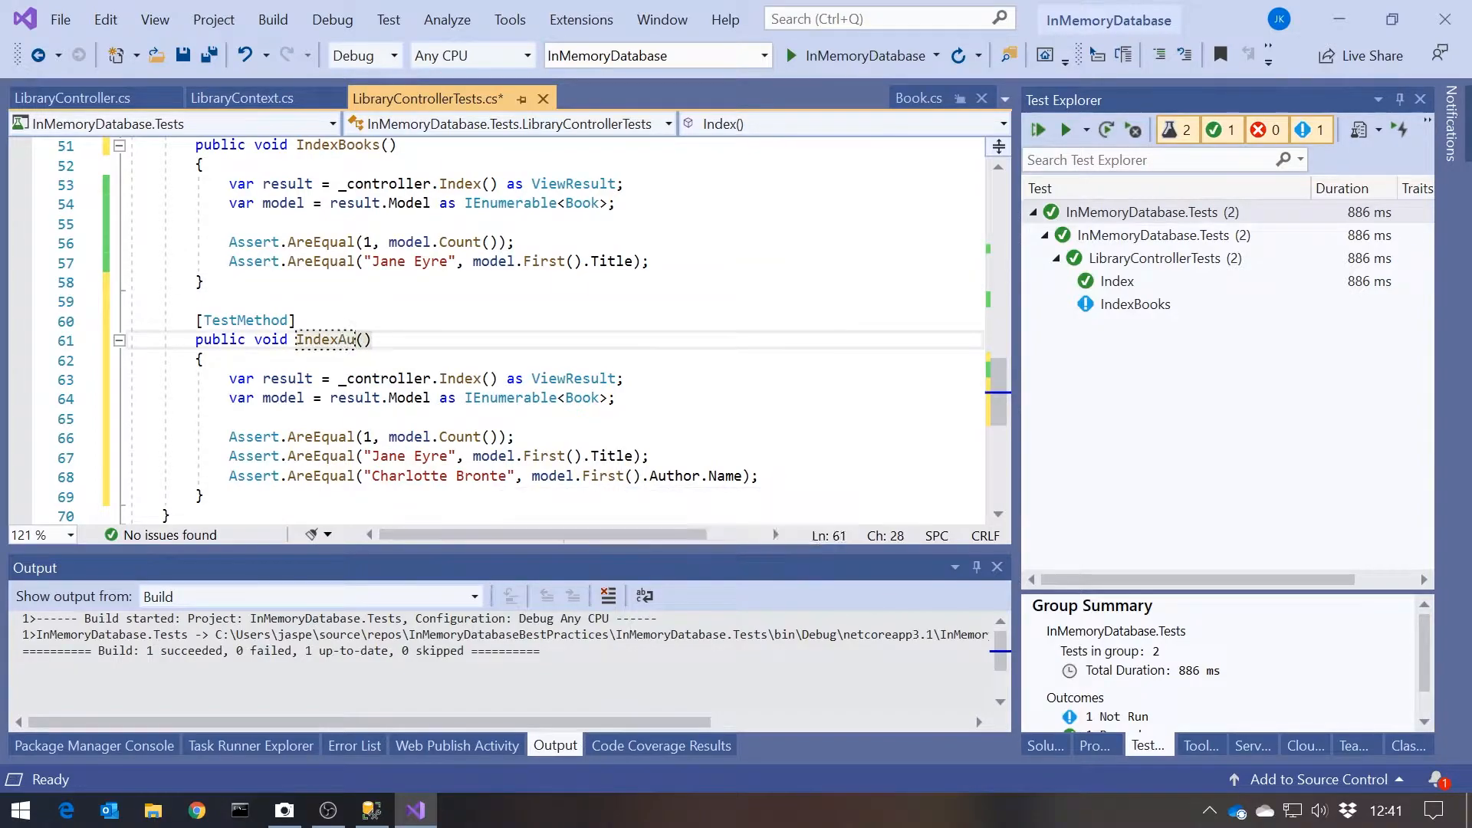
{"action": "type", "text": "hors"}
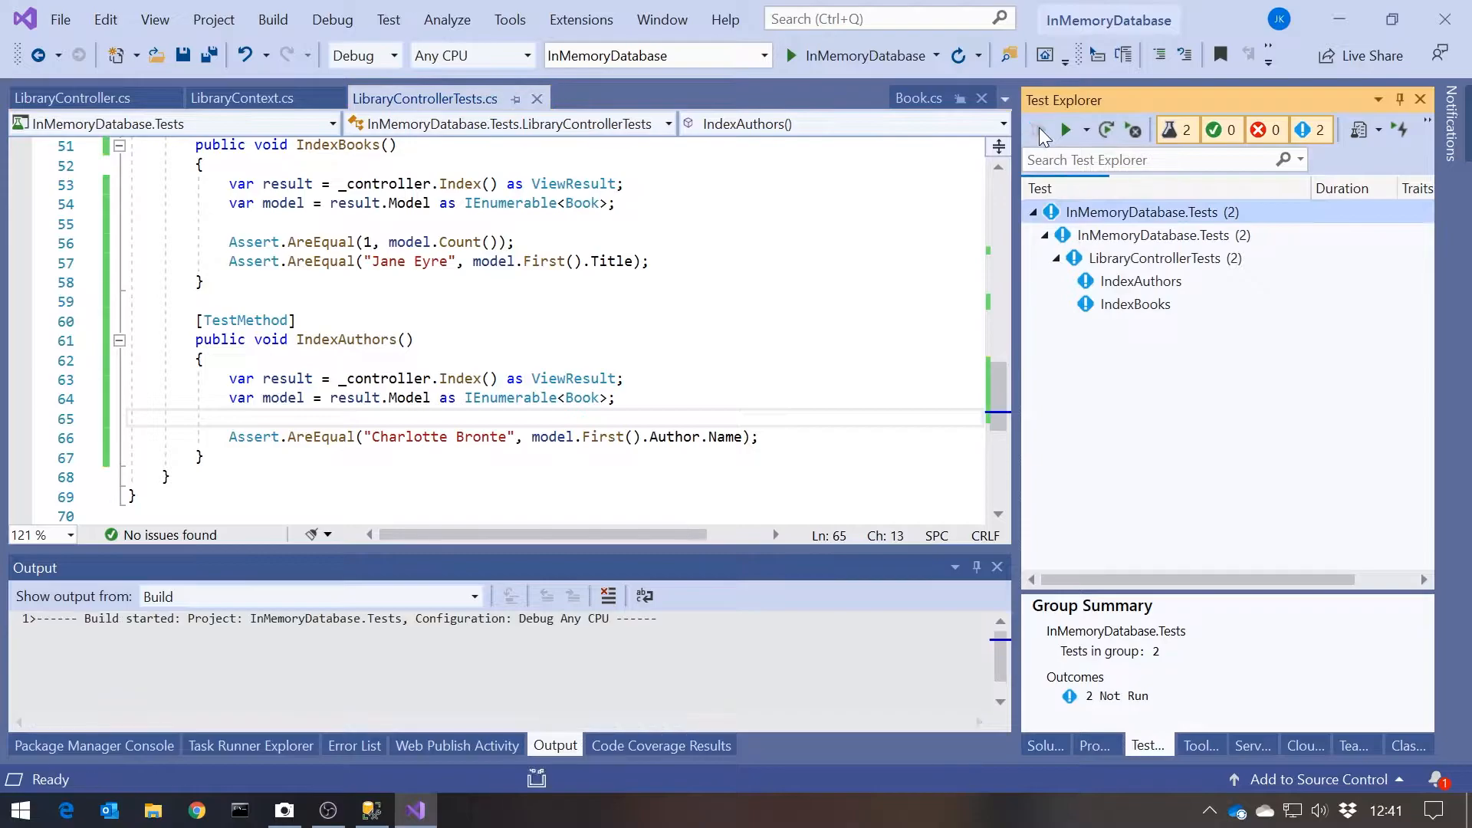
Run IndexBooks and IndexAuthors together and inspect the failing IndexBooks details.
{"action": "left_click", "coordinate": [1040, 130]}
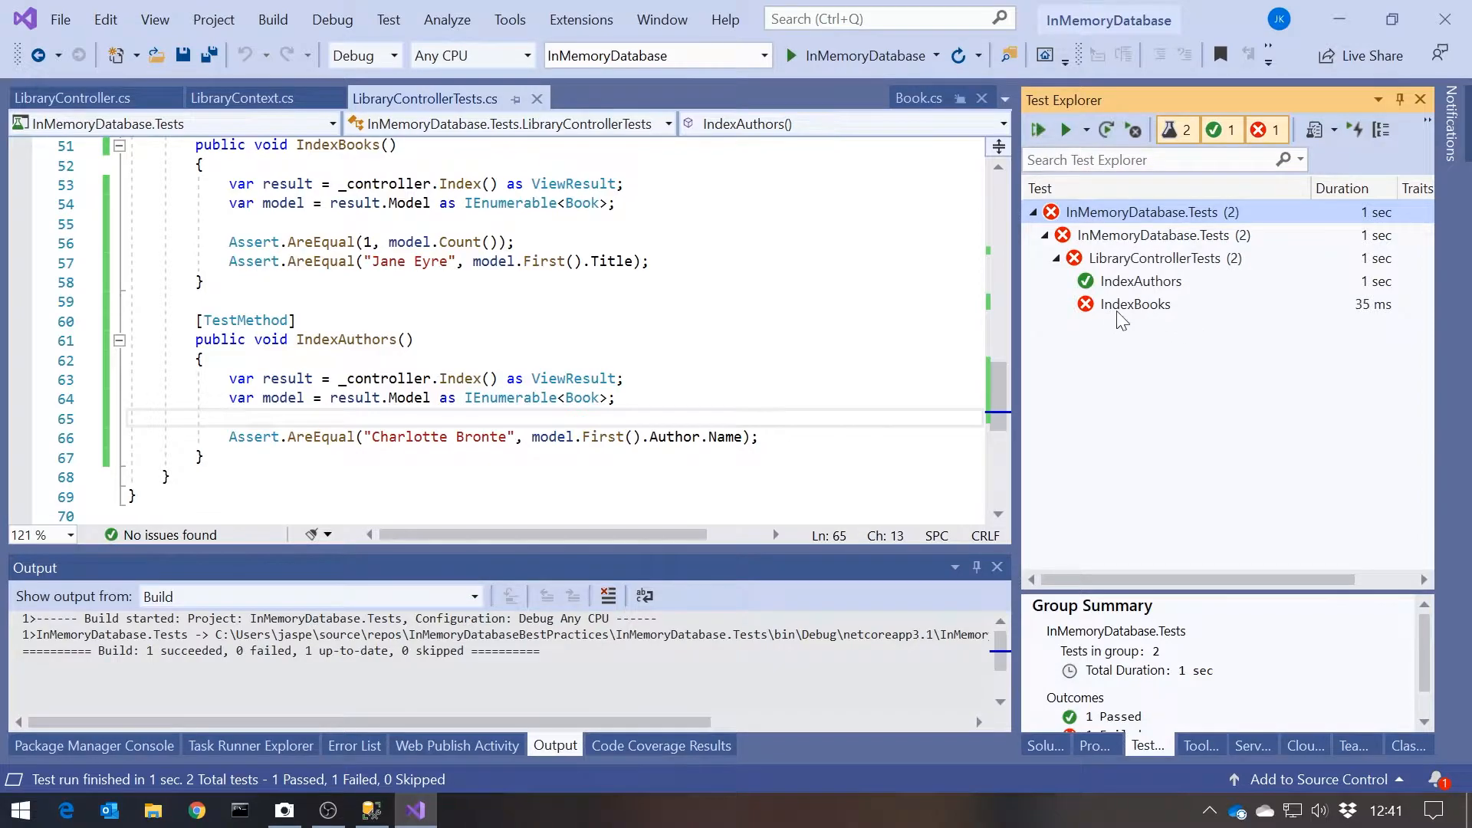
{"action": "left_click", "coordinate": [1135, 304]}
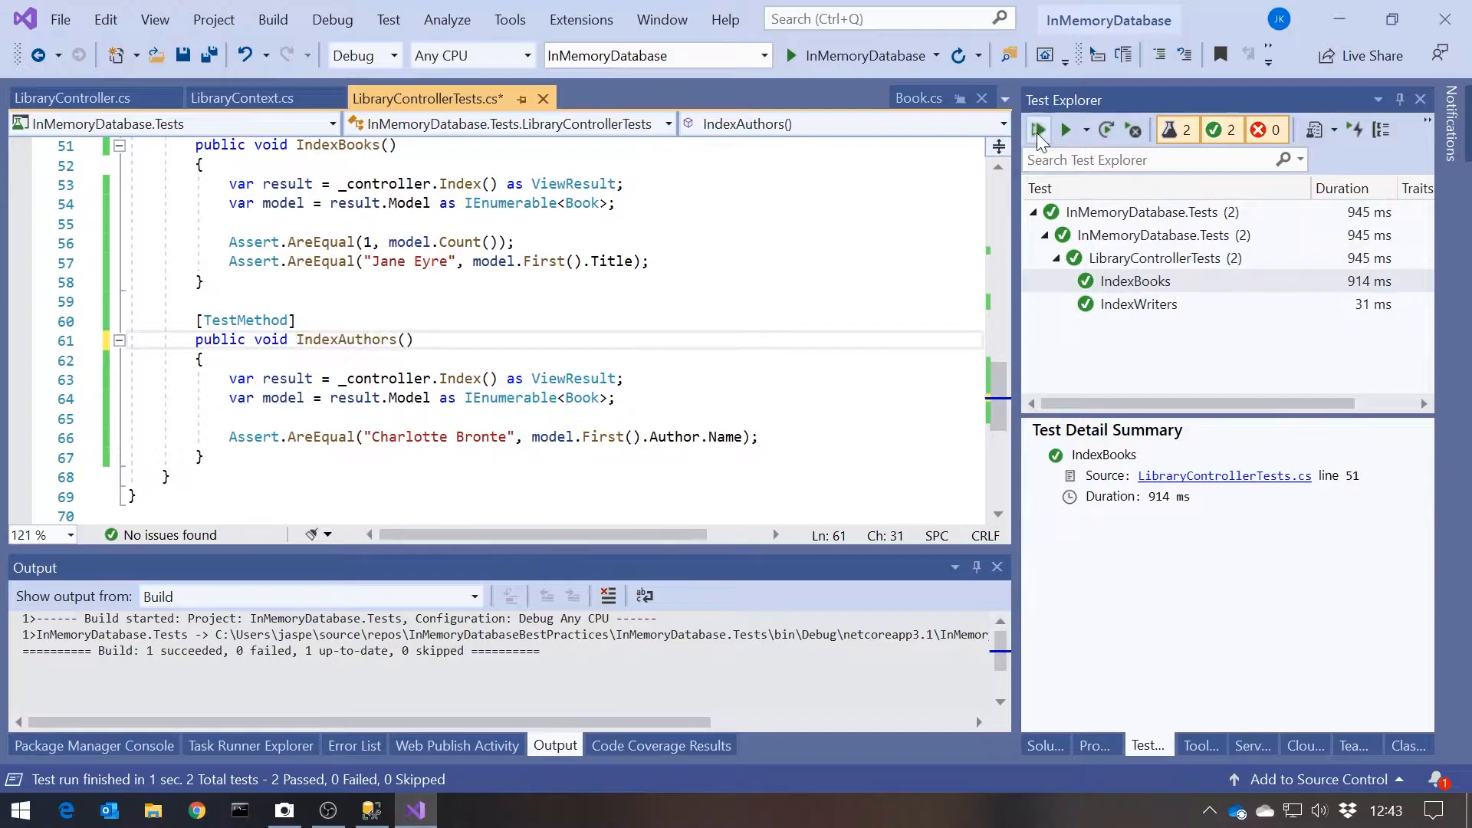
Rerun all the library controller tests from Test Explorer.
{"action": "left_click", "coordinate": [1038, 129]}
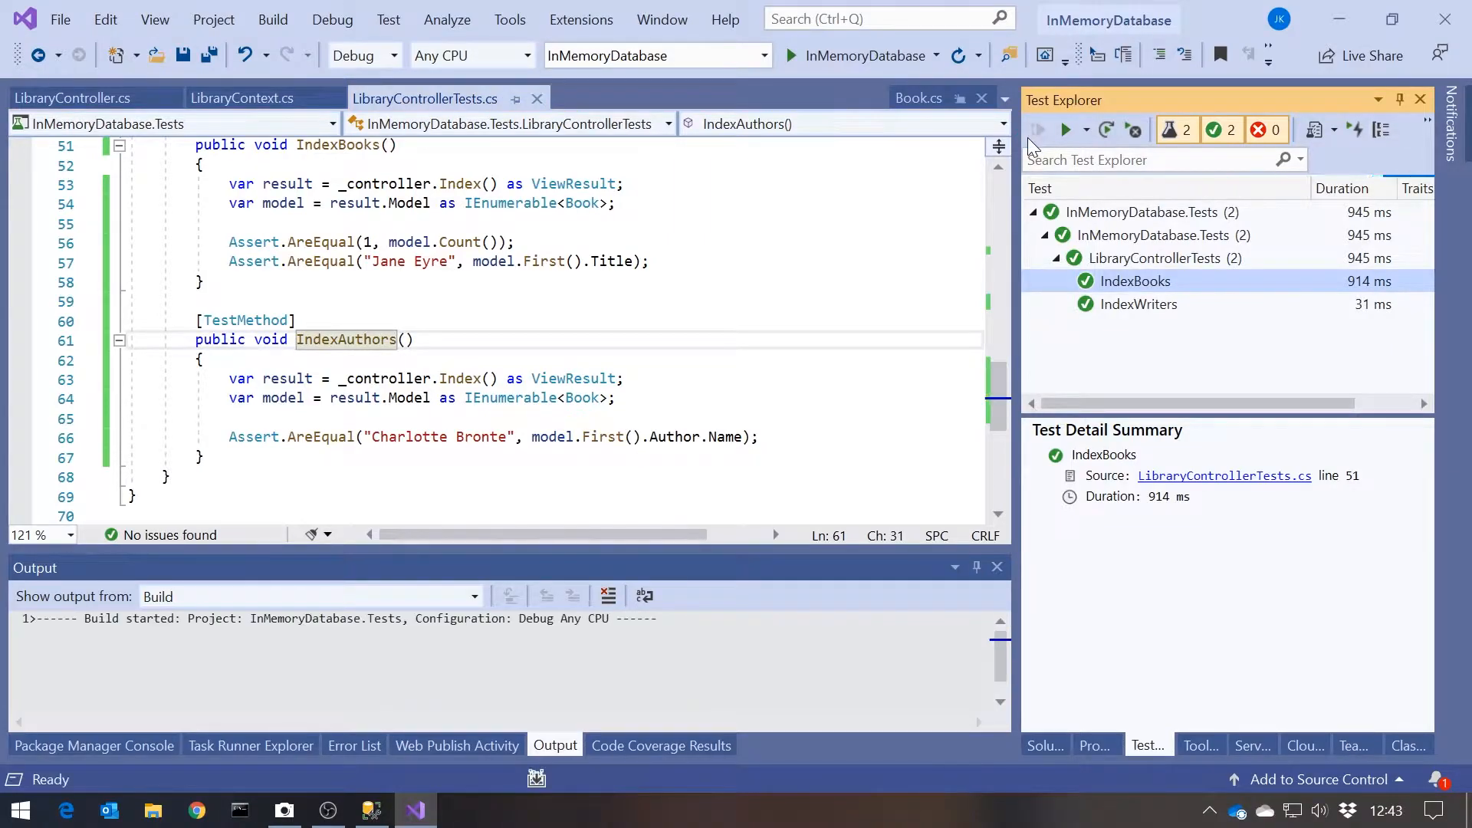